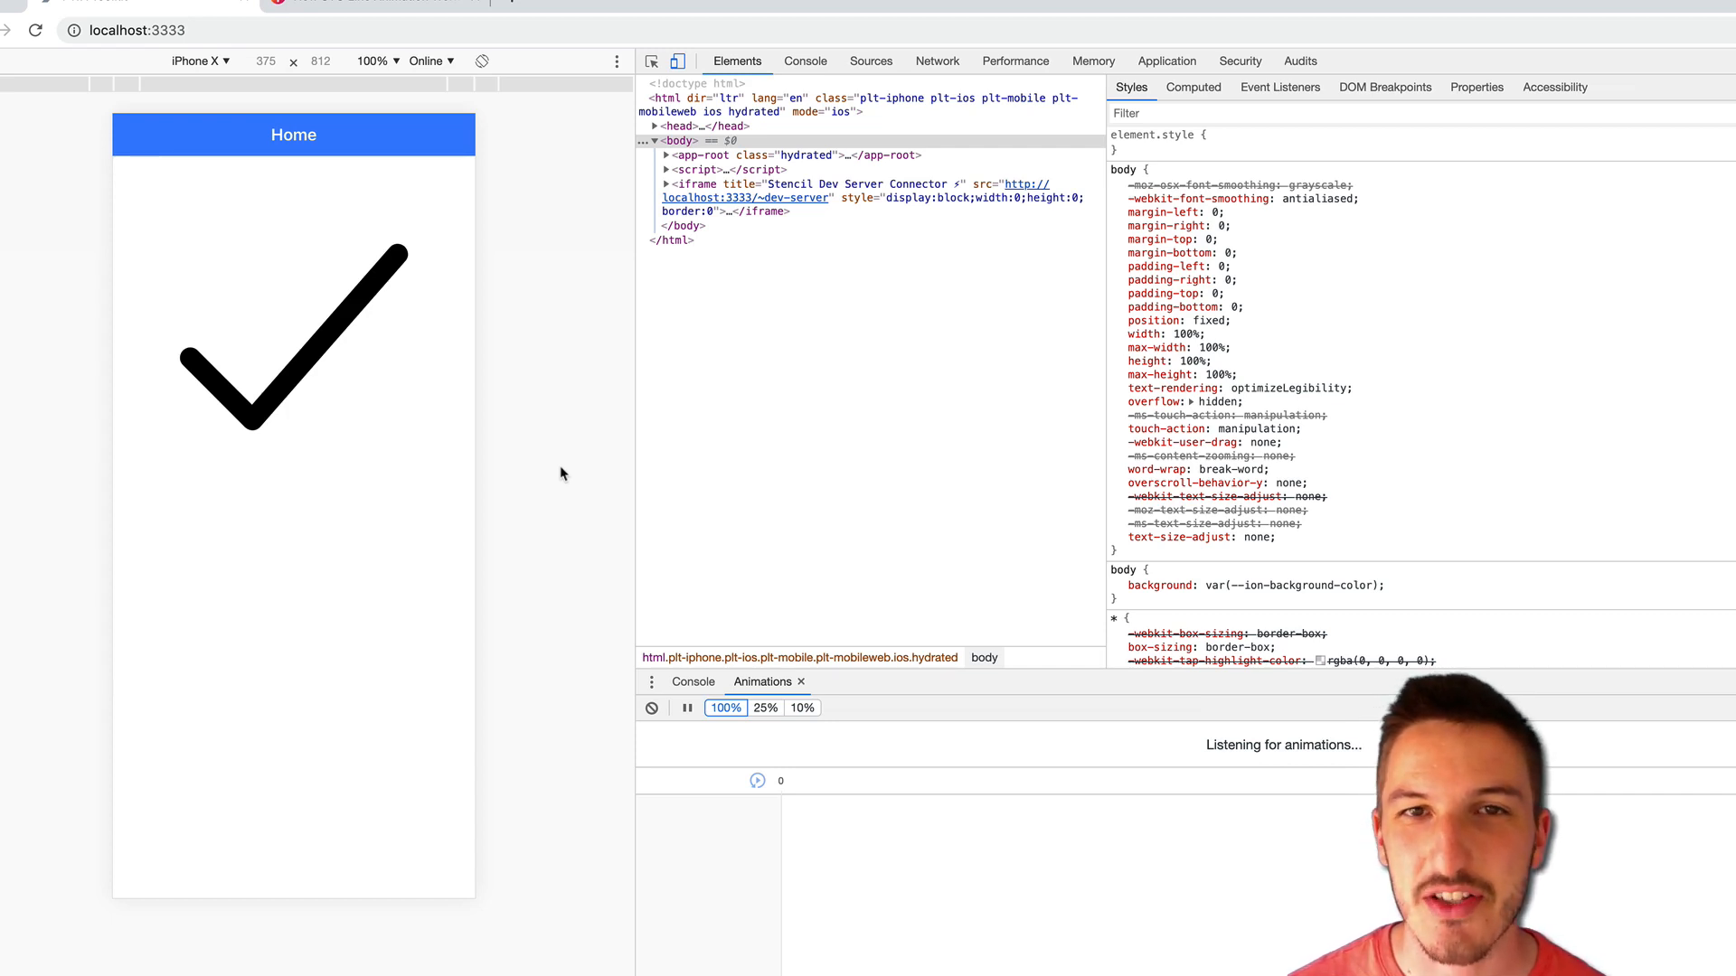
{"action": "mouse_move", "coordinate": [574, 453]}
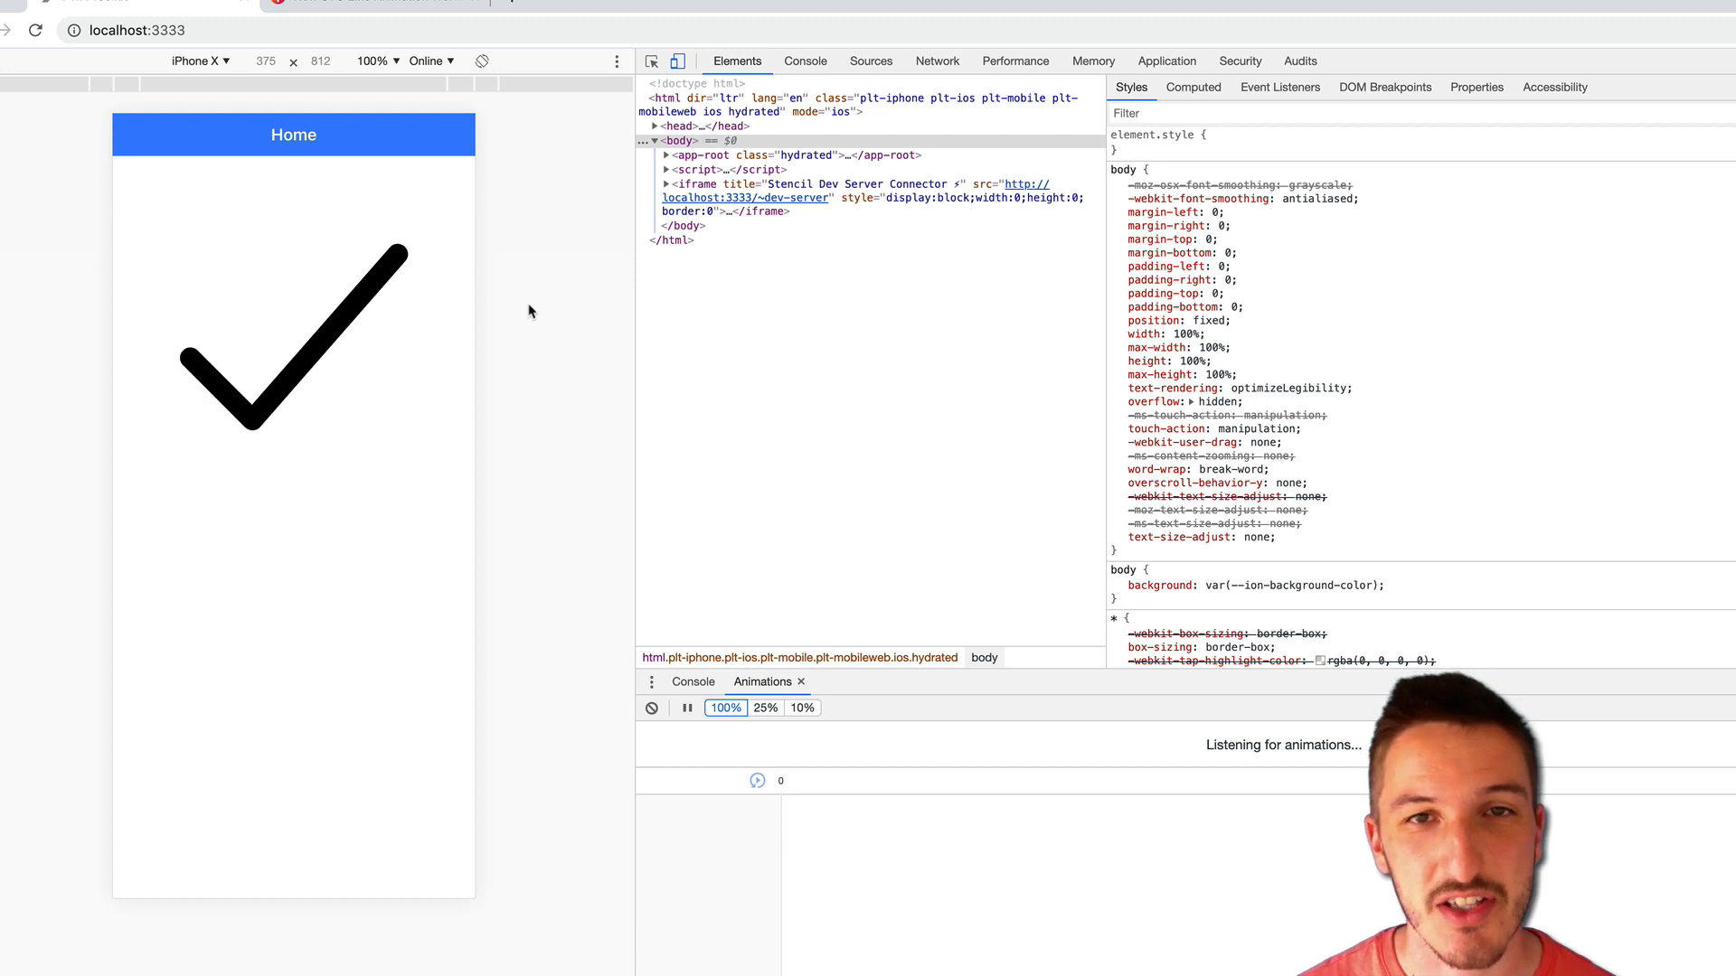
{"action": "mouse_move", "coordinate": [538, 256]}
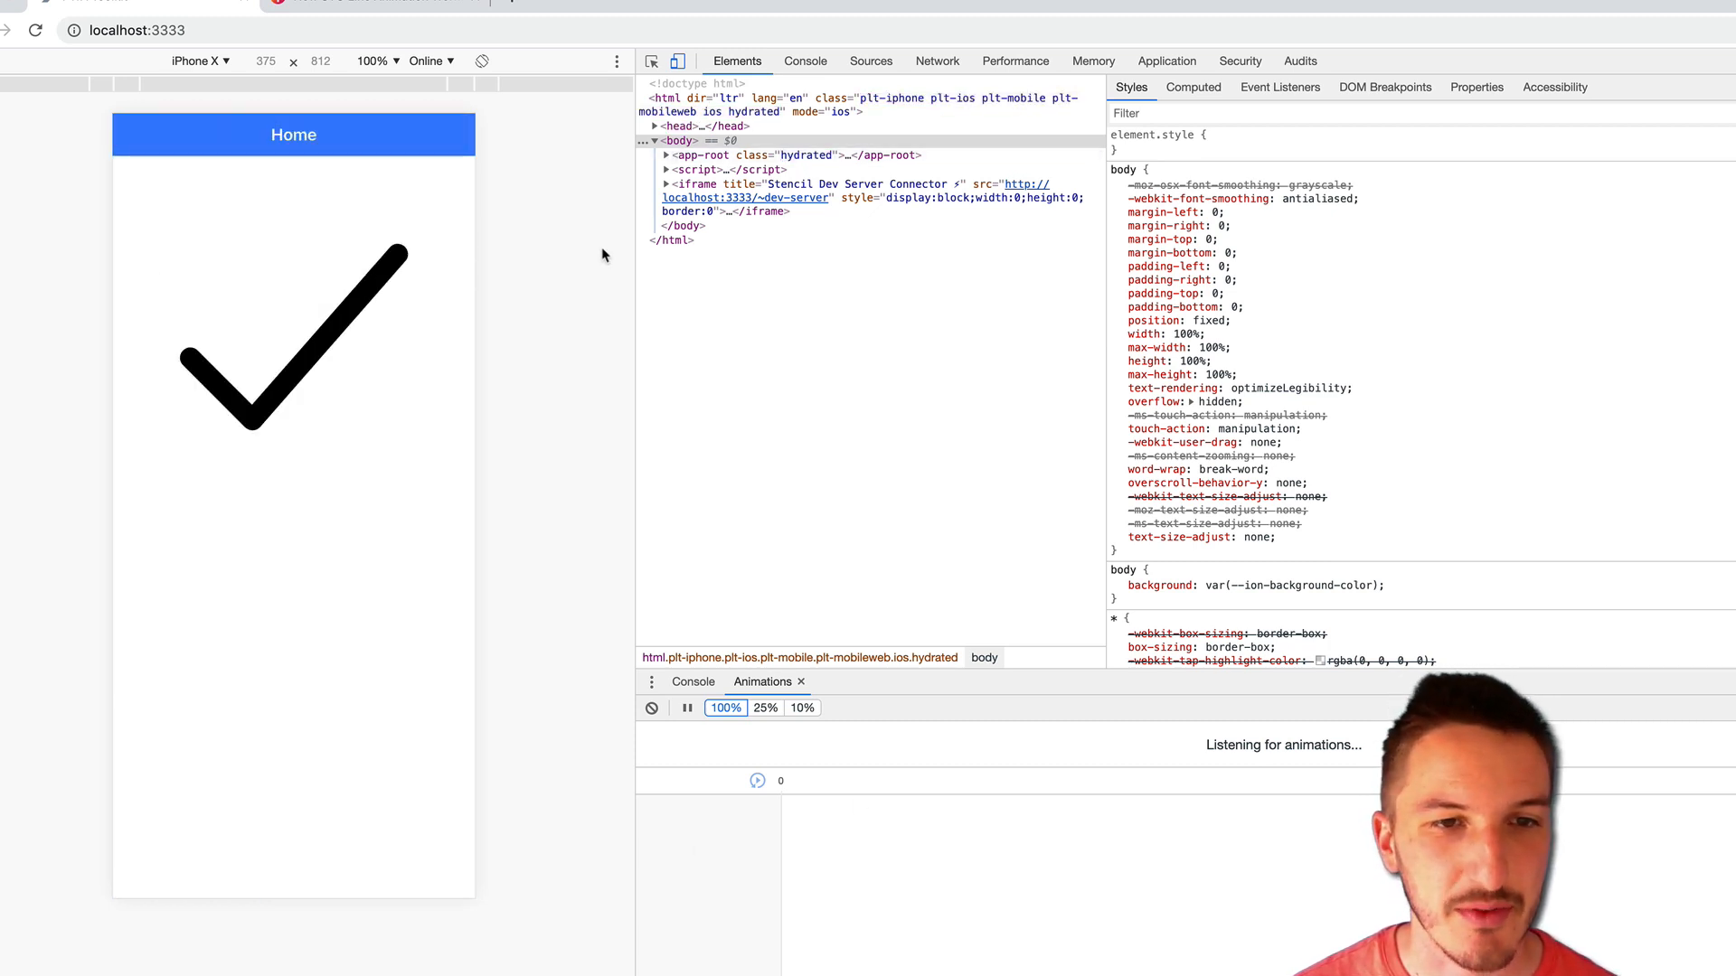
Step: Switch to CSS-Tricks and skim the SVG line animation article down to the stroke-dasharray dashes
{"action": "left_click", "coordinate": [35, 29]}
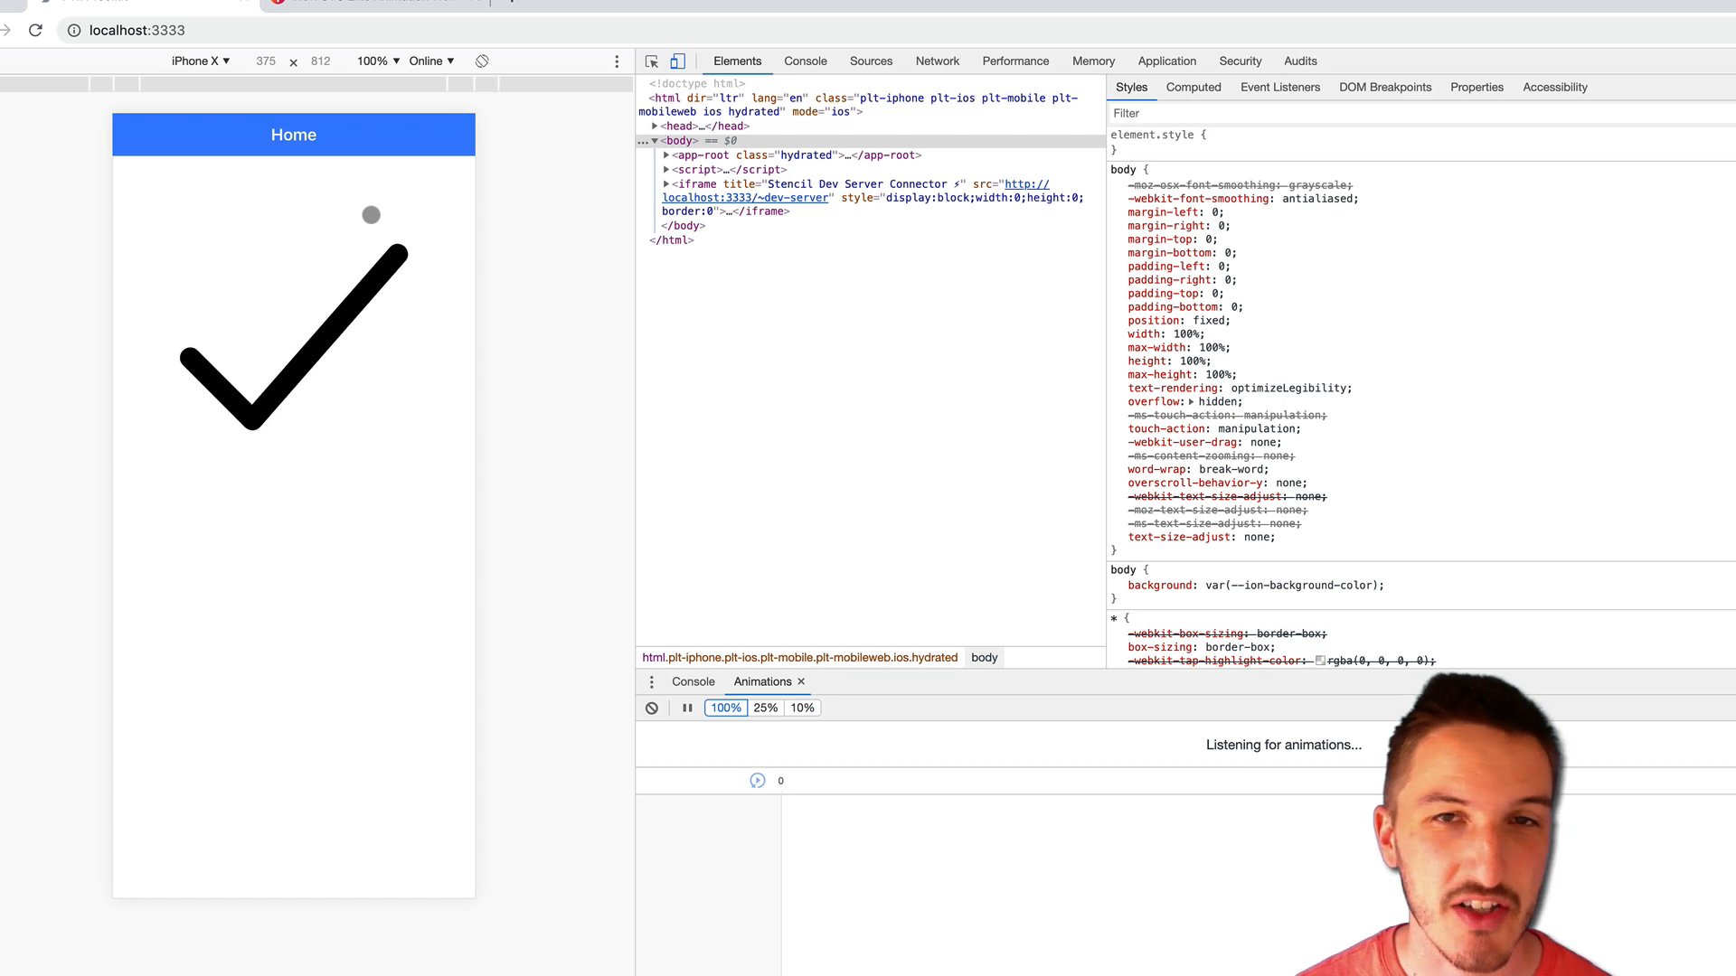
{"action": "mouse_move", "coordinate": [703, 318]}
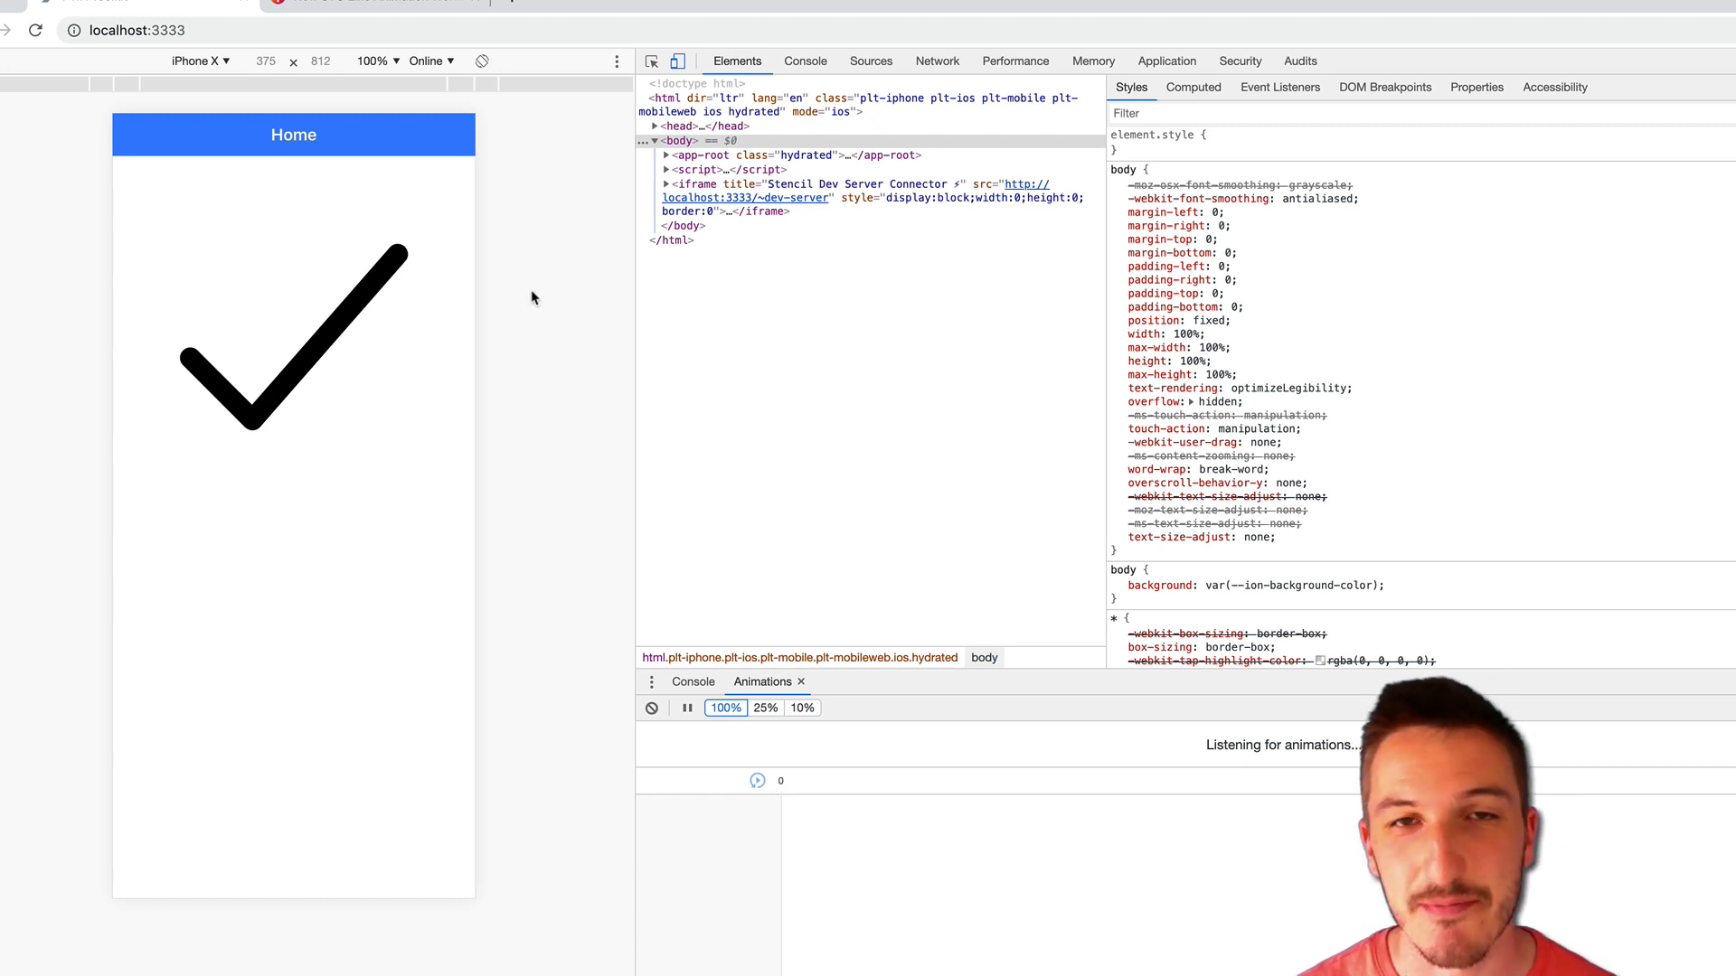
{"action": "mouse_move", "coordinate": [553, 296]}
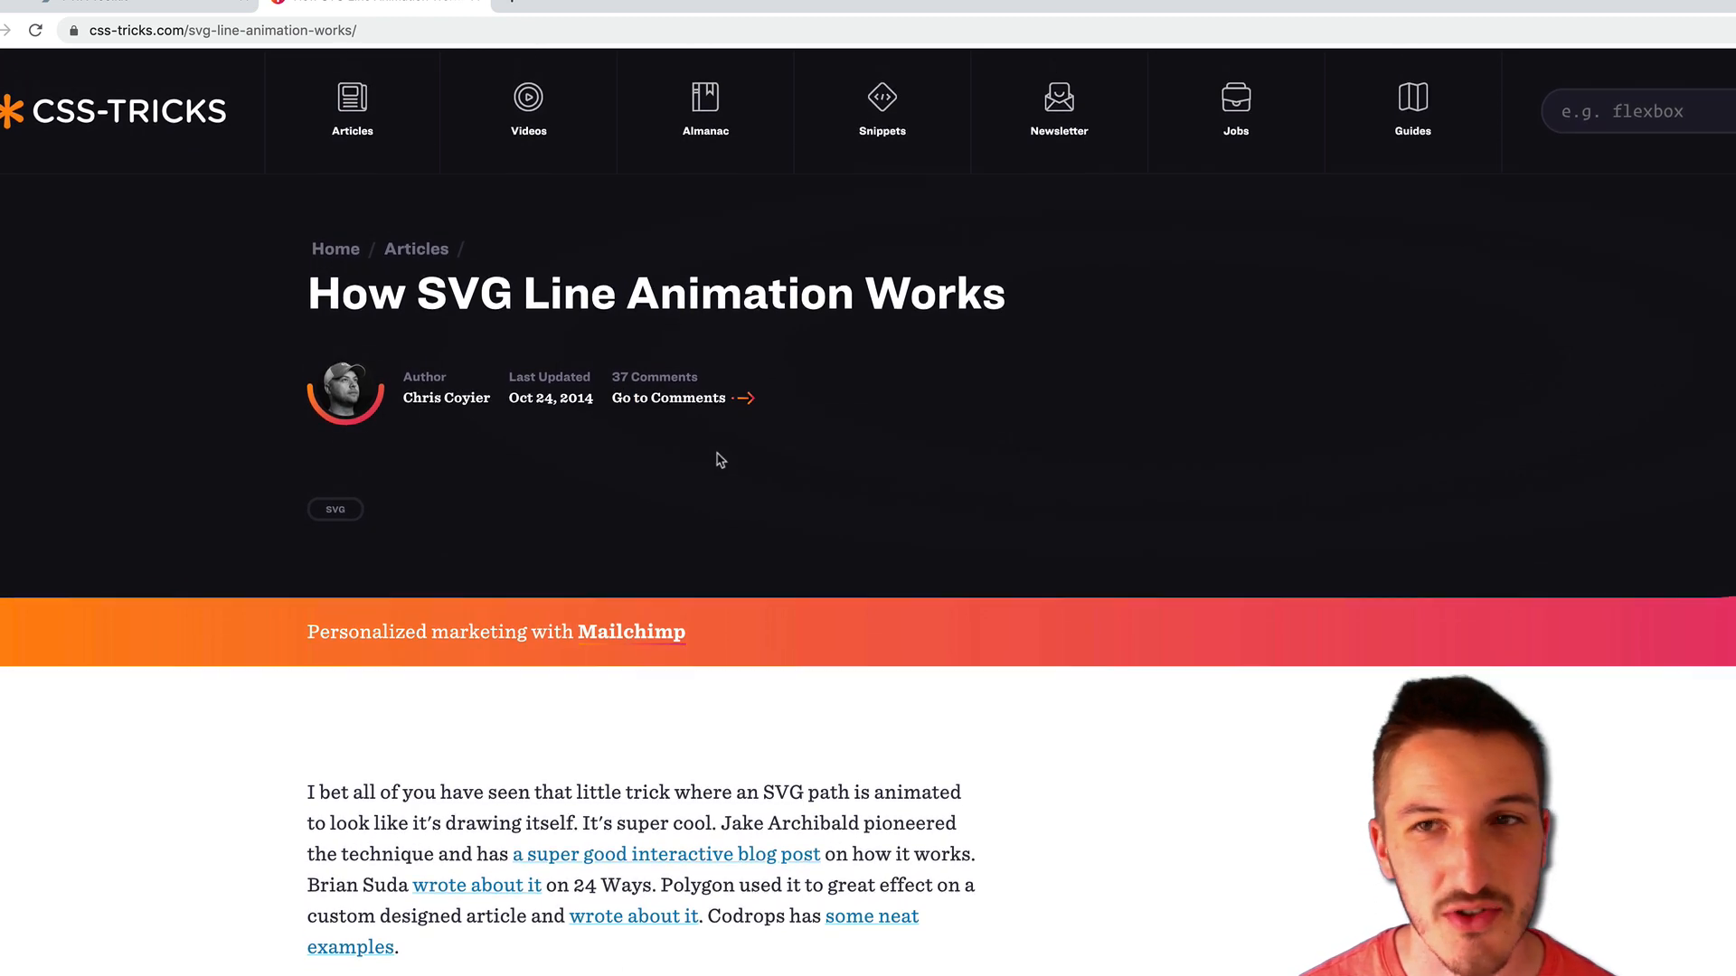
{"action": "scroll", "scroll_direction": "down", "scroll_amount": 3}
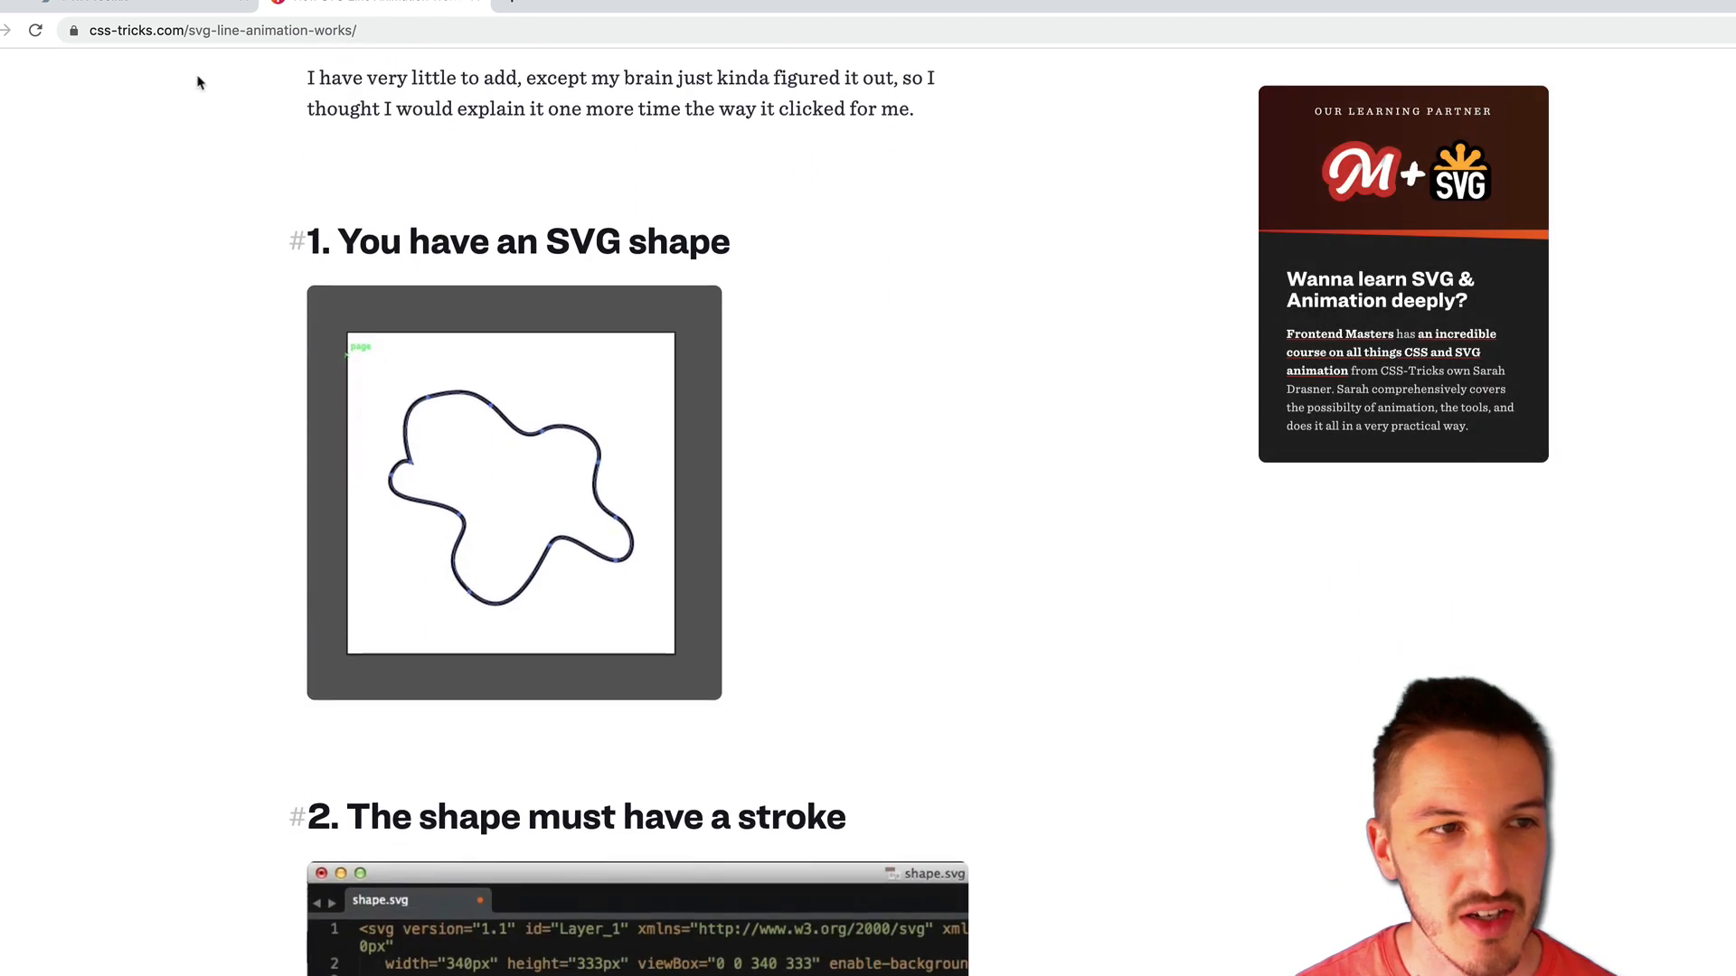
{"action": "scroll", "scroll_direction": "down", "scroll_amount": 3}
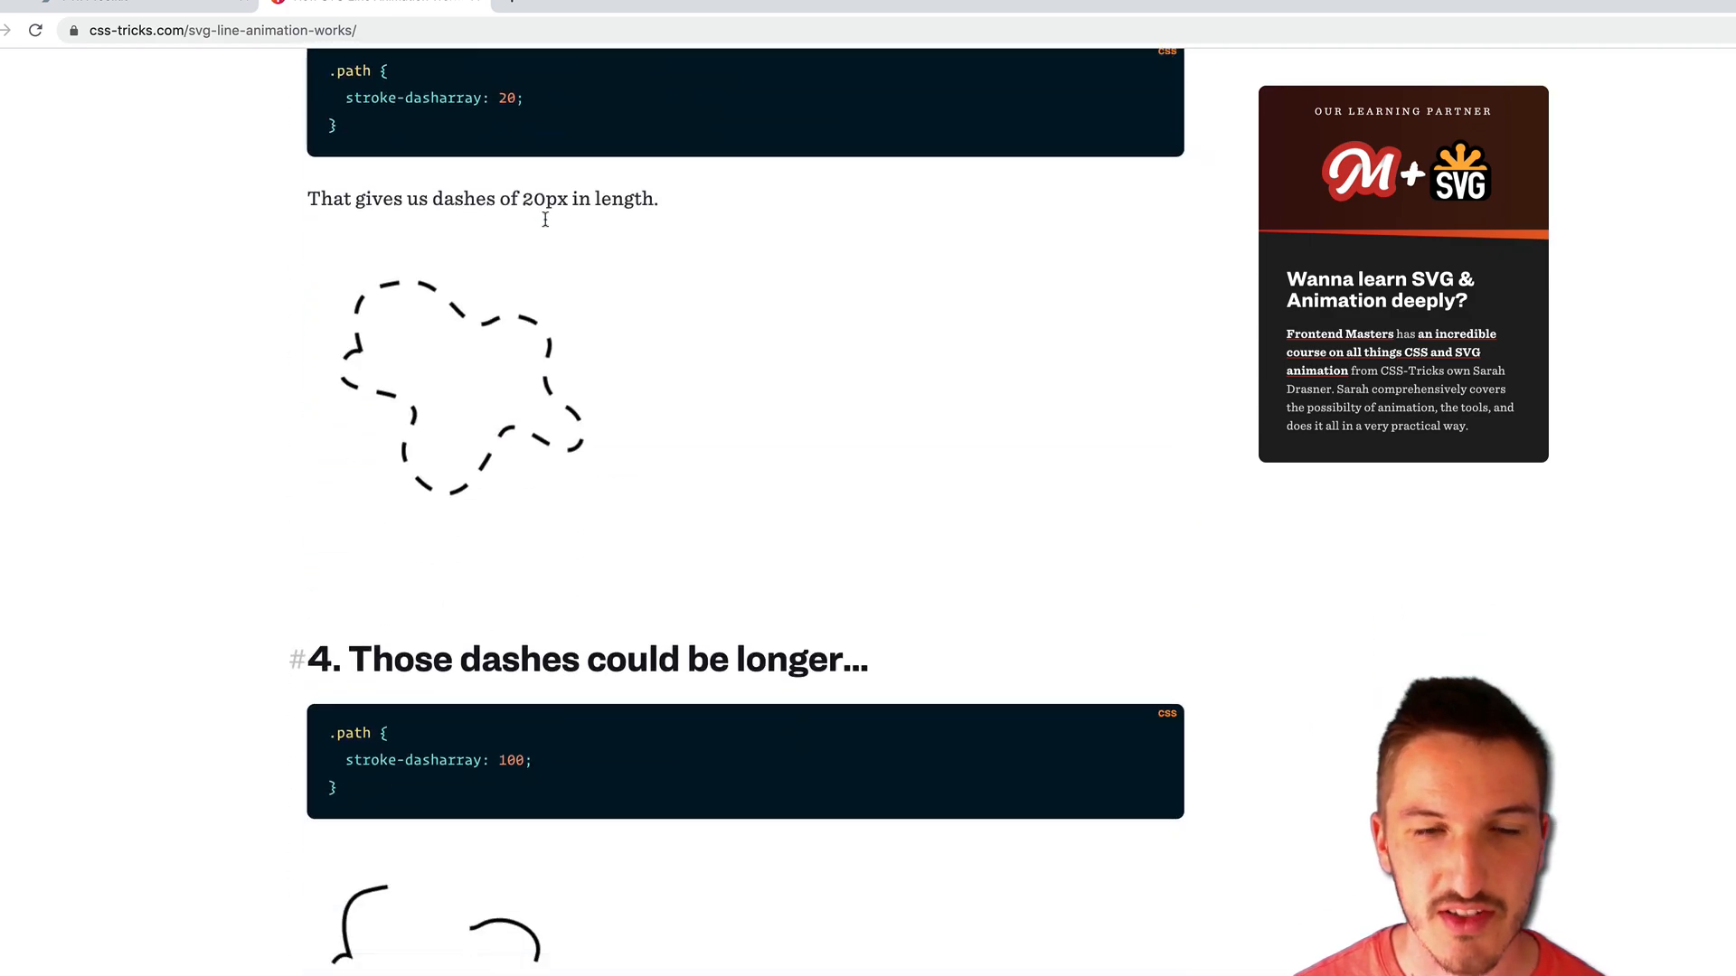
{"action": "scroll", "scroll_direction": "down", "scroll_amount": 3}
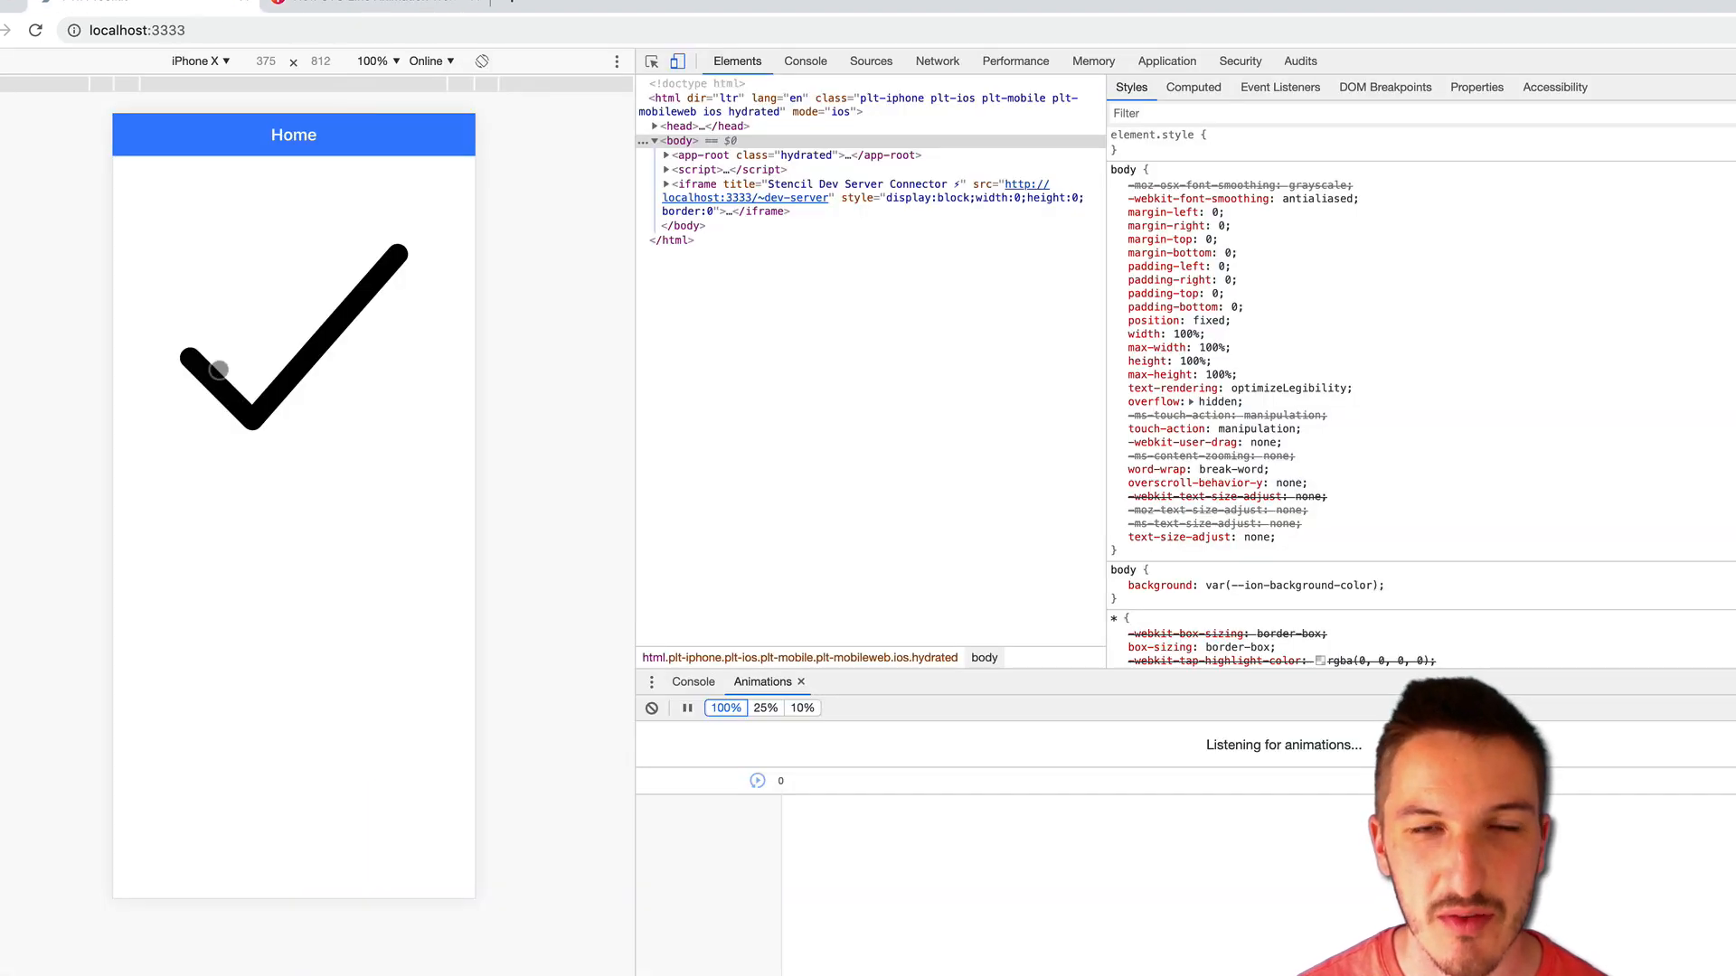
{"action": "mouse_move", "coordinate": [468, 258]}
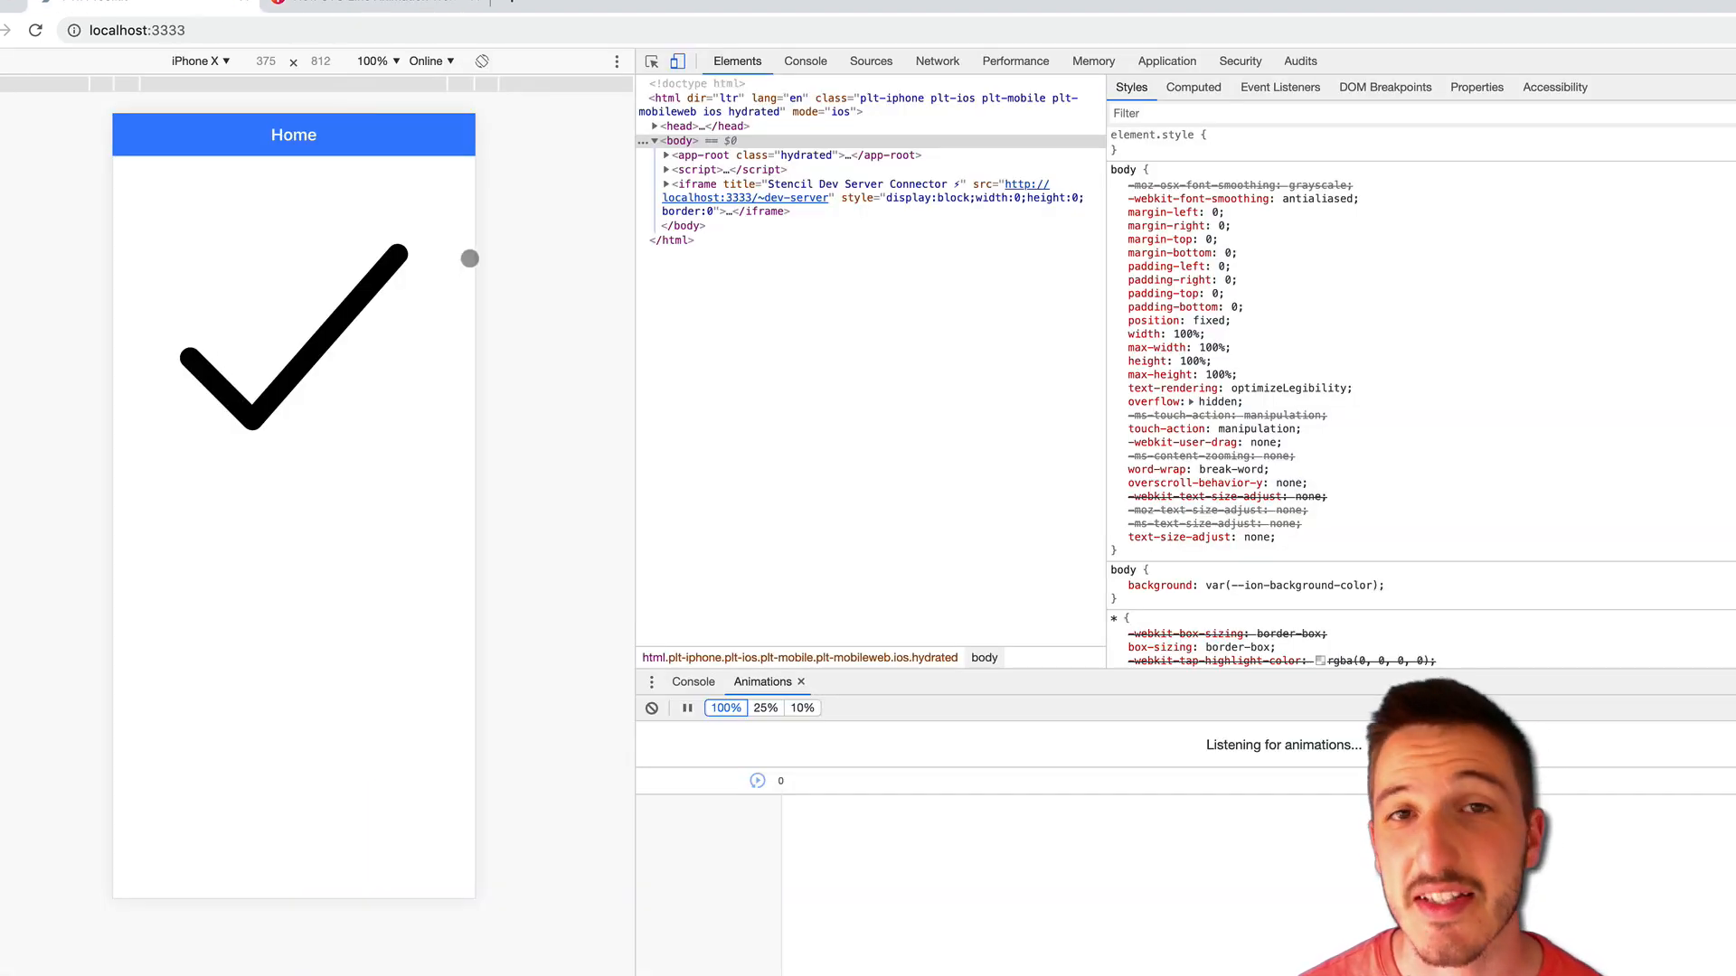
{"action": "mouse_move", "coordinate": [562, 238]}
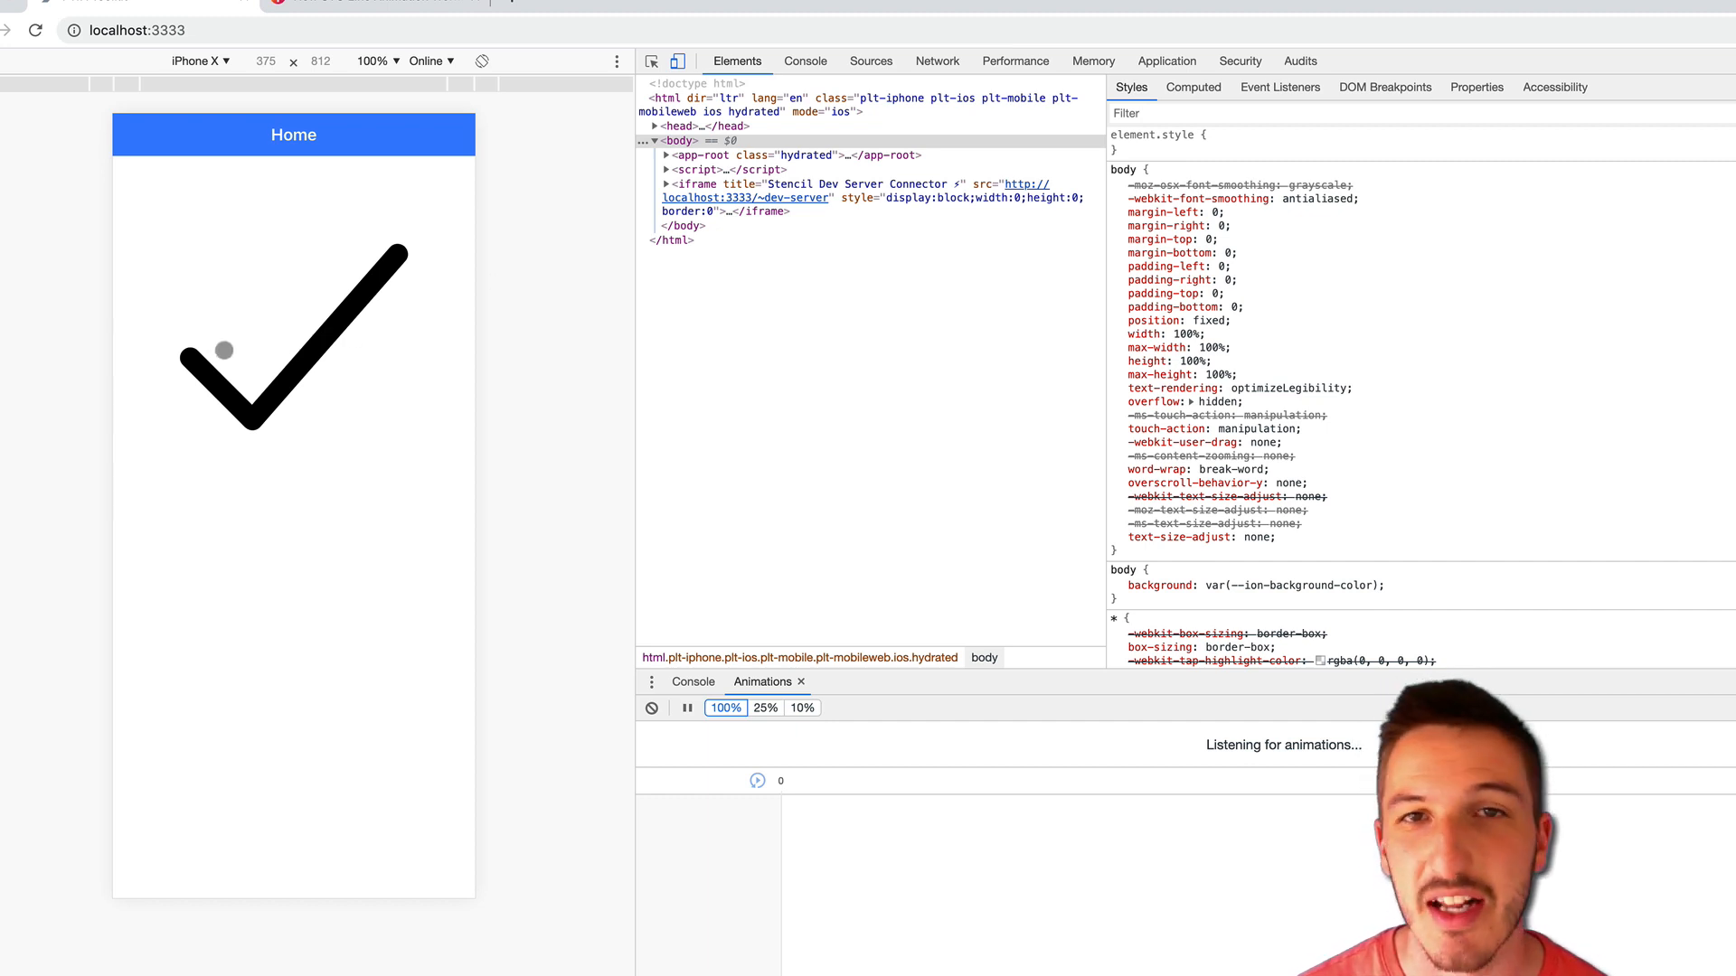
{"action": "mouse_move", "coordinate": [499, 130]}
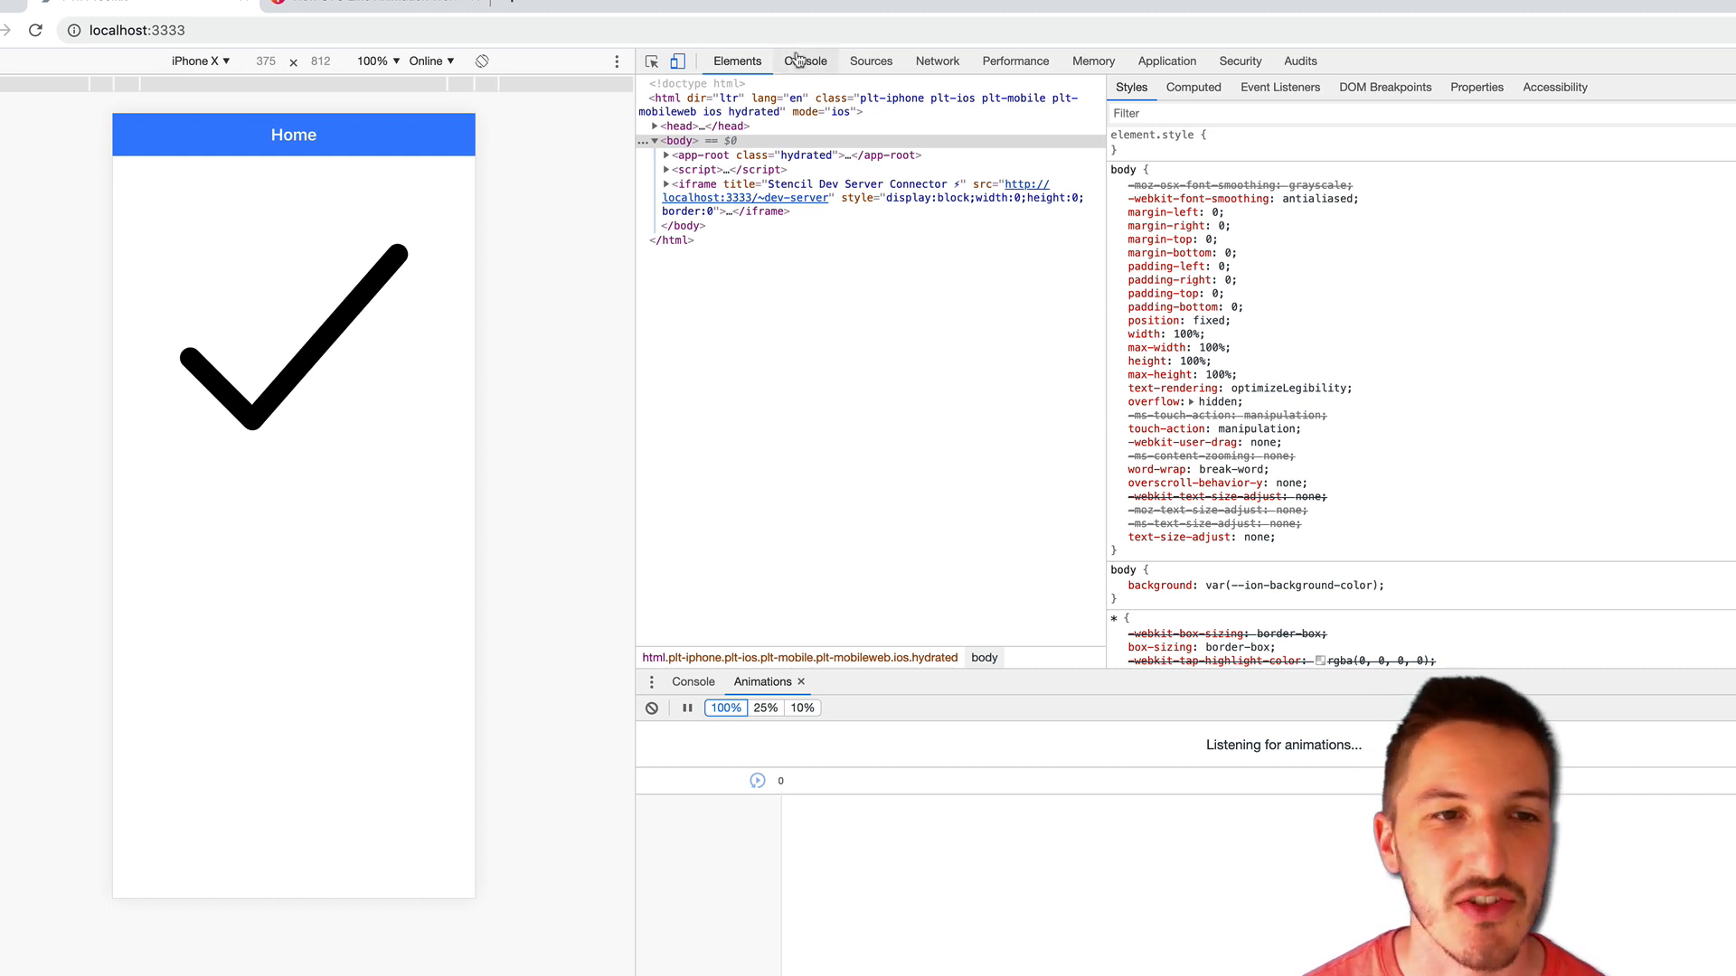
{"action": "mouse_move", "coordinate": [512, 310]}
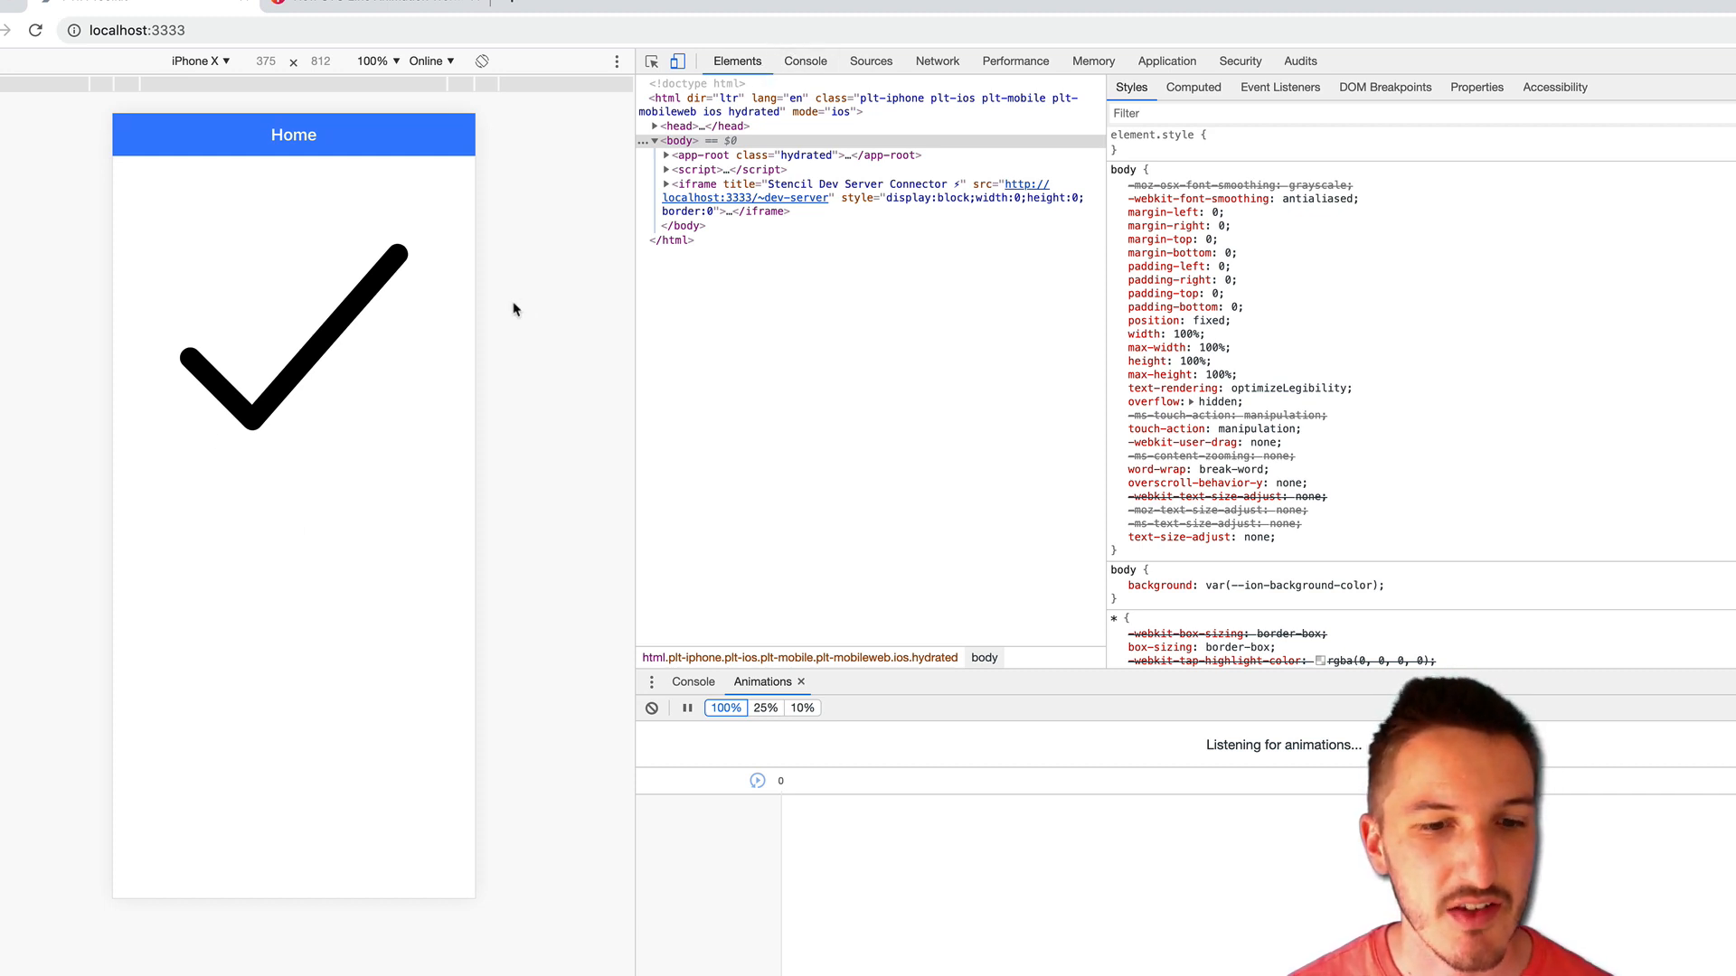
{"action": "mouse_move", "coordinate": [315, 358]}
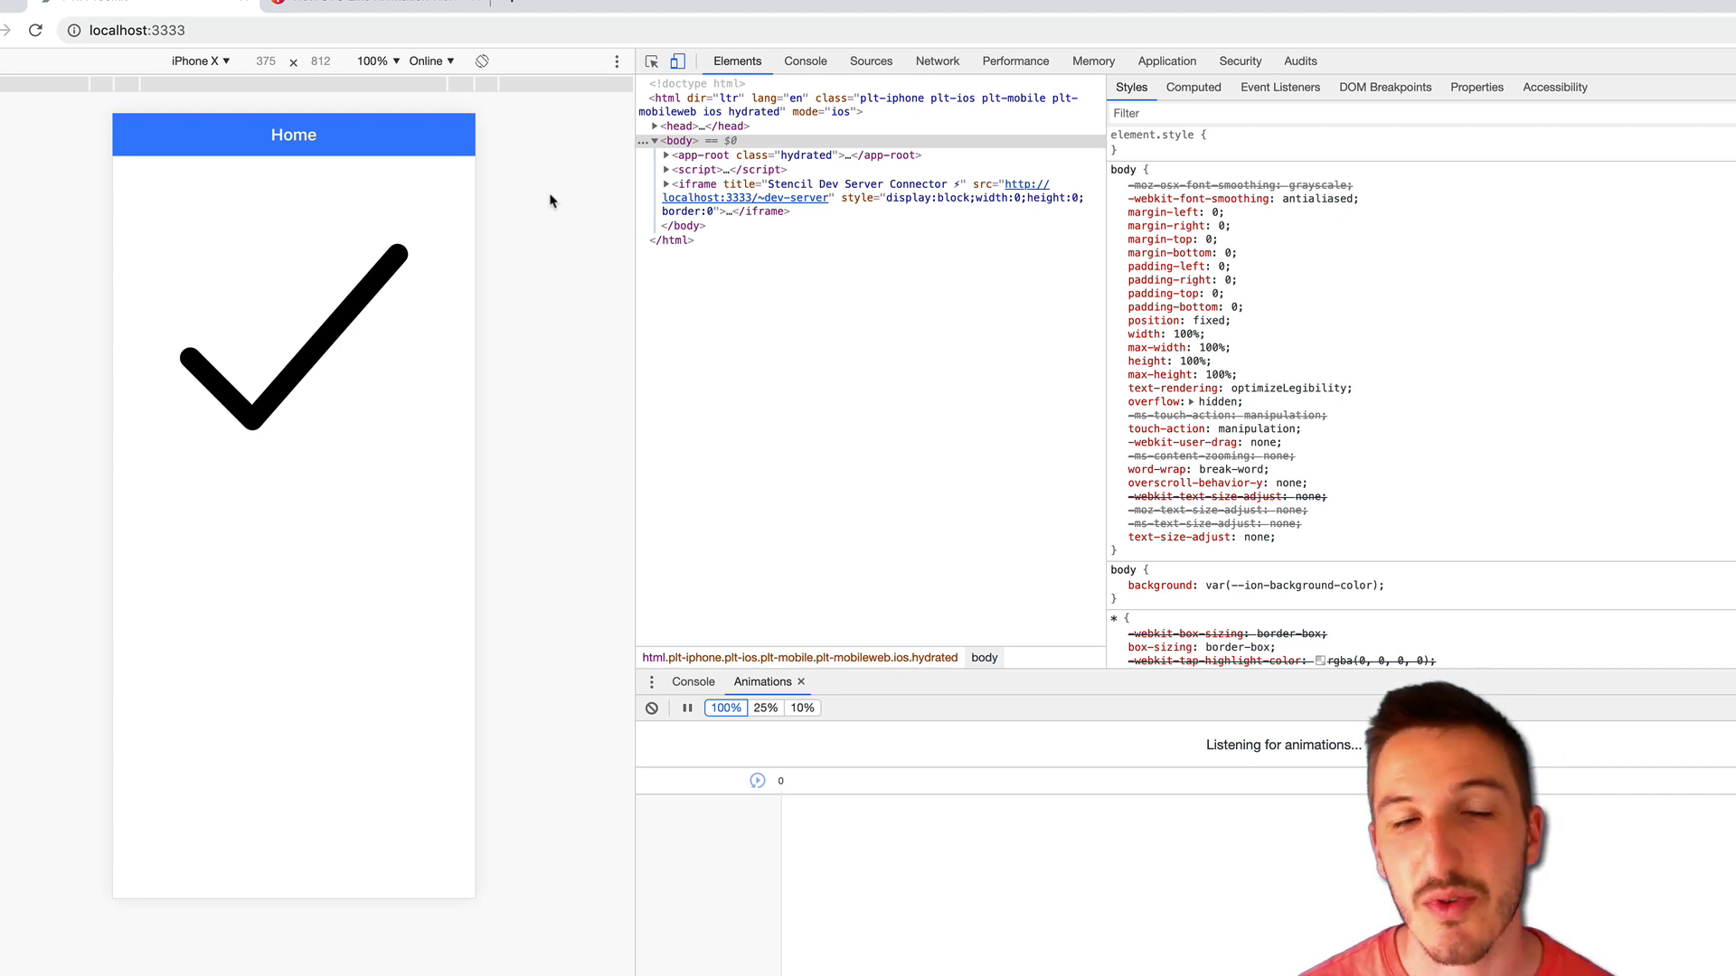
{"action": "mouse_move", "coordinate": [347, 308]}
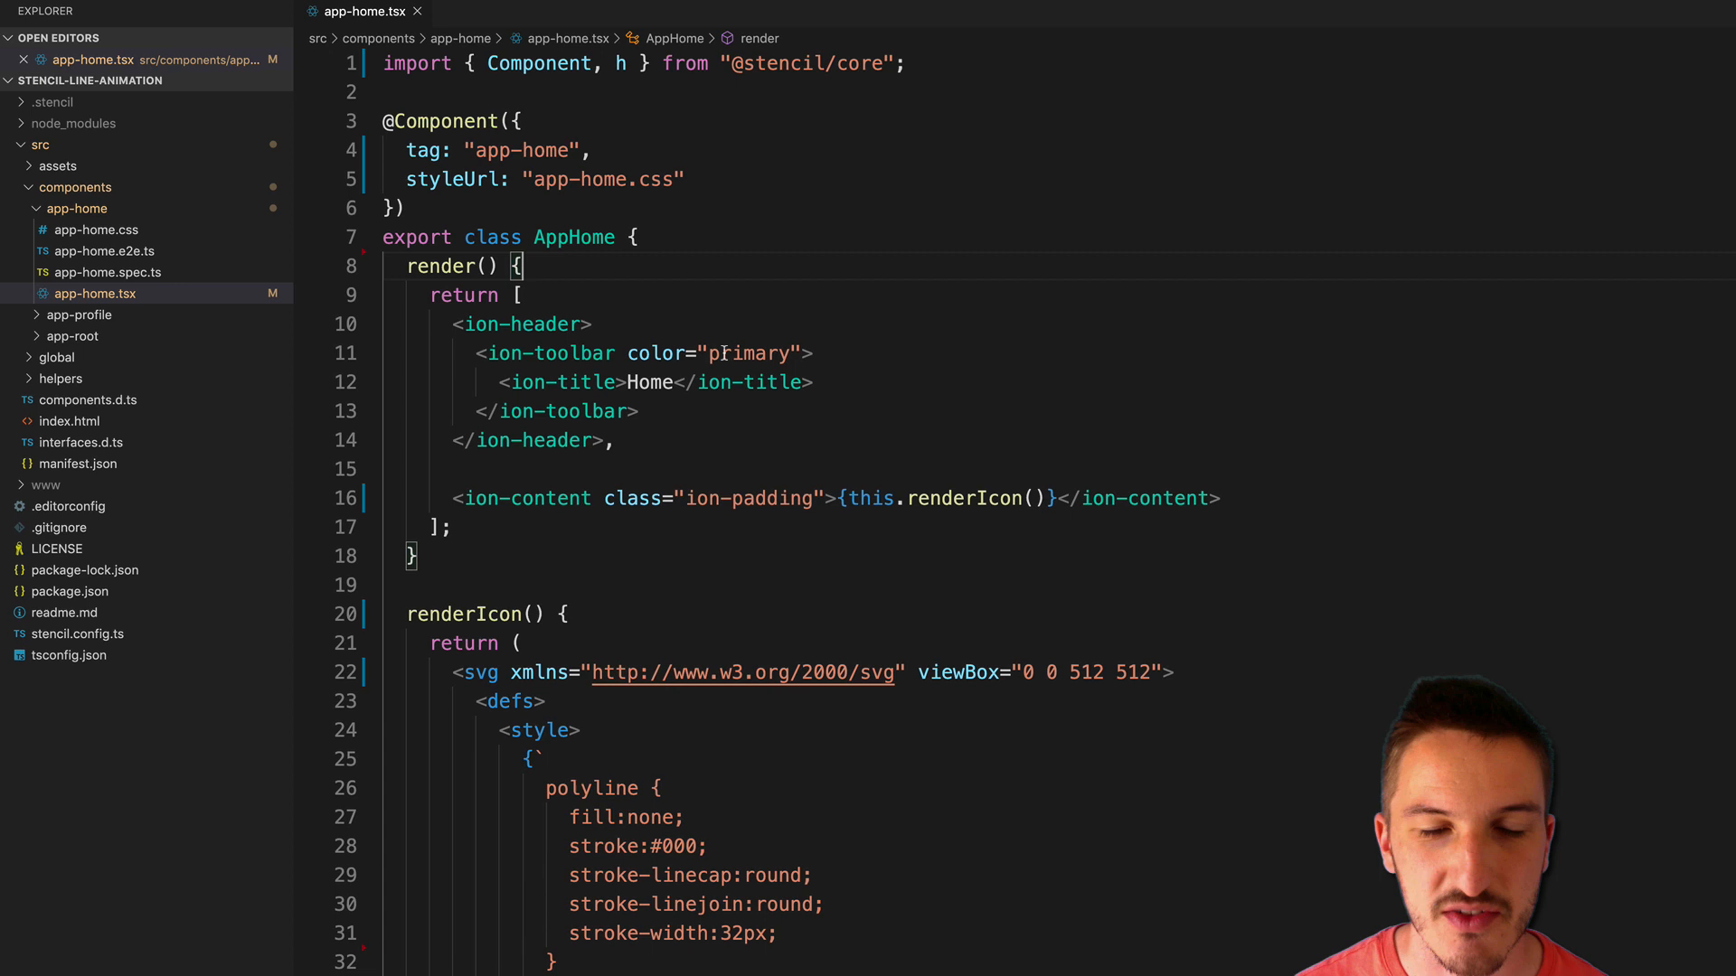
Step: Scroll app-home.tsx to the renderIcon() SVG checkmark polyline and its stroke styles
{"action": "scroll", "scroll_direction": "down", "scroll_amount": 3}
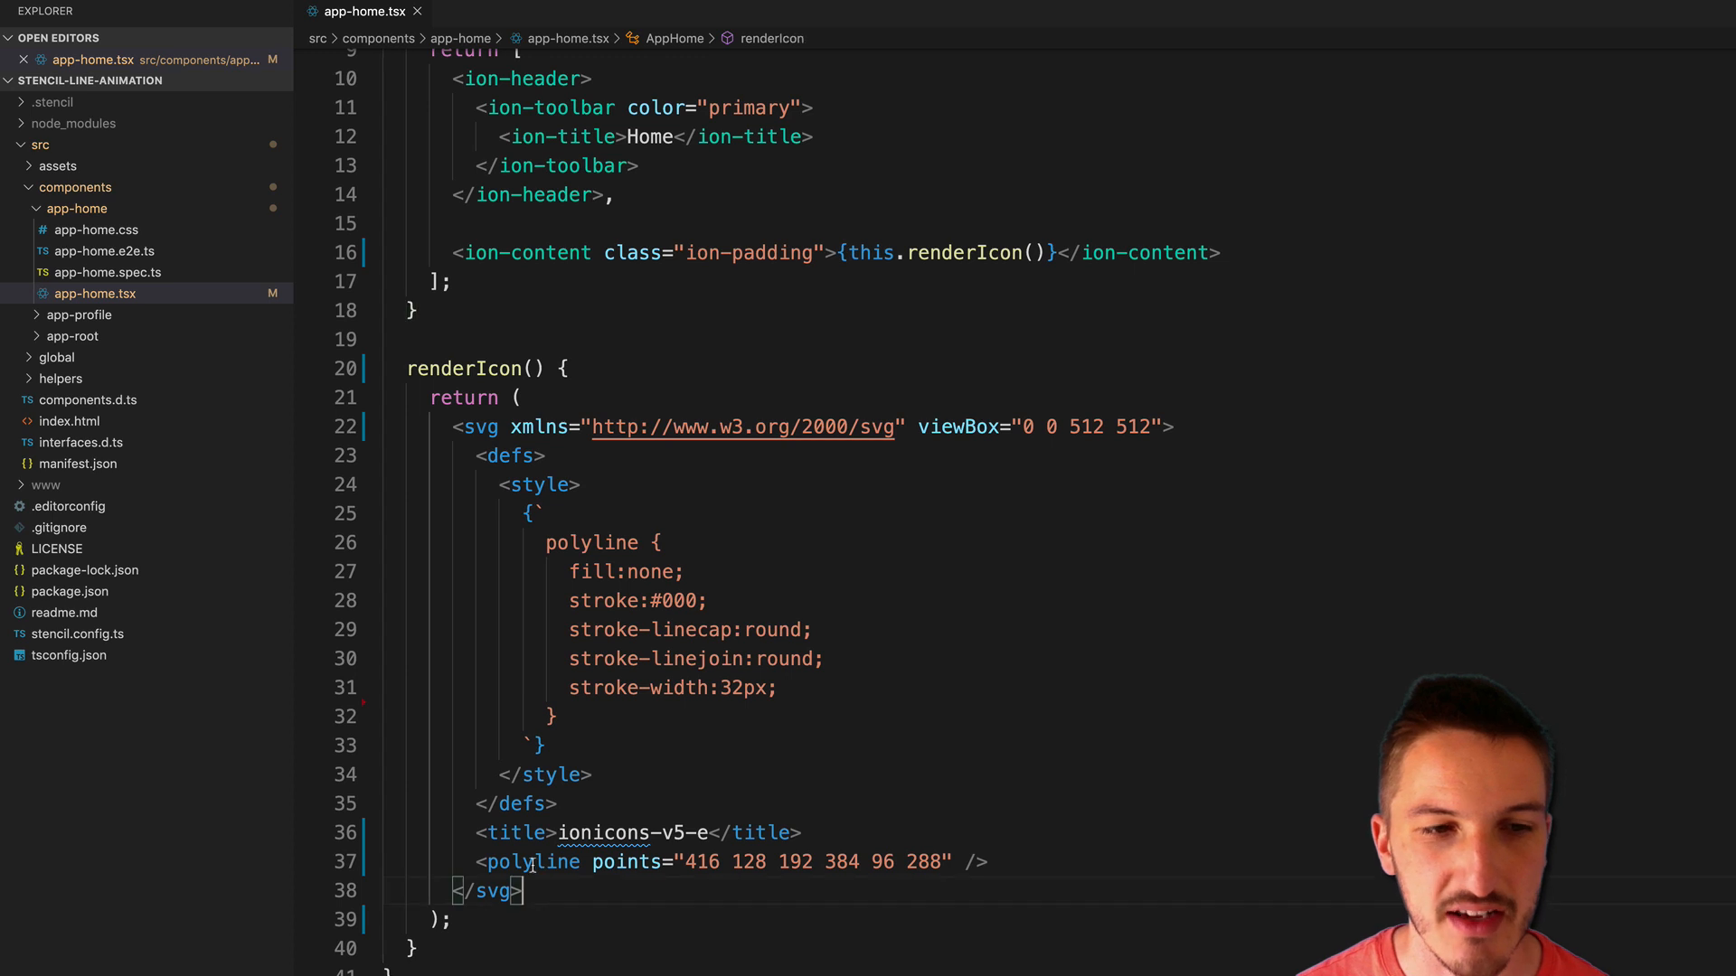
{"action": "left_click_drag", "start_coordinate": [452, 426], "coordinate": [522, 890]}
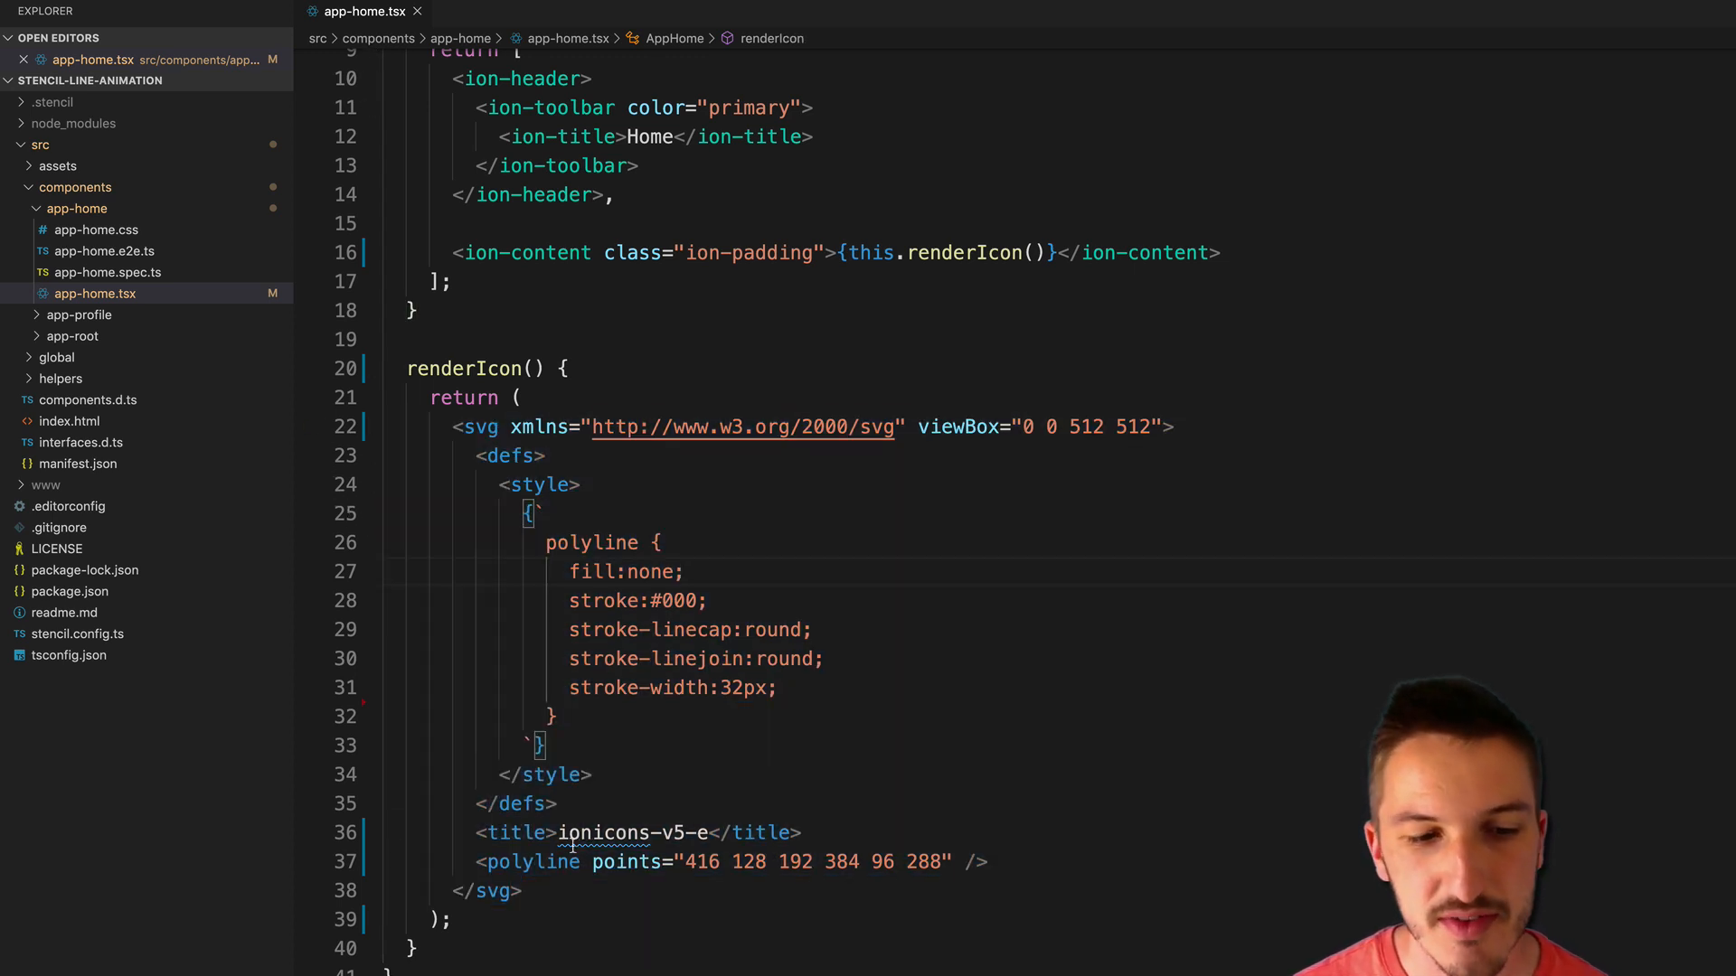
{"action": "mouse_move", "coordinate": [620, 833]}
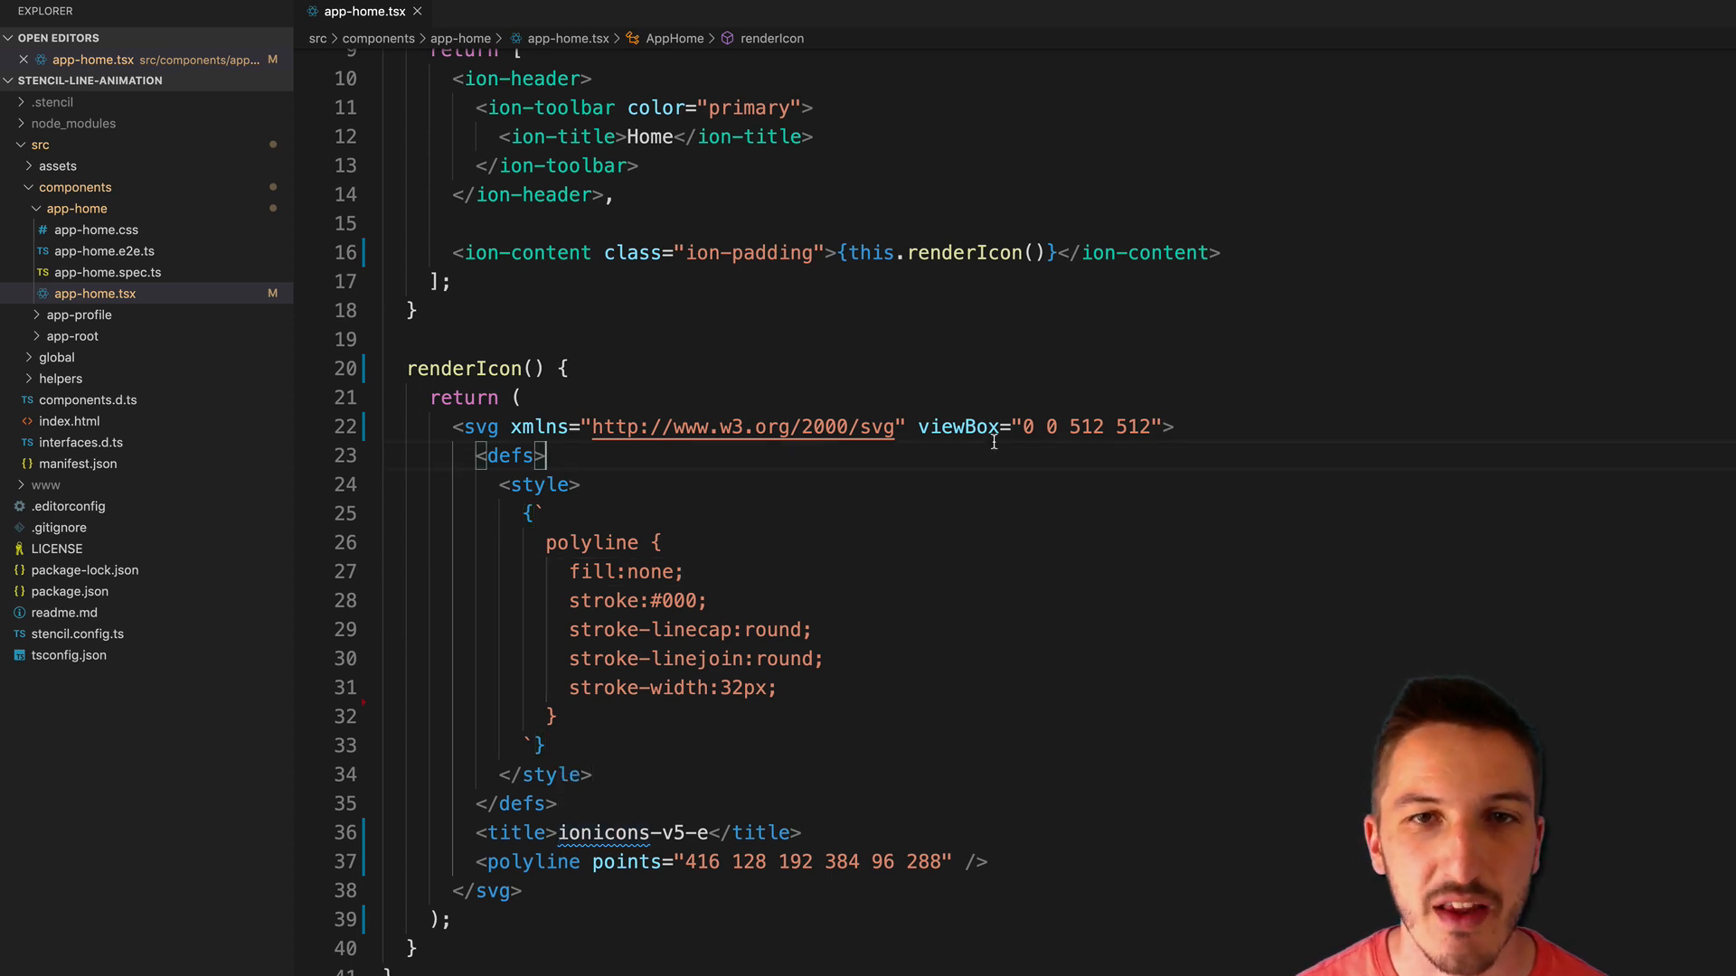
{"action": "mouse_move", "coordinate": [762, 832]}
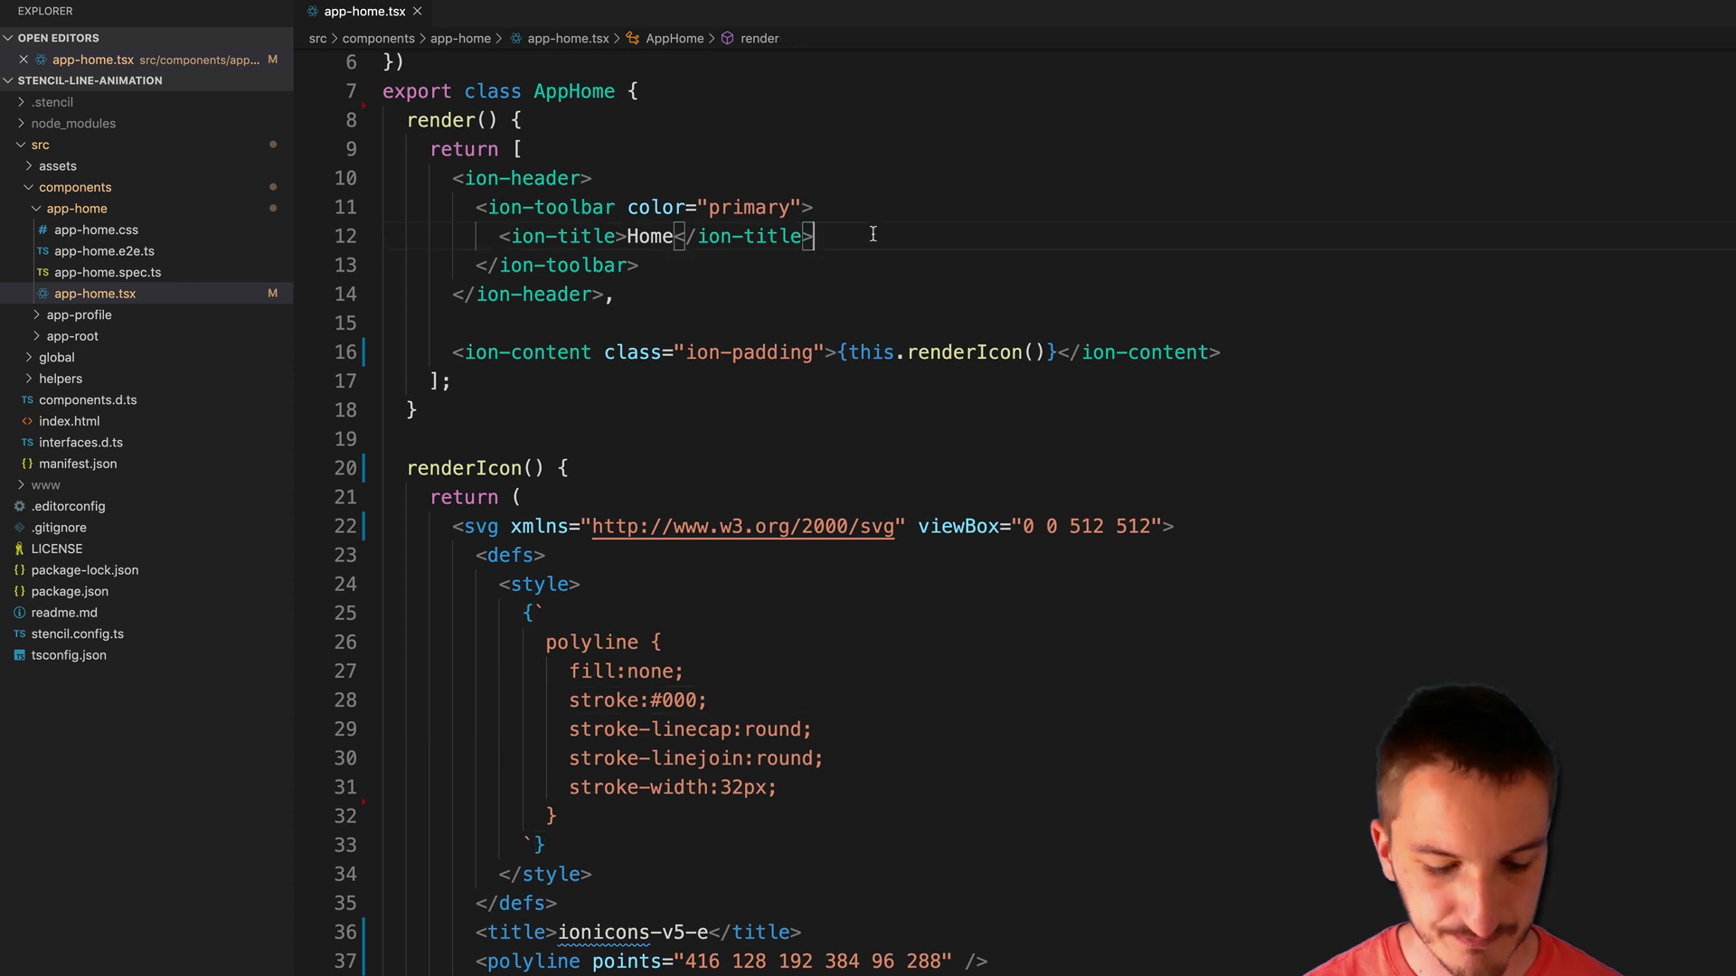
{"action": "type", "text": "<ion-ivo"}
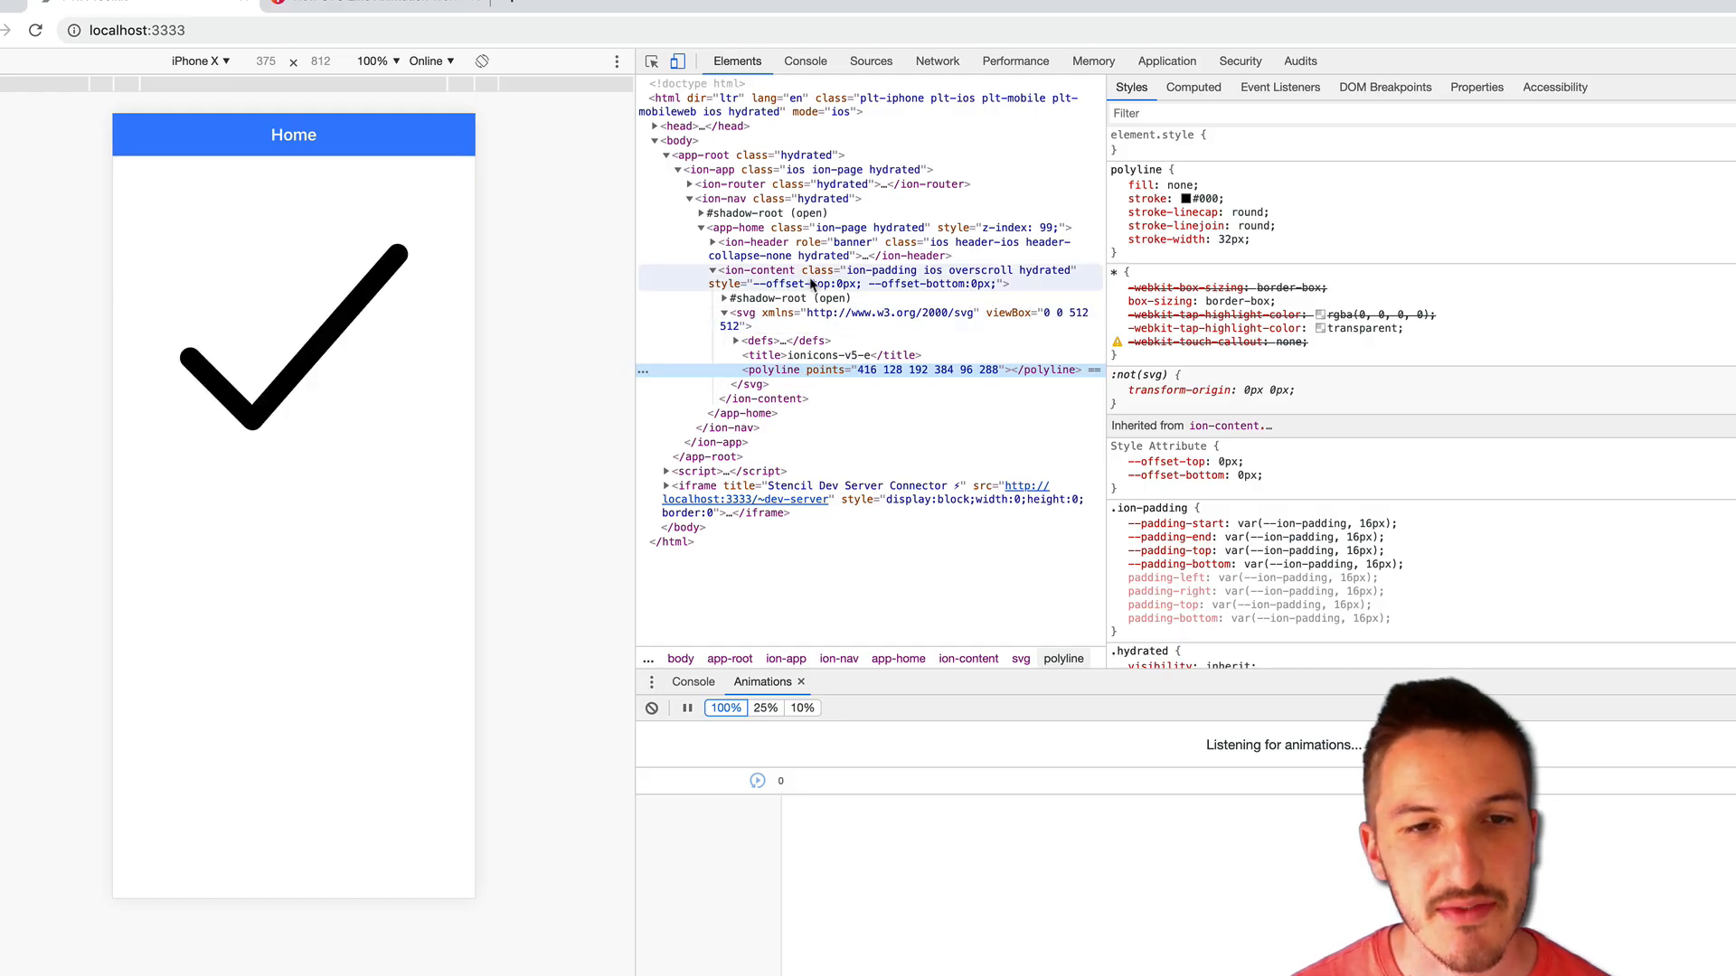
{"action": "mouse_move", "coordinate": [780, 369]}
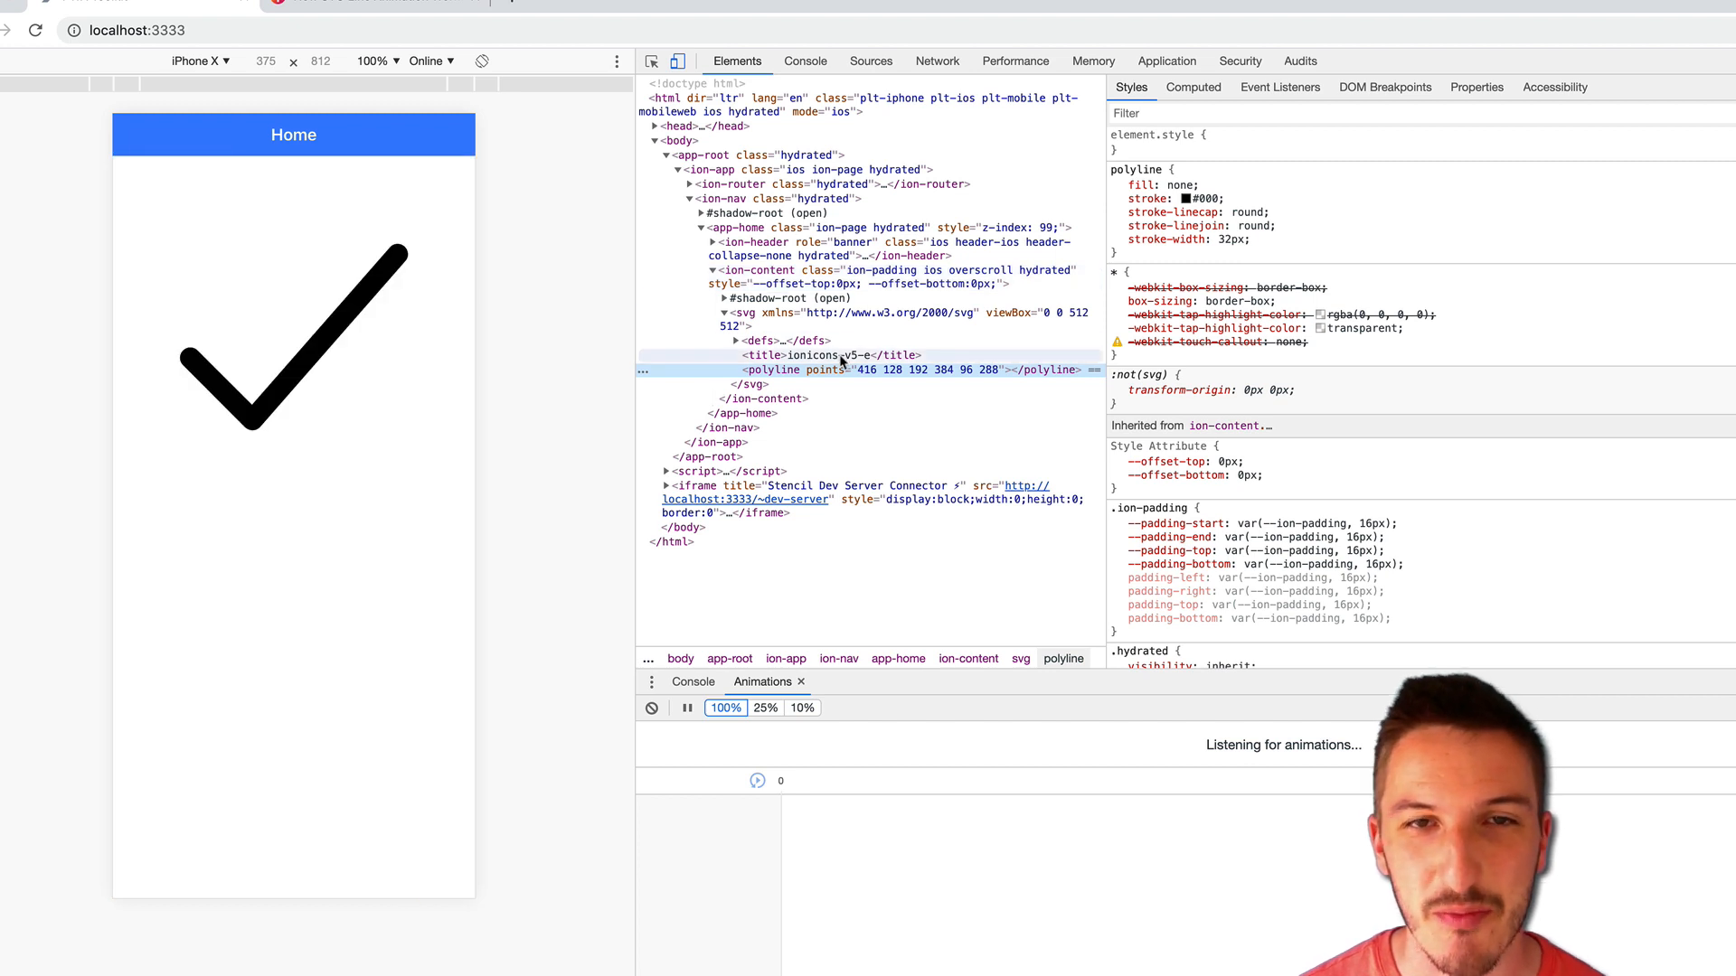
{"action": "mouse_move", "coordinate": [842, 370]}
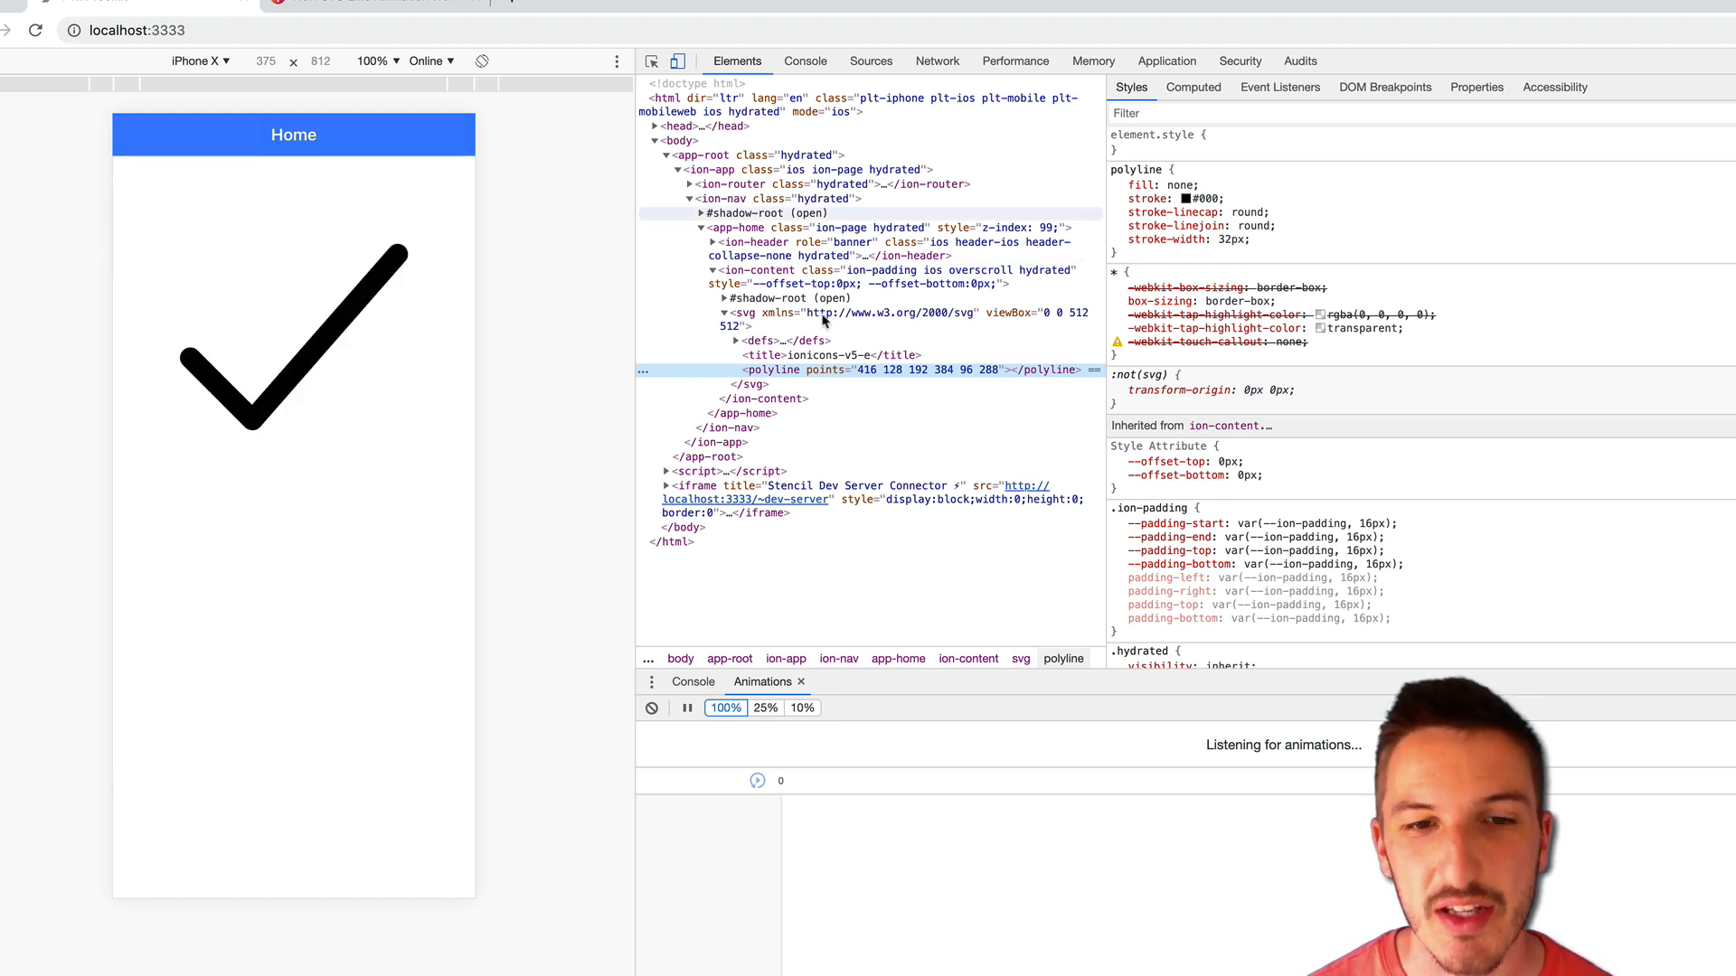
{"action": "mouse_move", "coordinate": [744, 311]}
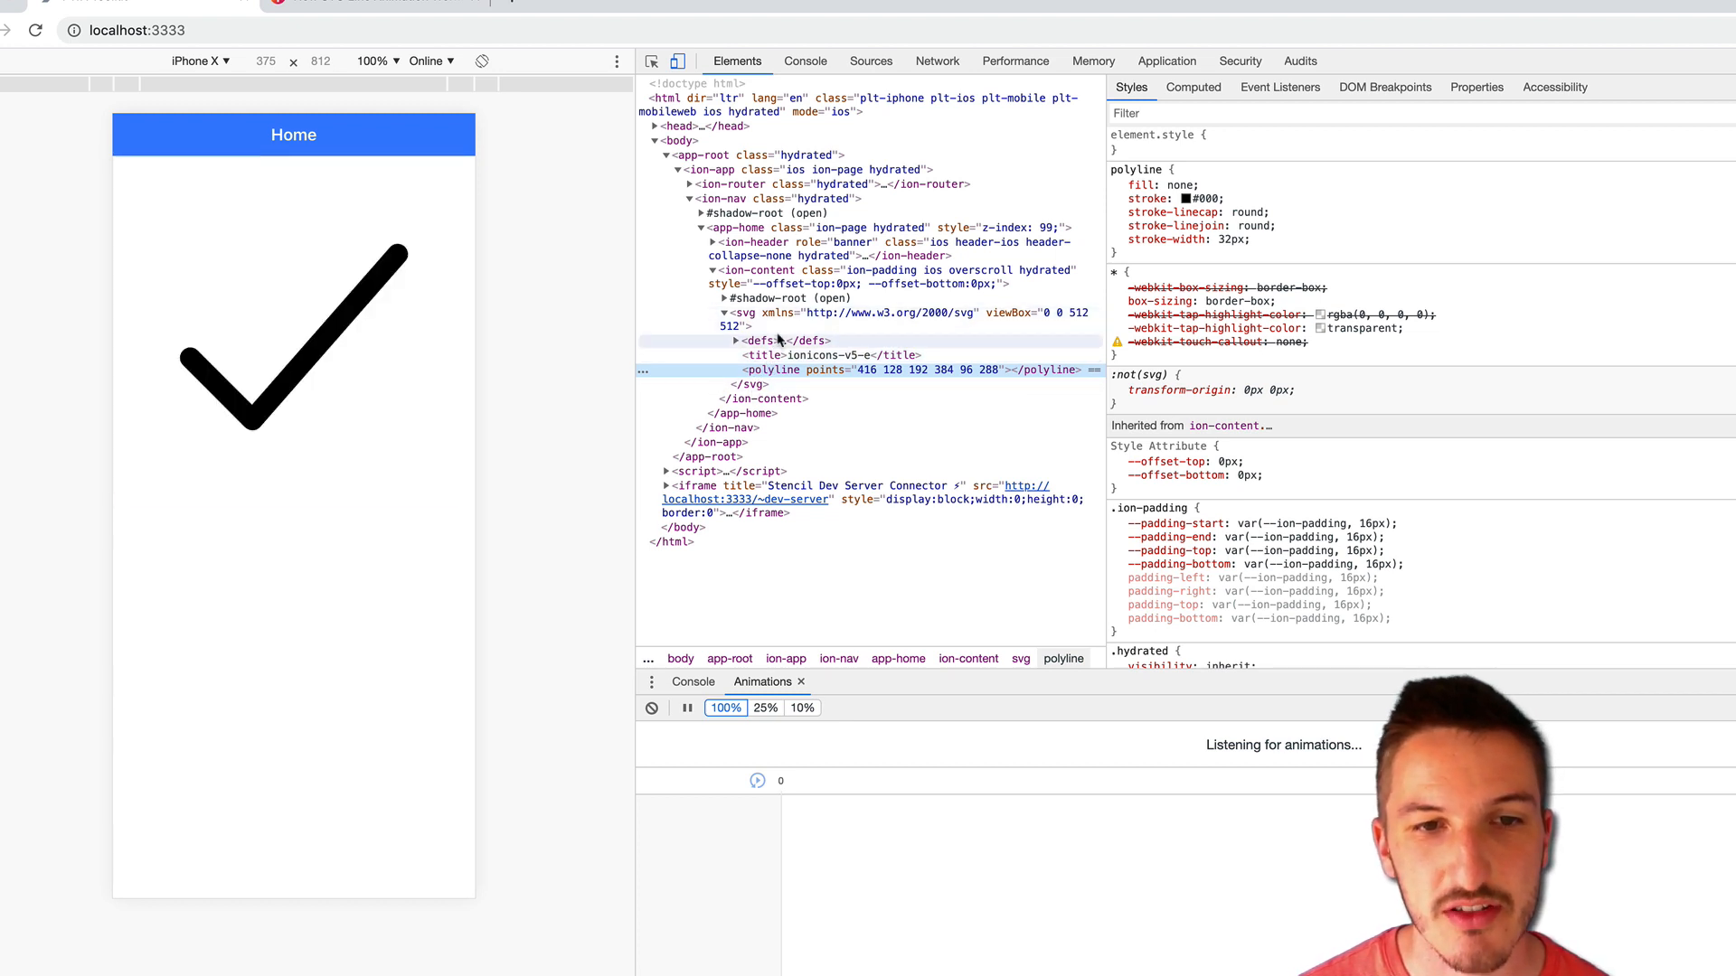
{"action": "mouse_move", "coordinate": [783, 370]}
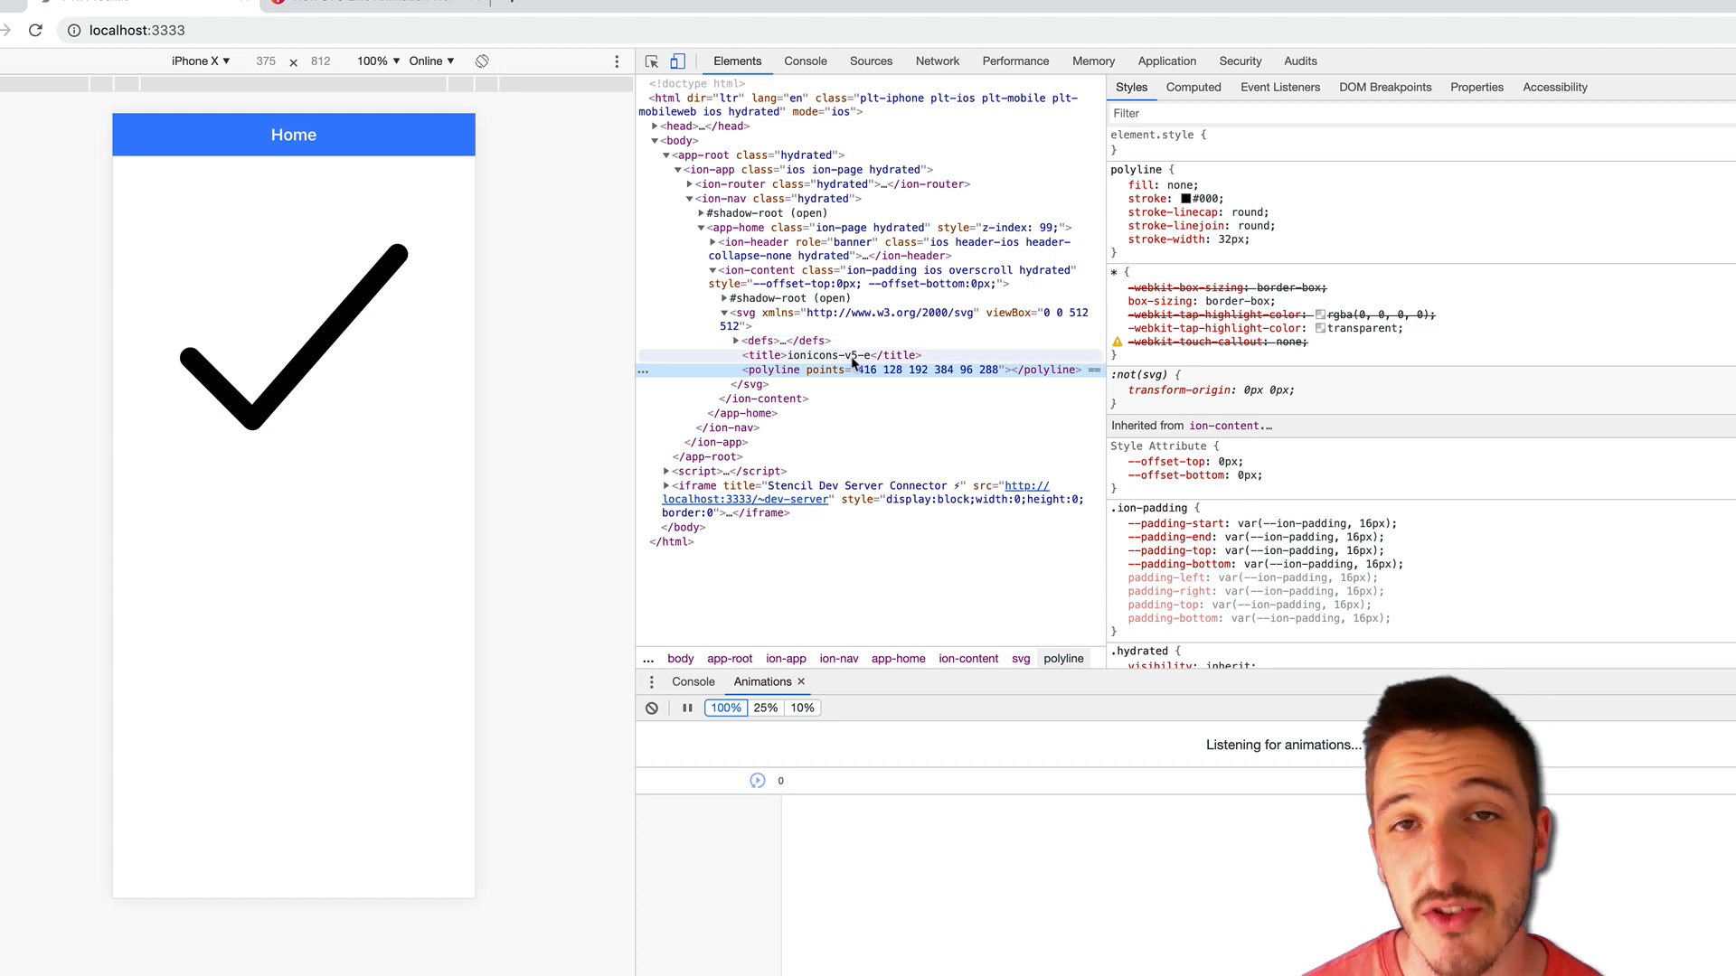
Step: Inspect the svg's title element, then reselect the checkmark polyline to view its stroke rule
{"action": "left_click", "coordinate": [853, 356]}
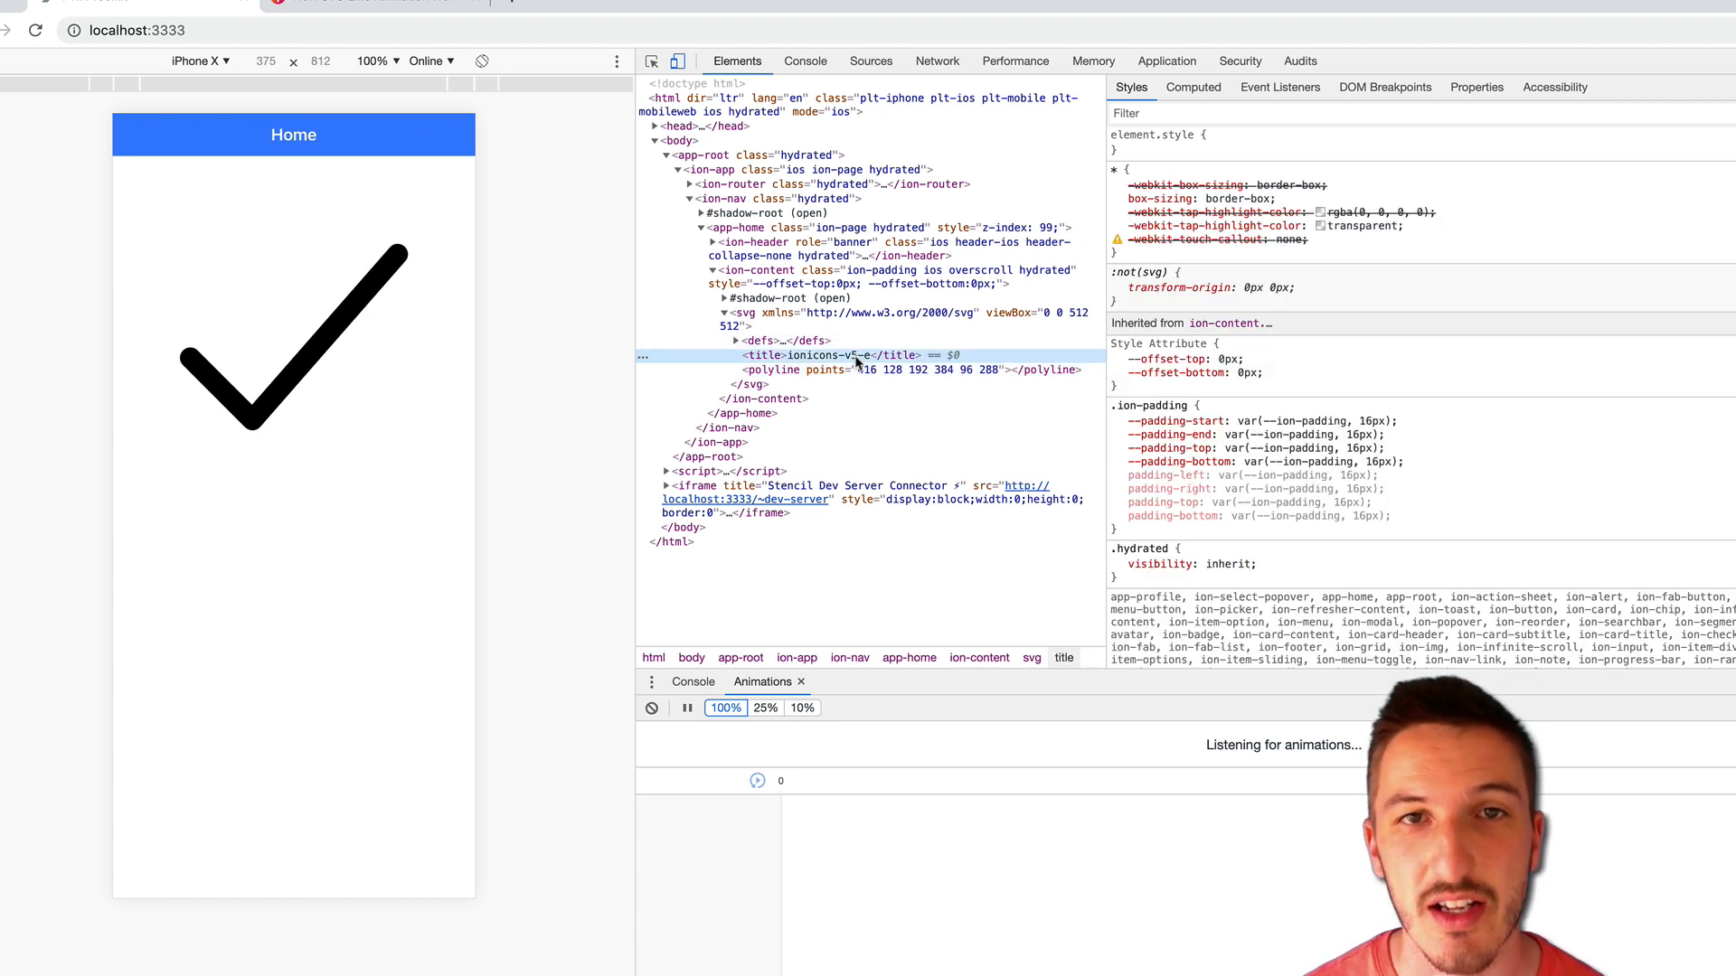
{"action": "left_click", "coordinate": [824, 369]}
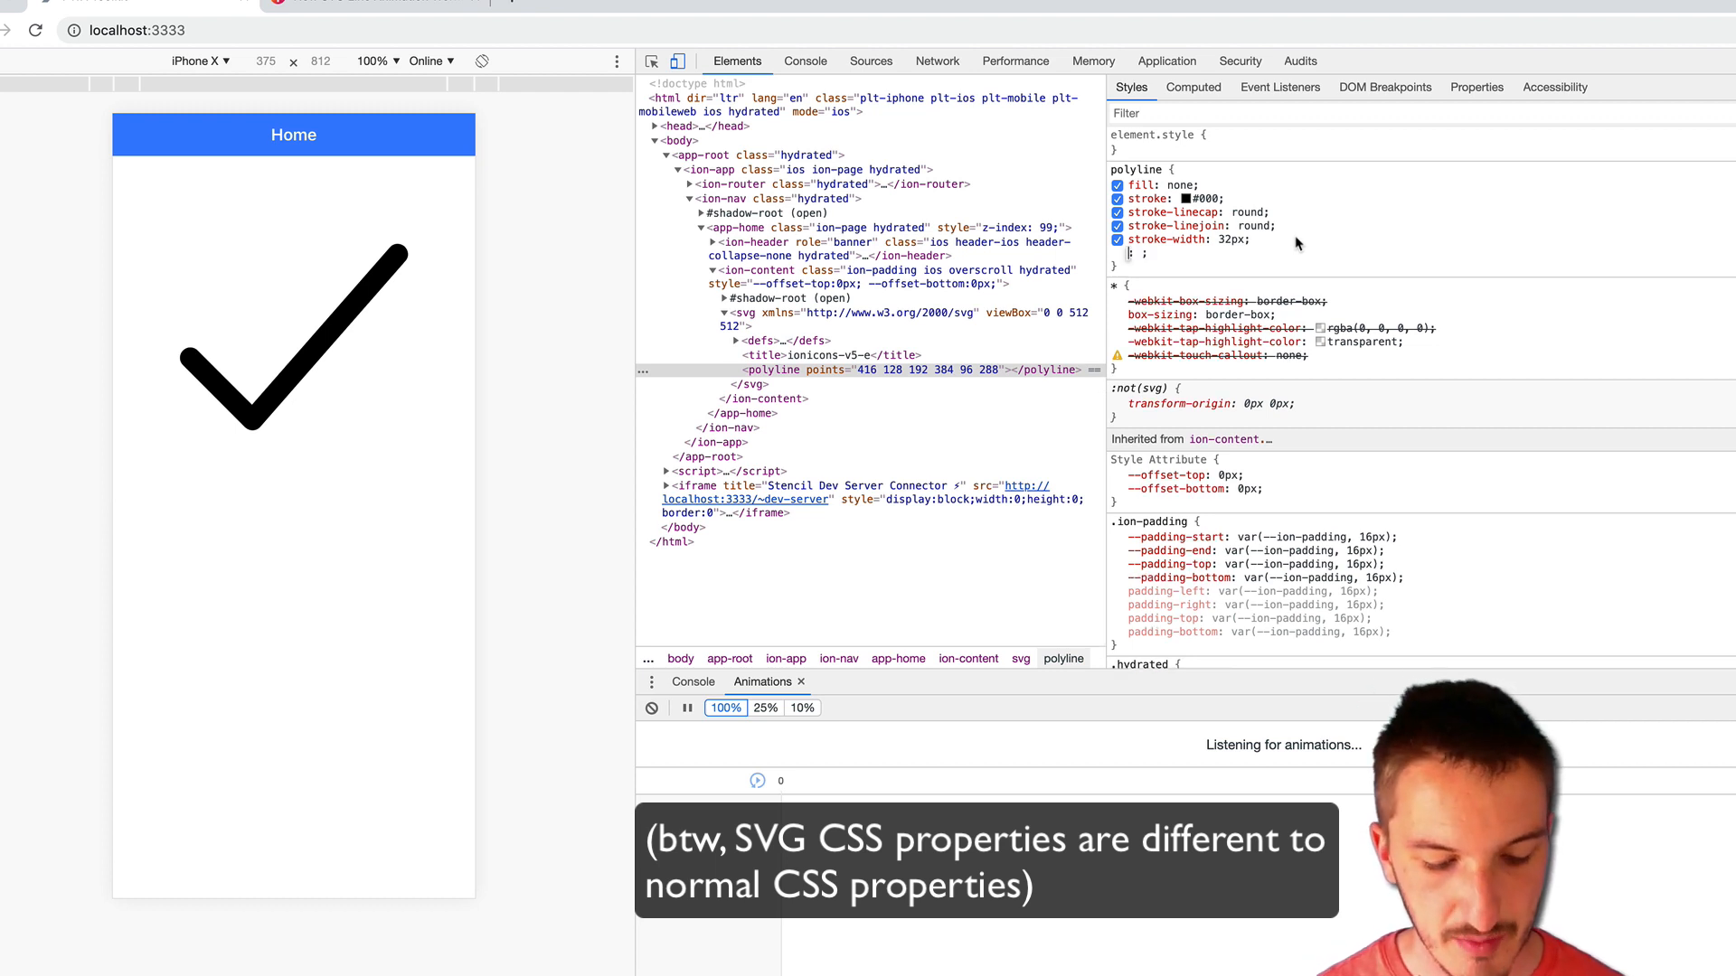
Step: Begin a new stroke-dasharray declaration in the polyline rule, trying a value of 10
{"action": "type", "text": "speak"}
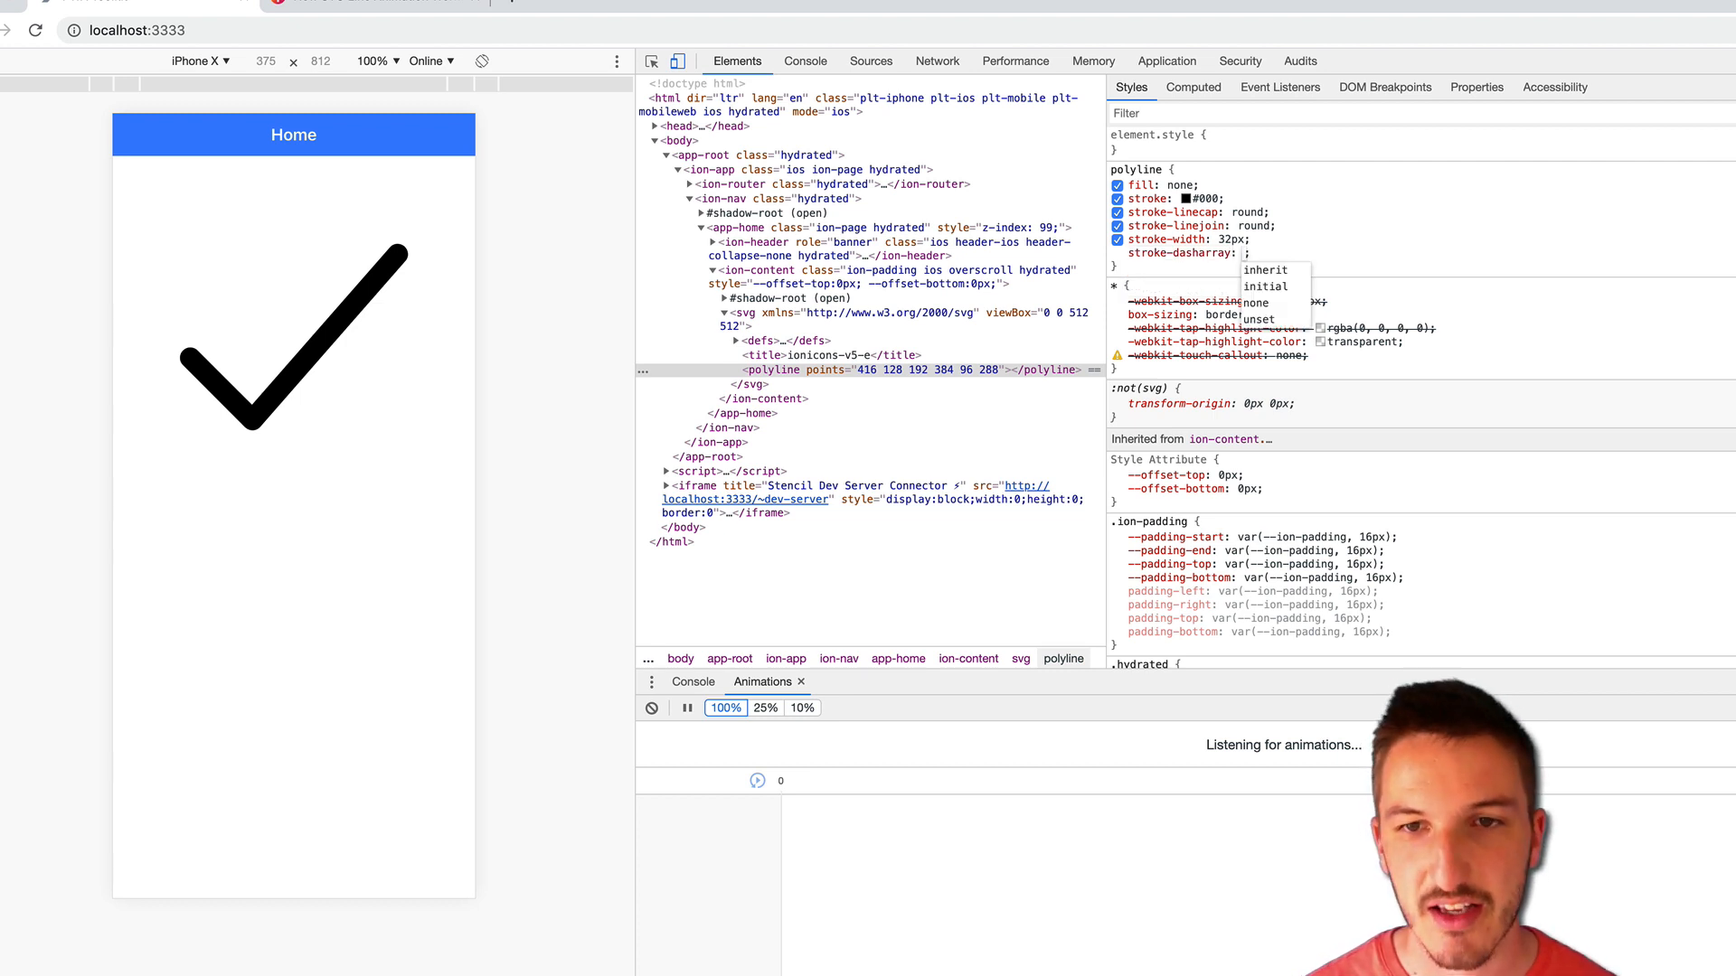
{"action": "type", "text": "10"}
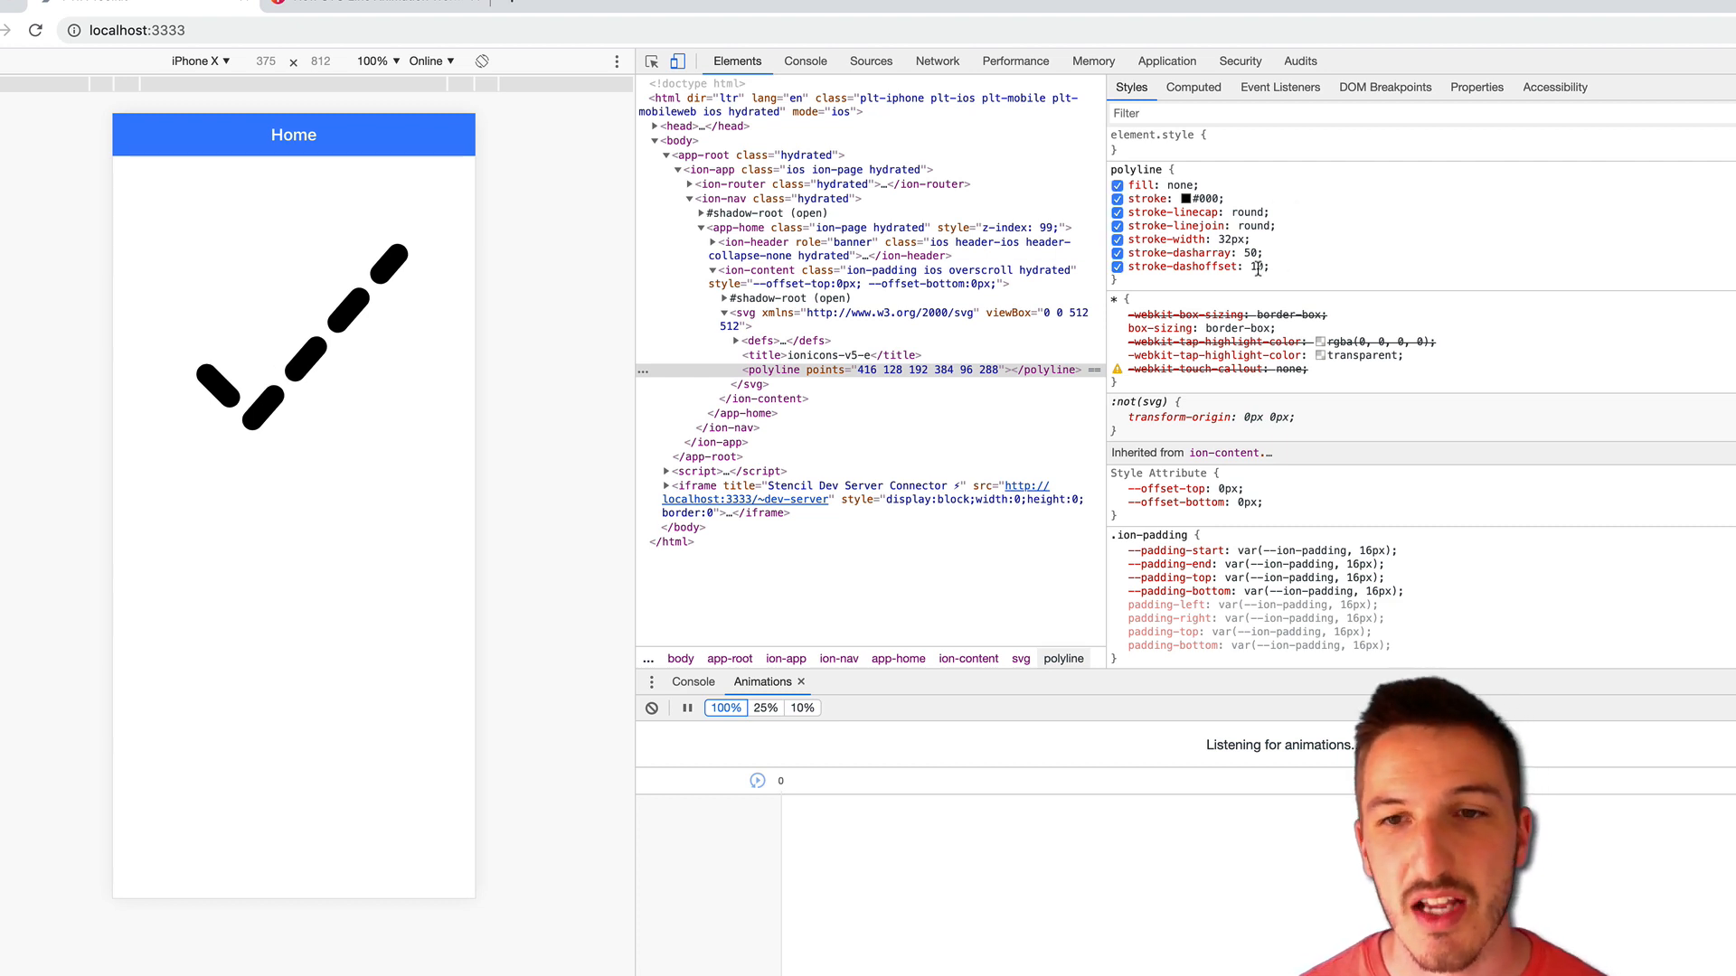
Step: Edit the polyline's stroke-dashoffset value in the Styles pane
{"action": "left_click", "coordinate": [1257, 266]}
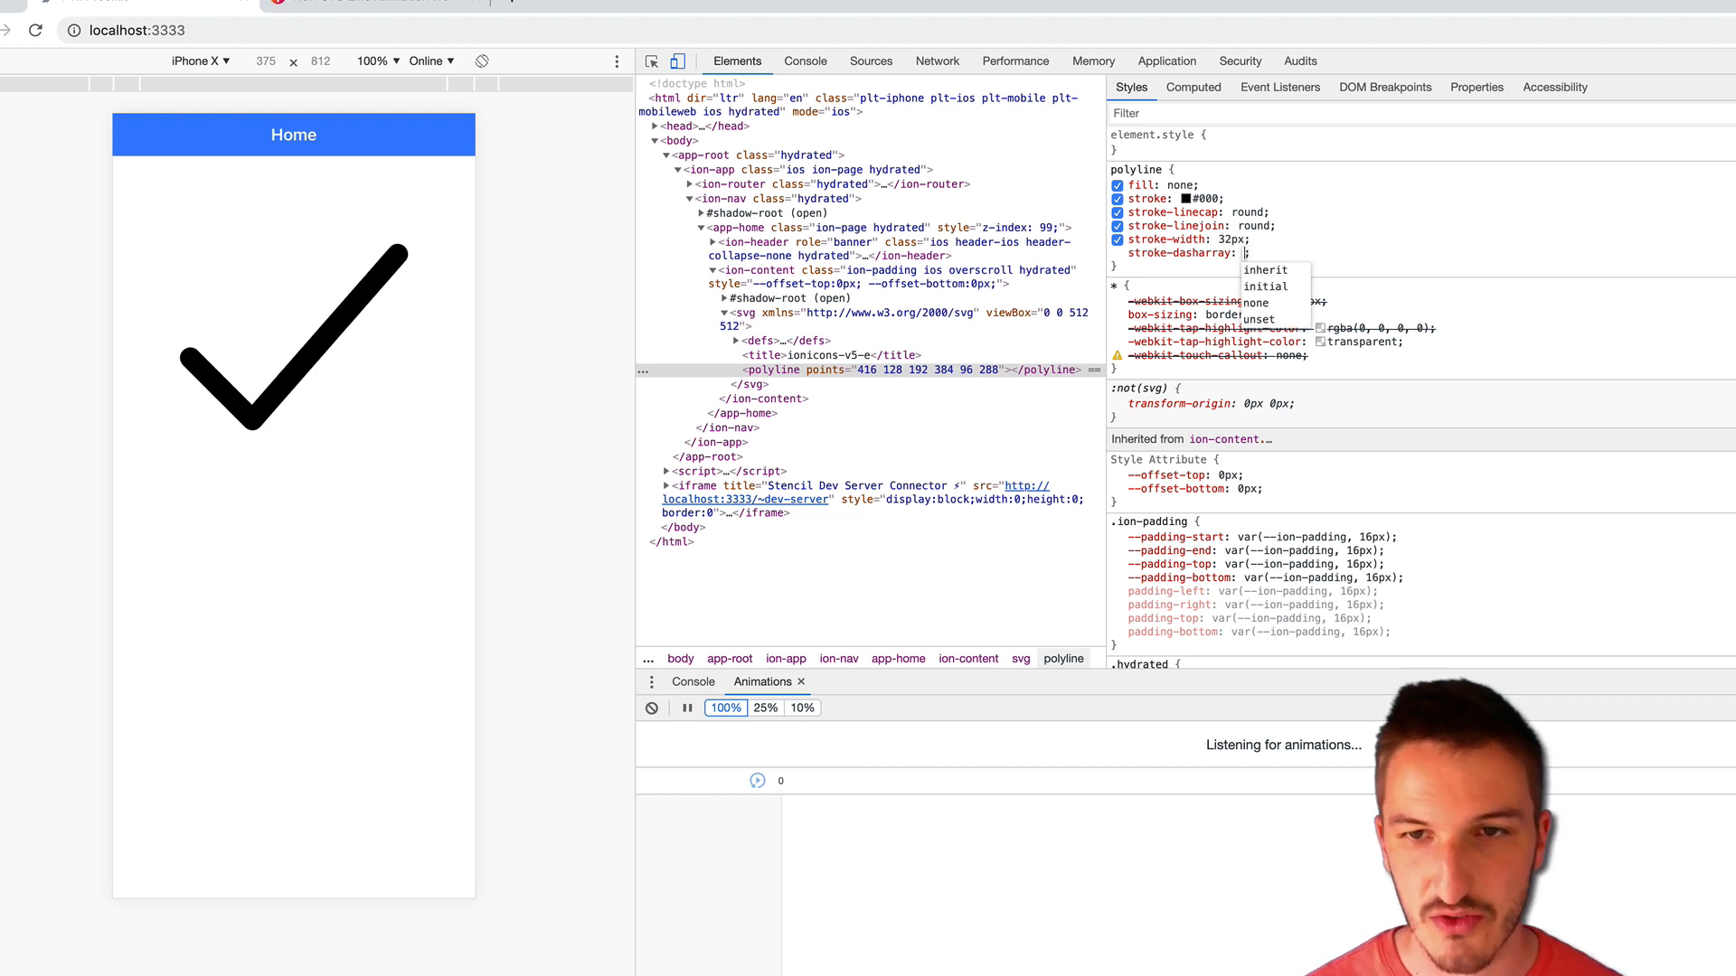
Step: Try stroke-dasharray 100 and 200, settling on 500 so the whole checkmark shows
{"action": "type", "text": "100"}
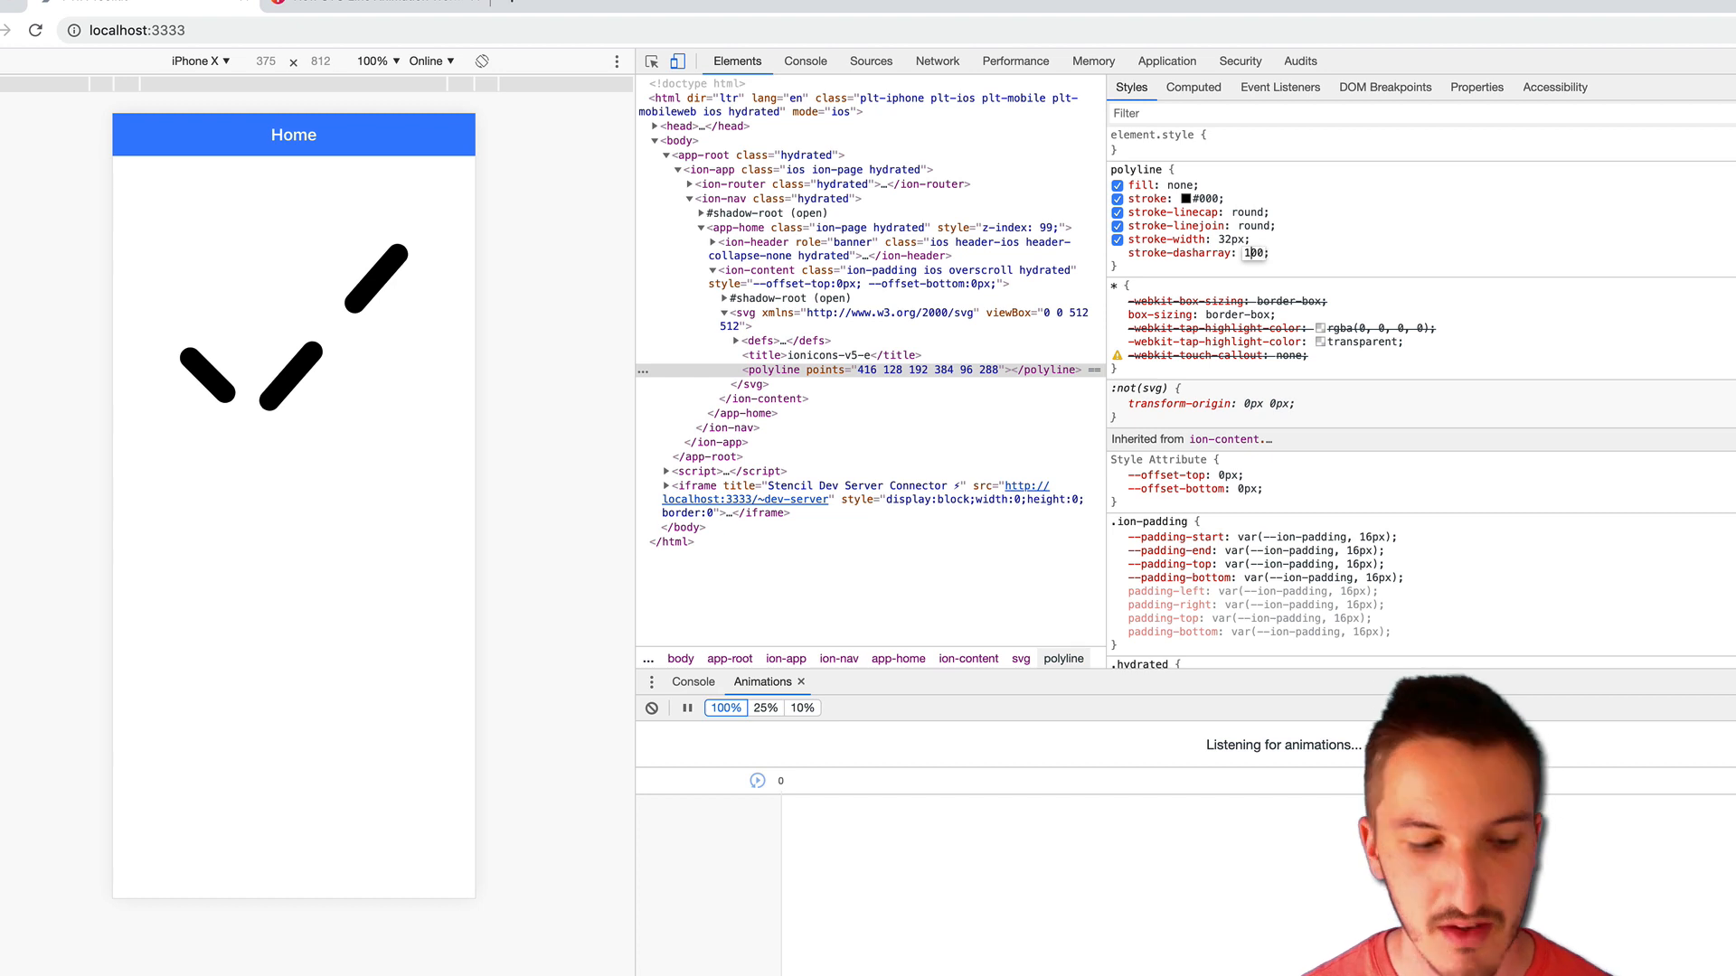
{"action": "type", "text": "200"}
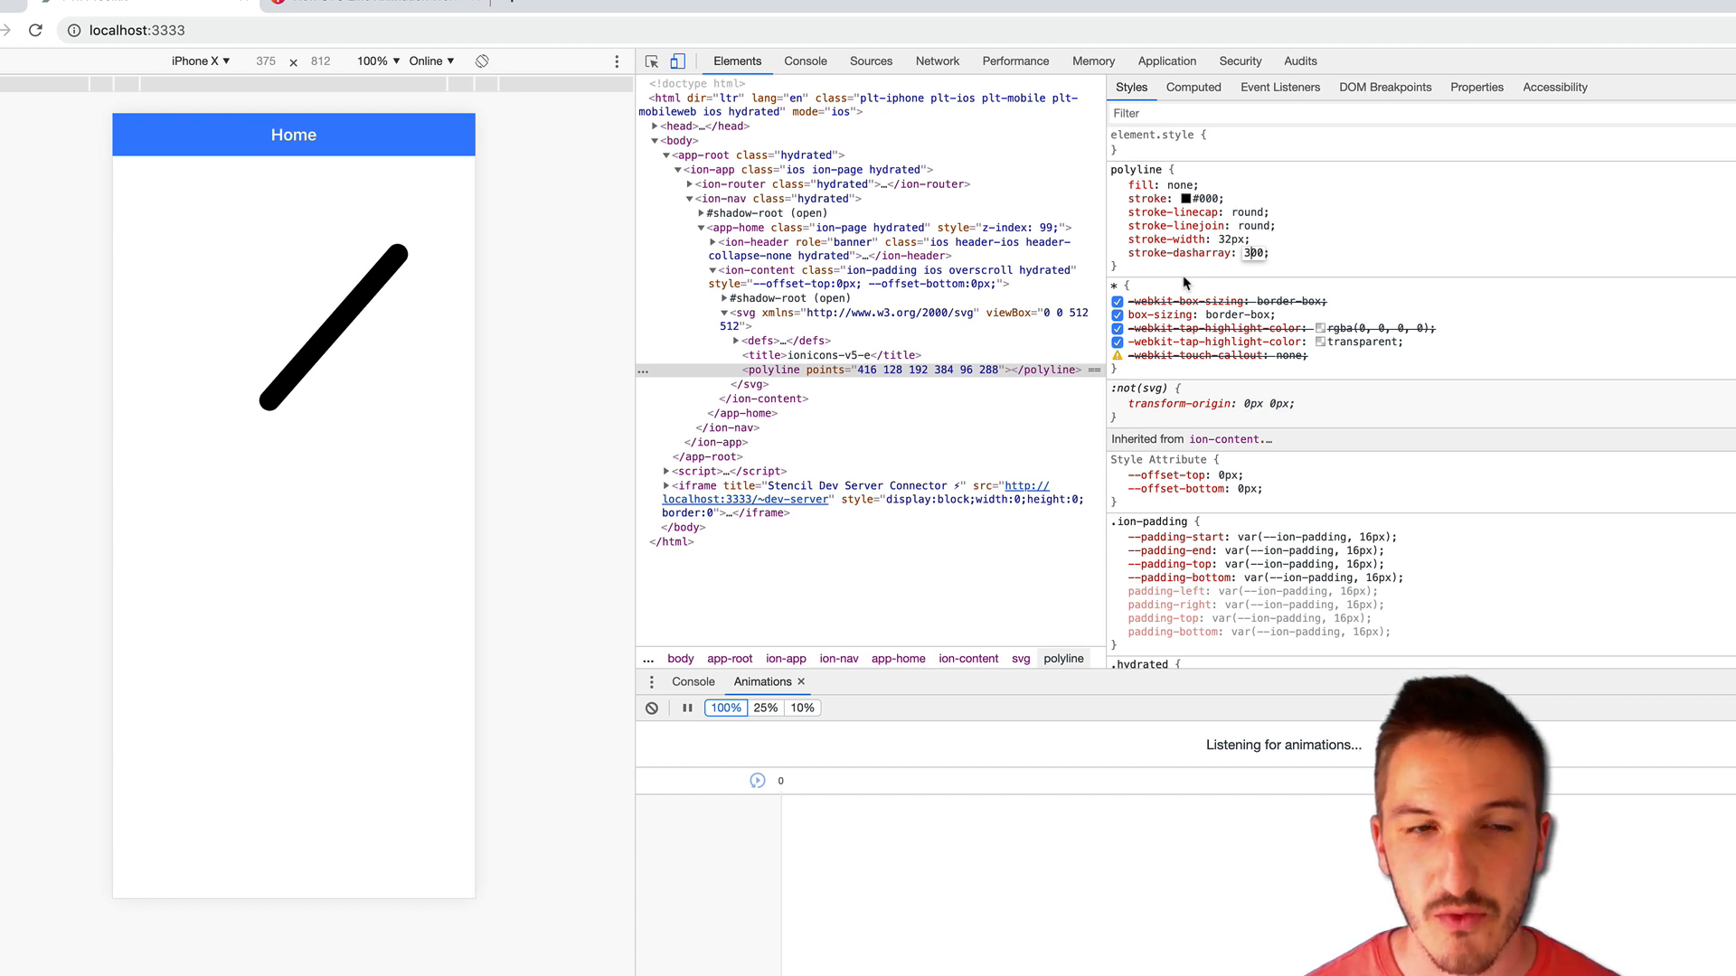
{"action": "type", "text": "500"}
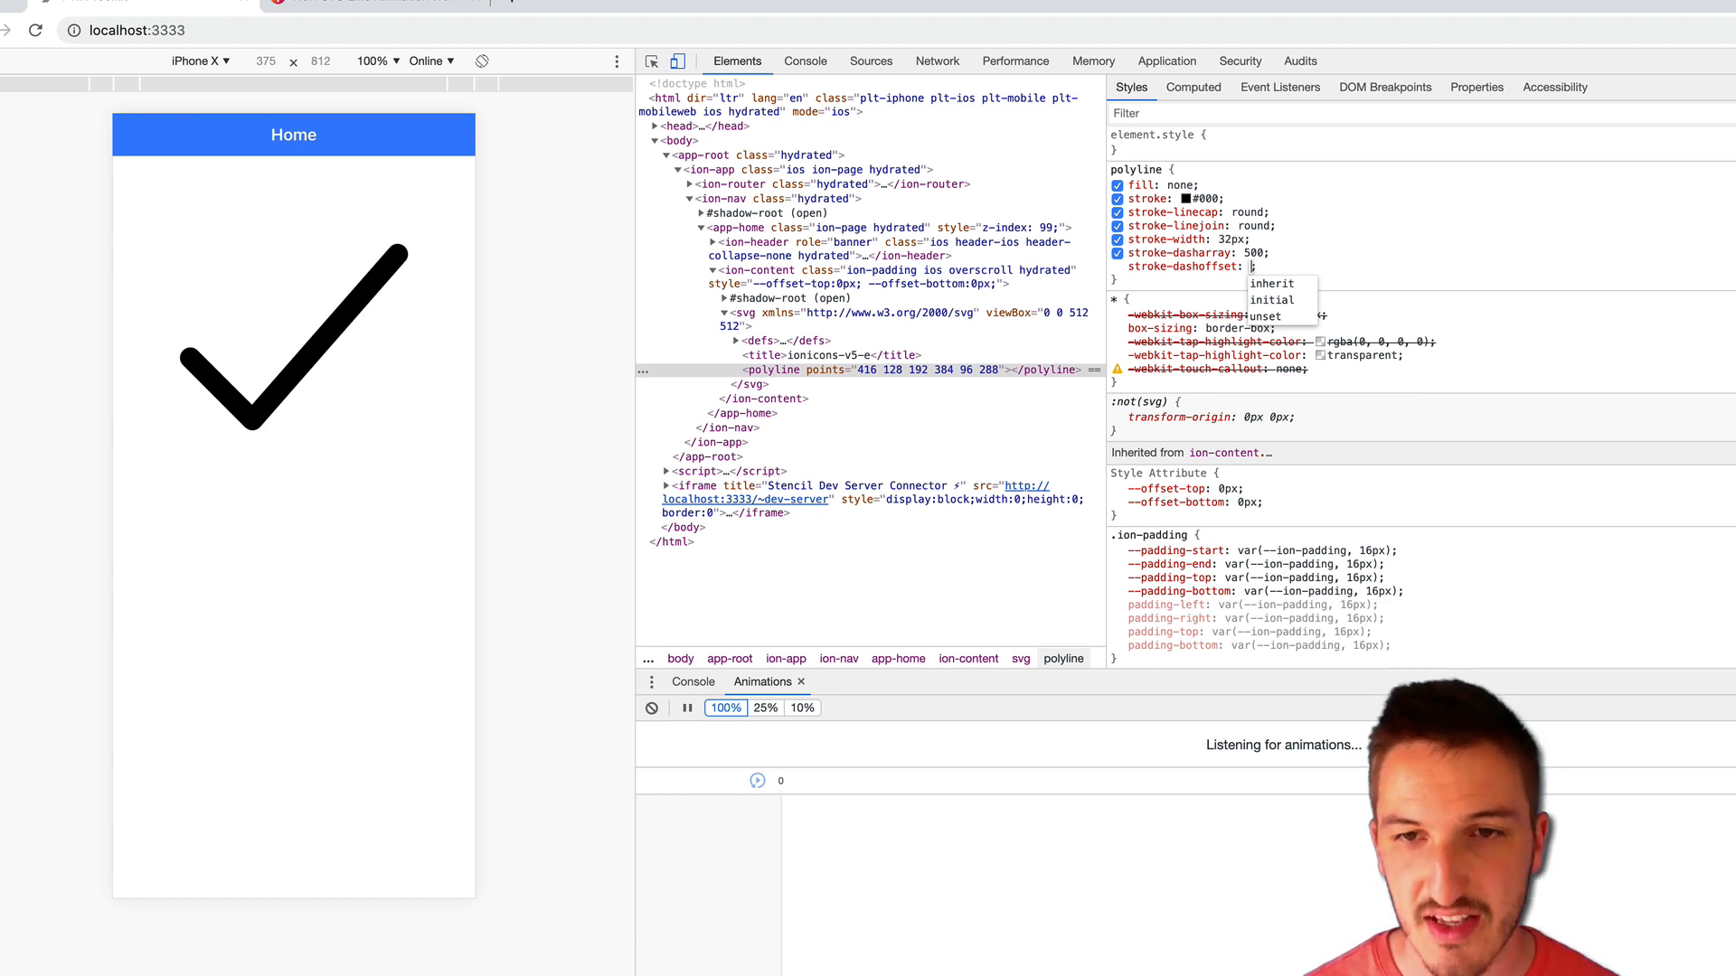
Step: Try stroke-dashoffset values on the polyline, reaching 280 to hide much of the checkmark
{"action": "type", "text": "3"}
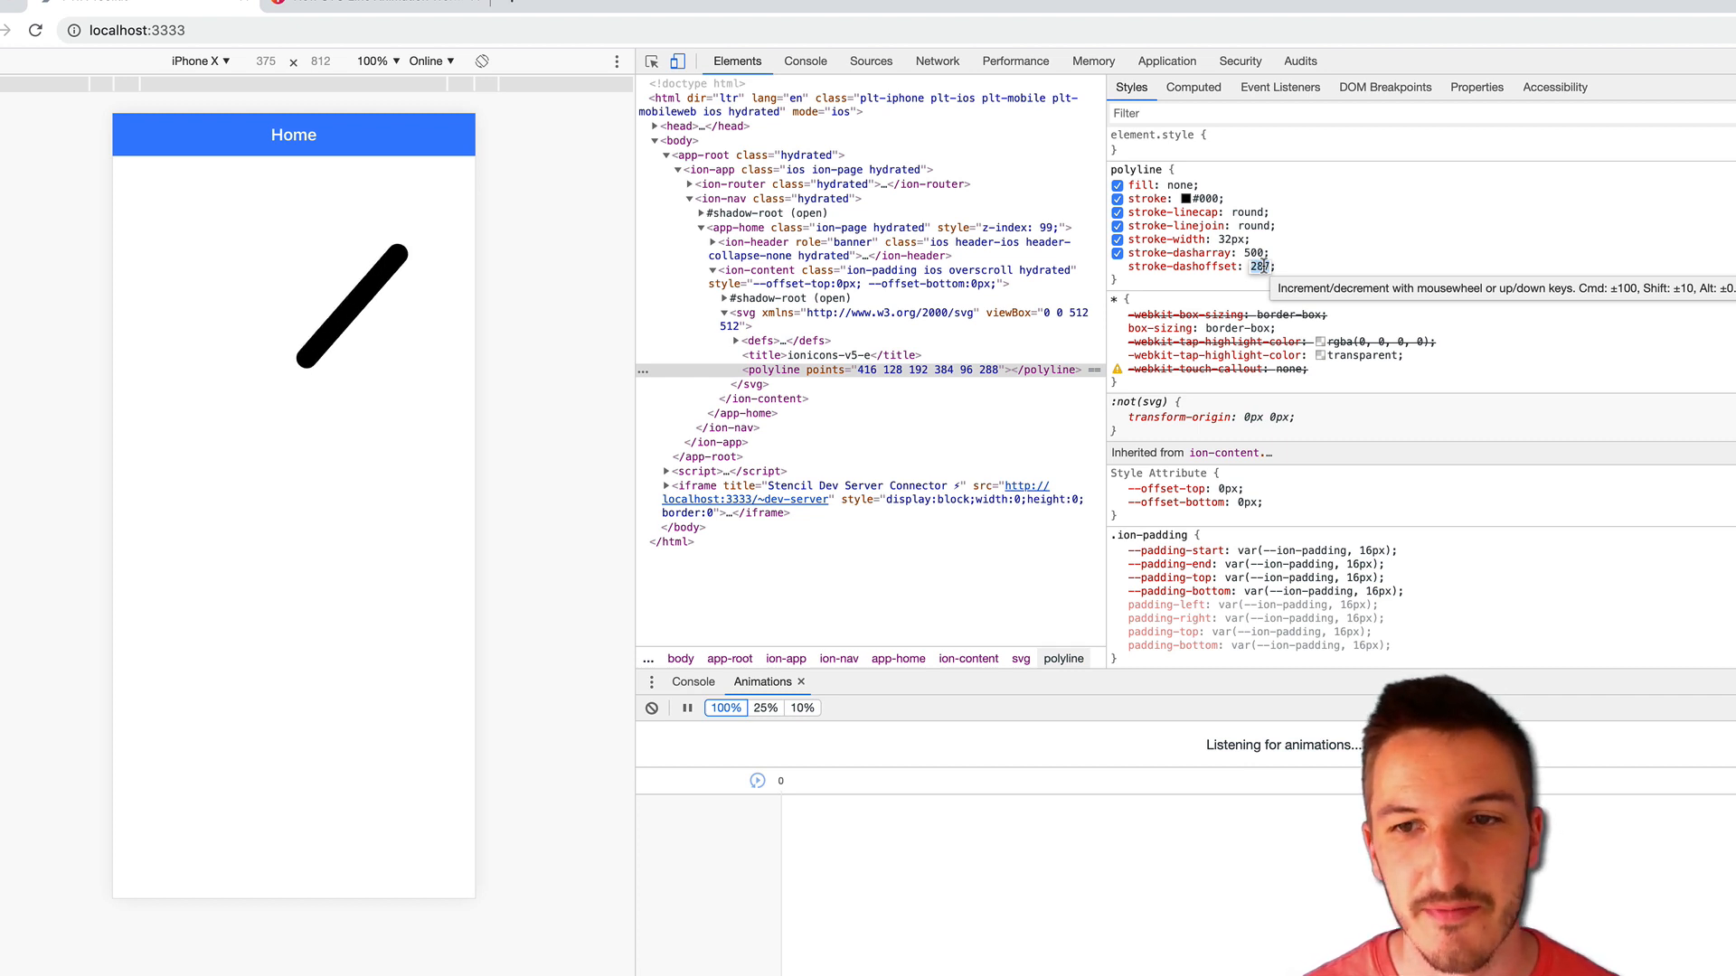
{"action": "left_click", "coordinate": [1259, 266]}
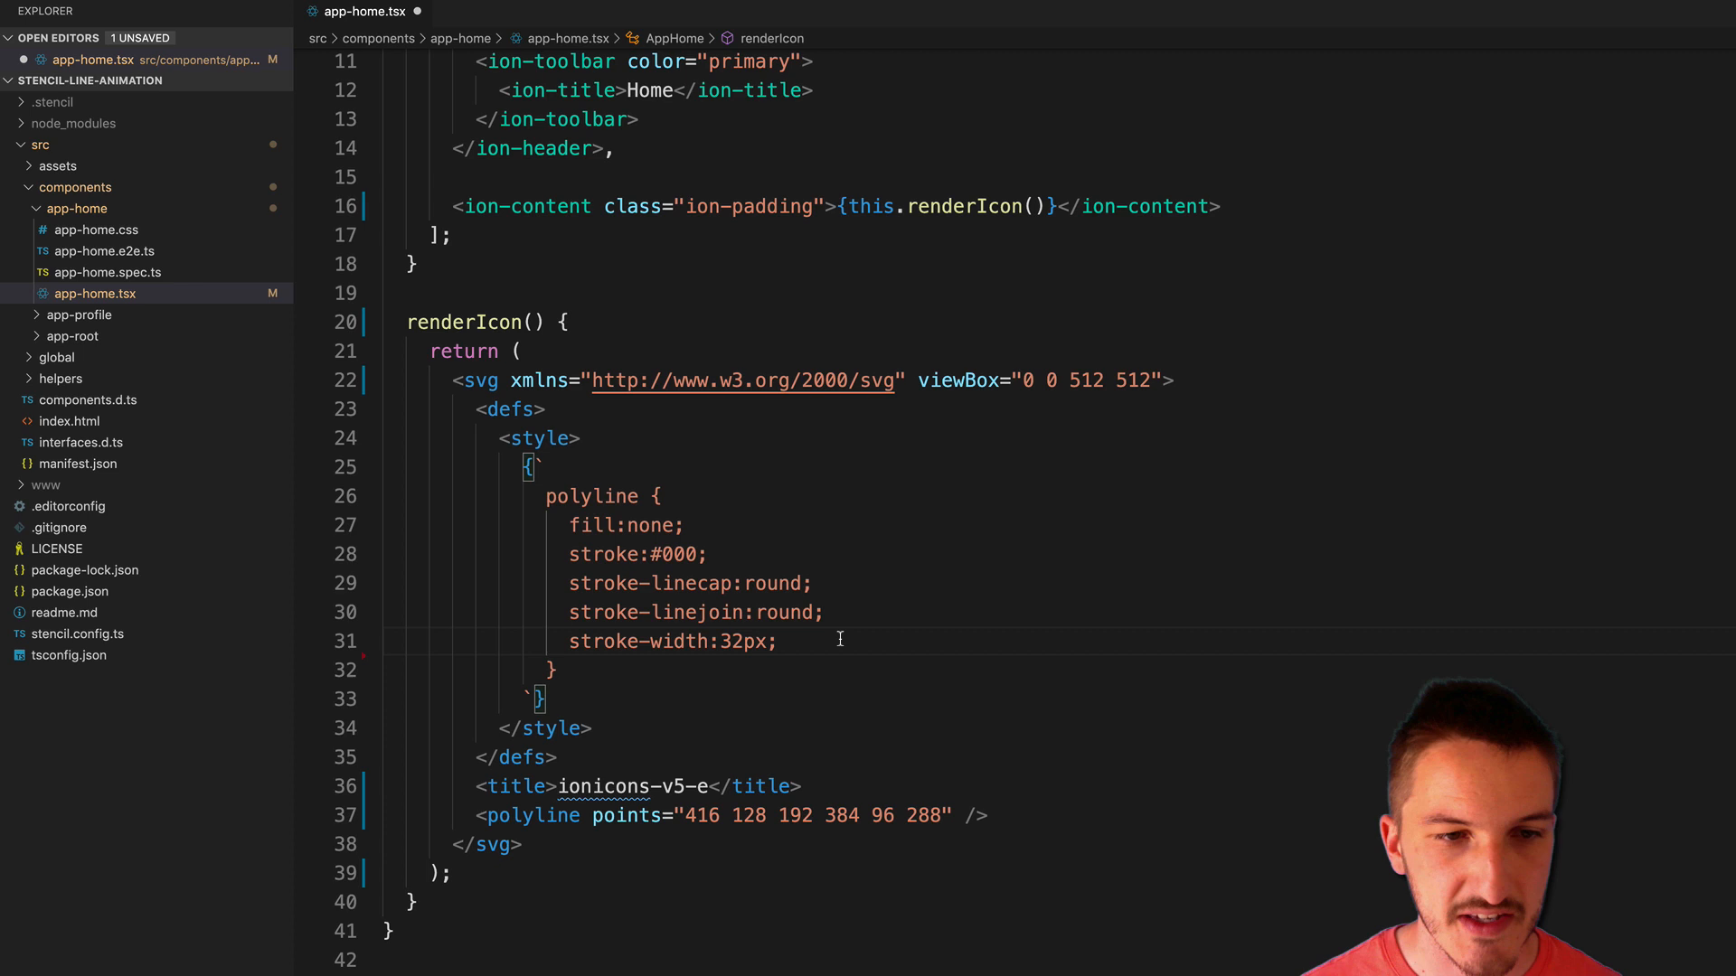
Step: Add stroke-dasharray: 500 and stroke-dashoffset: -500 after stroke-width in the polyline rule
{"action": "key", "text": "enter"}
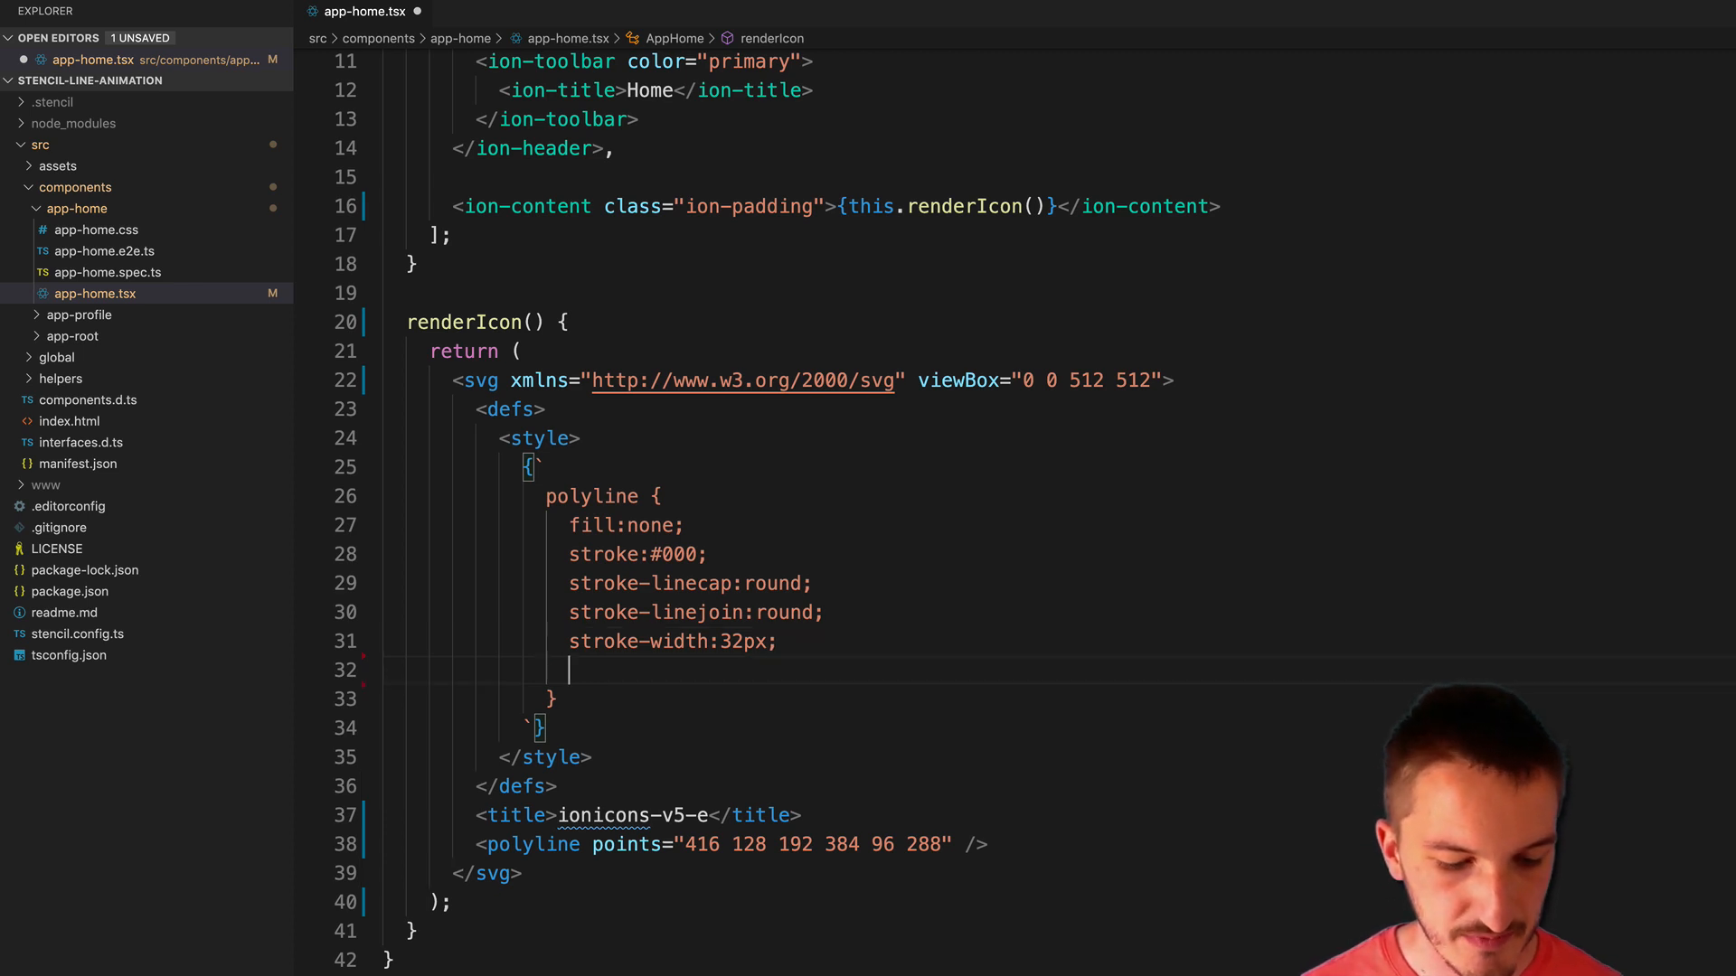
{"action": "type", "text": "stroke-dasharray"}
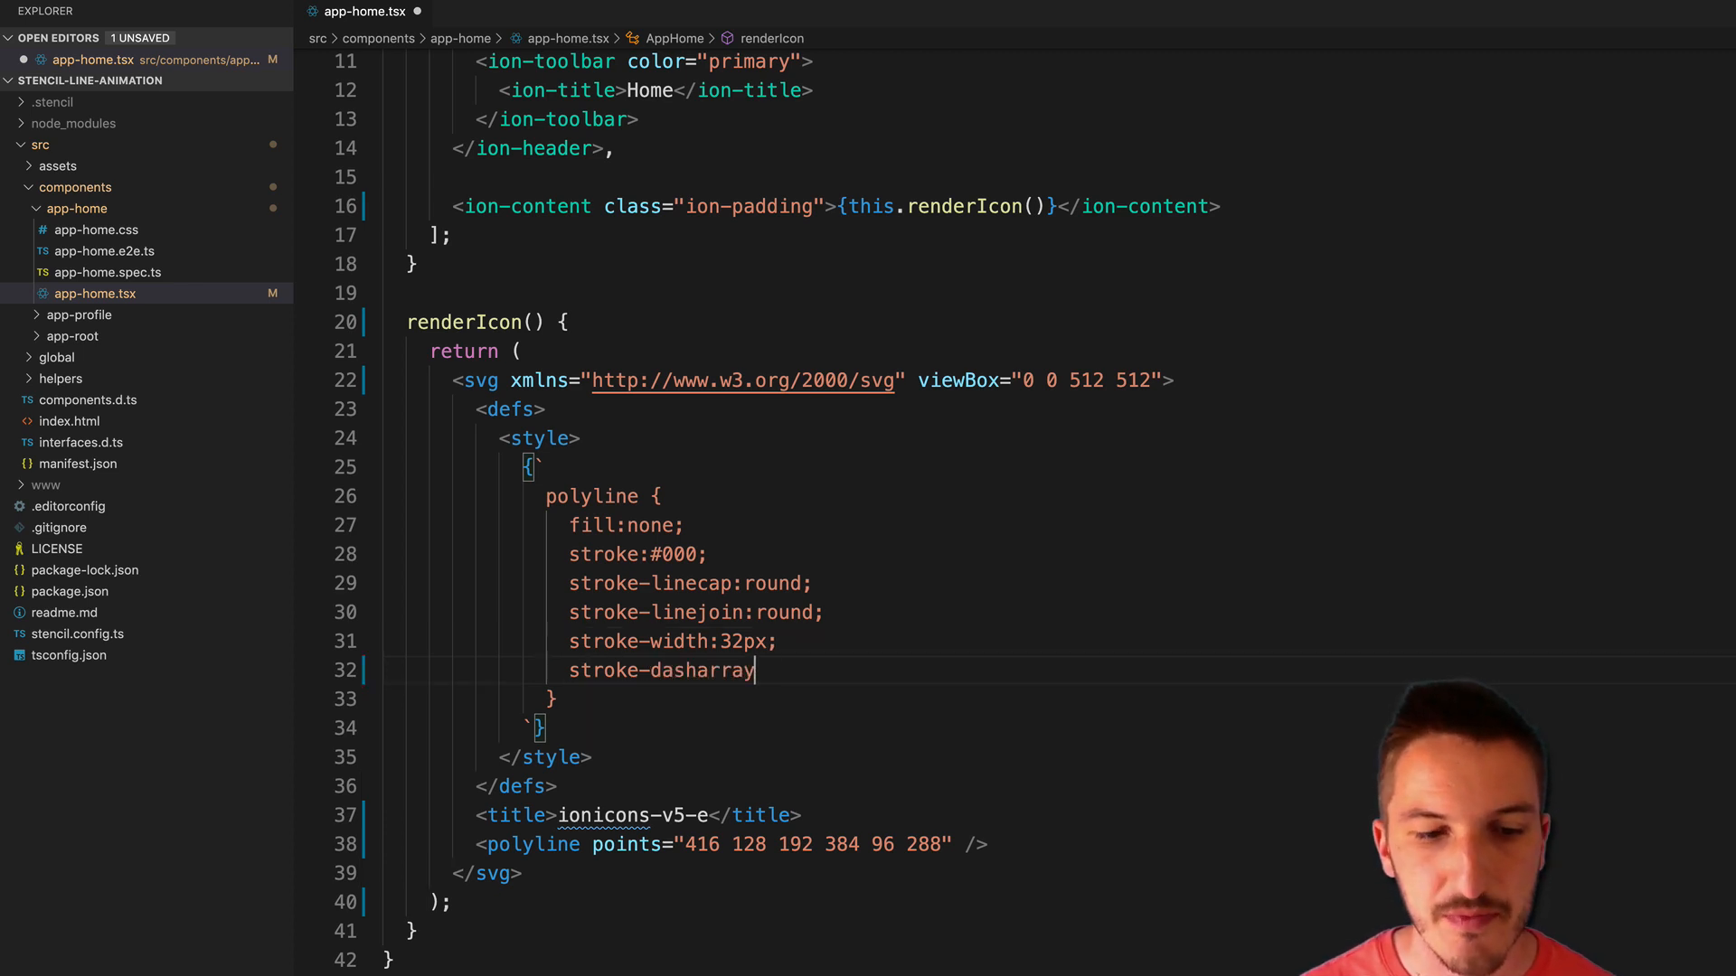
{"action": "type", "text": ":500;"}
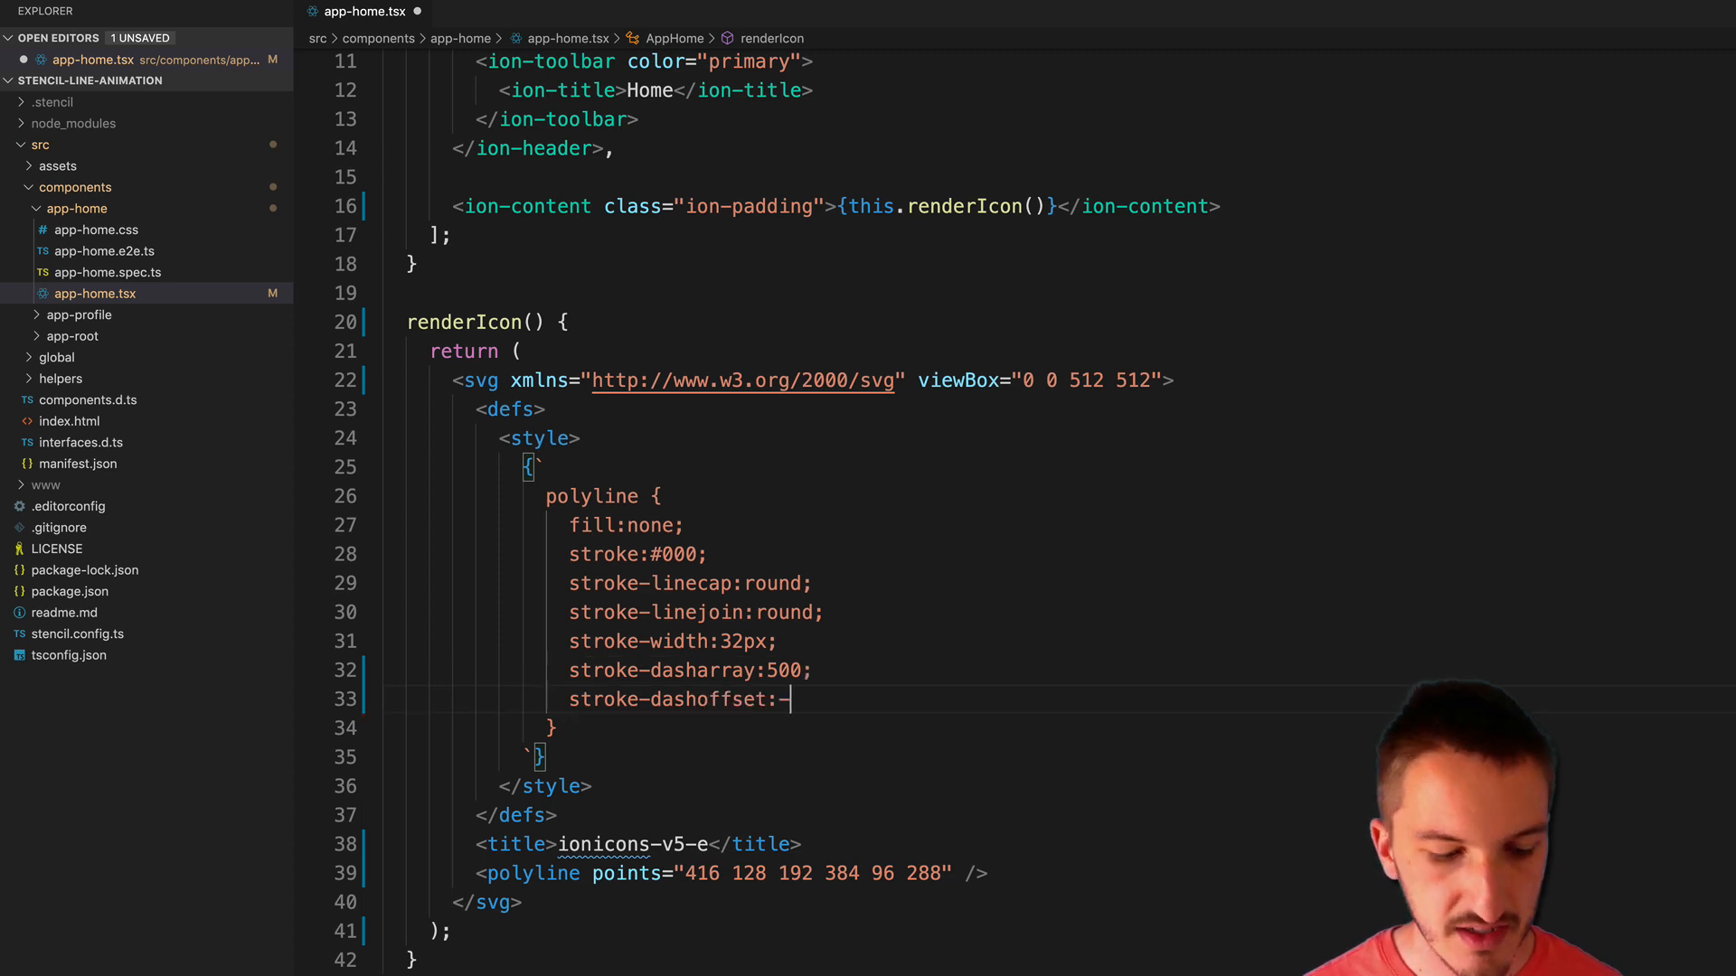
{"action": "type", "text": "500;"}
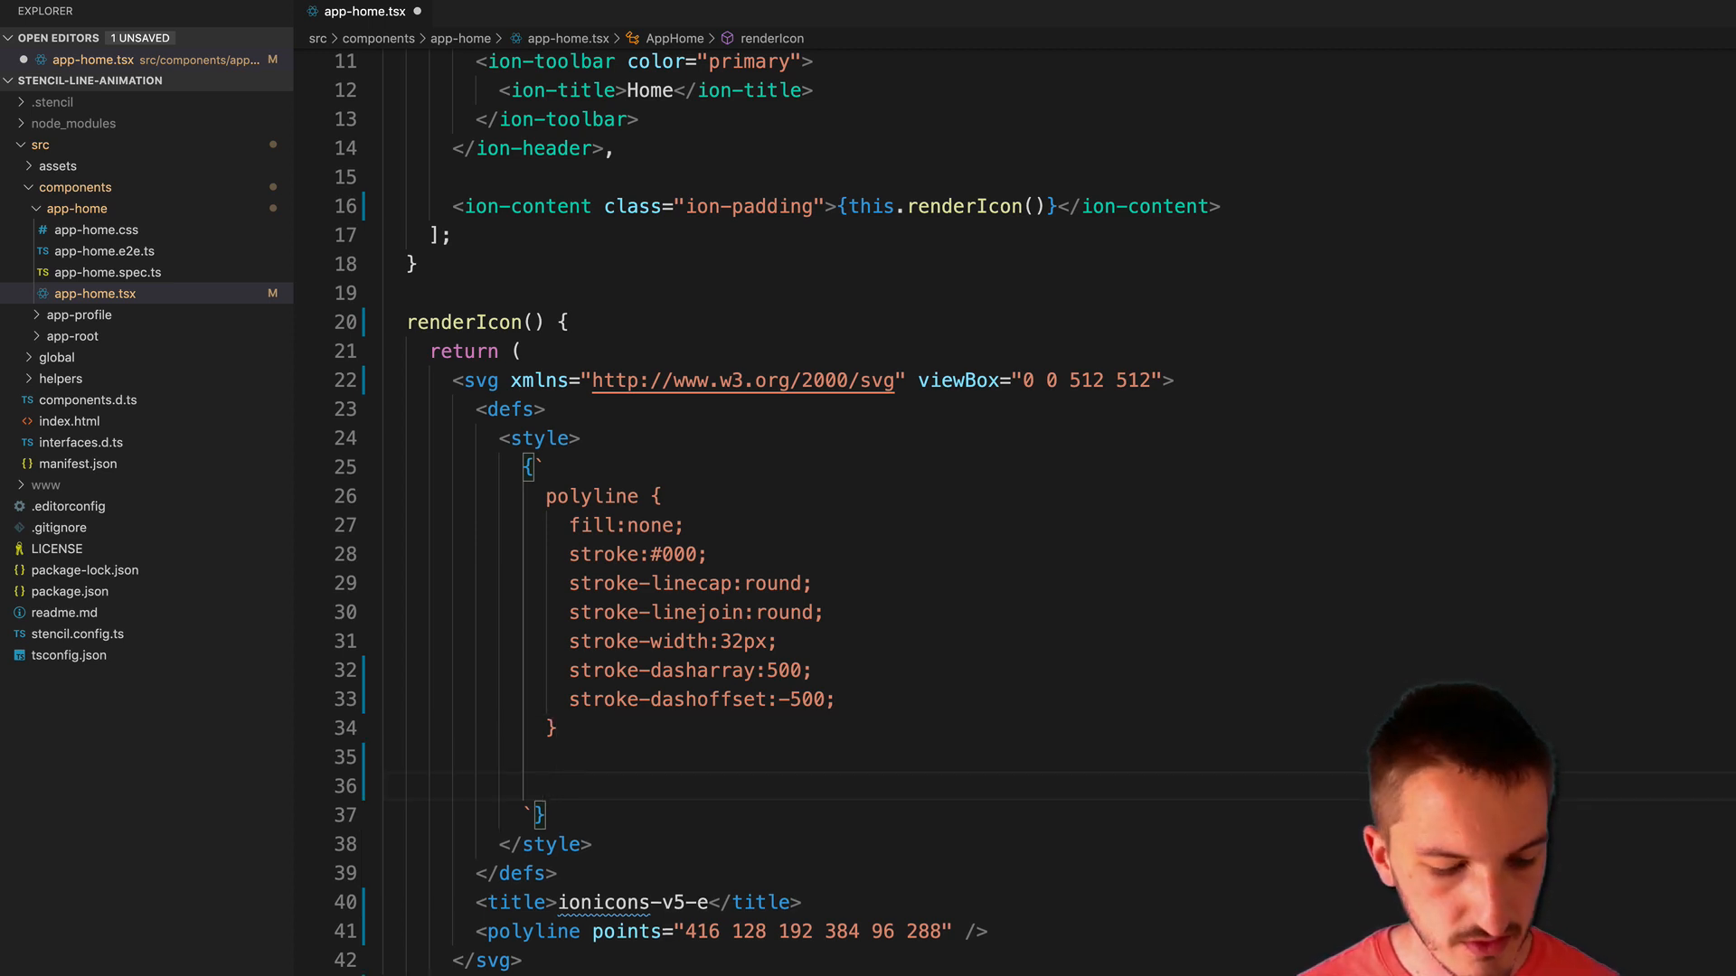
{"action": "type", "text": "@keyf"}
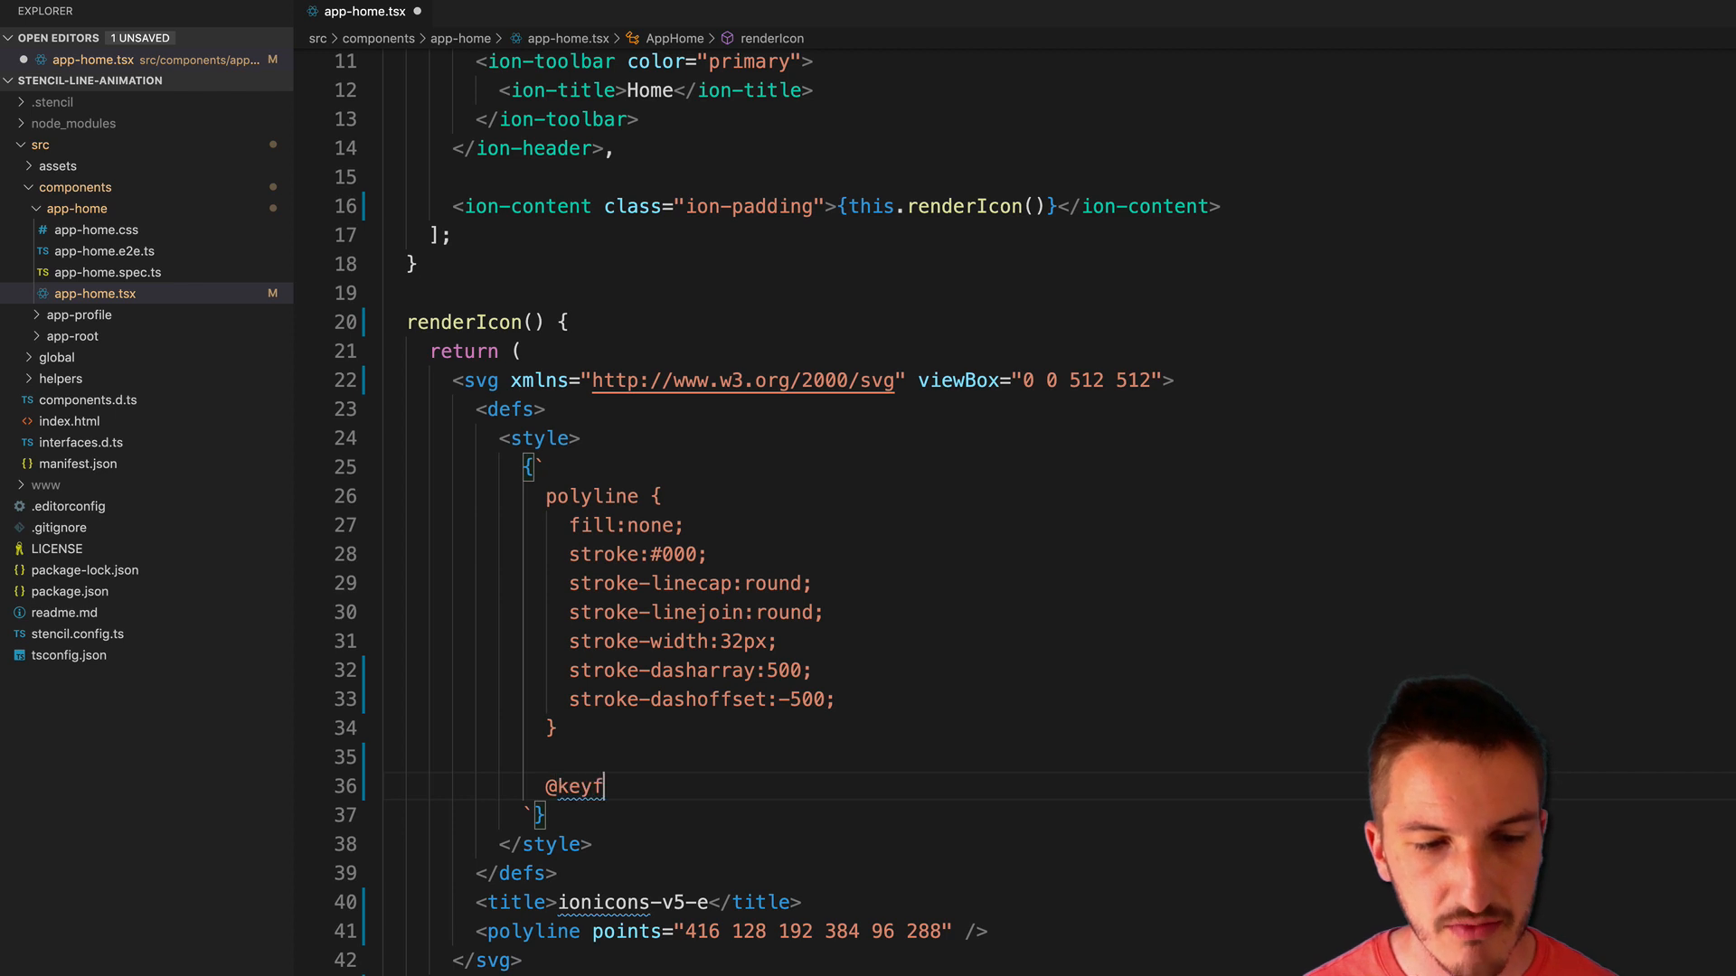
{"action": "type", "text": "rames"}
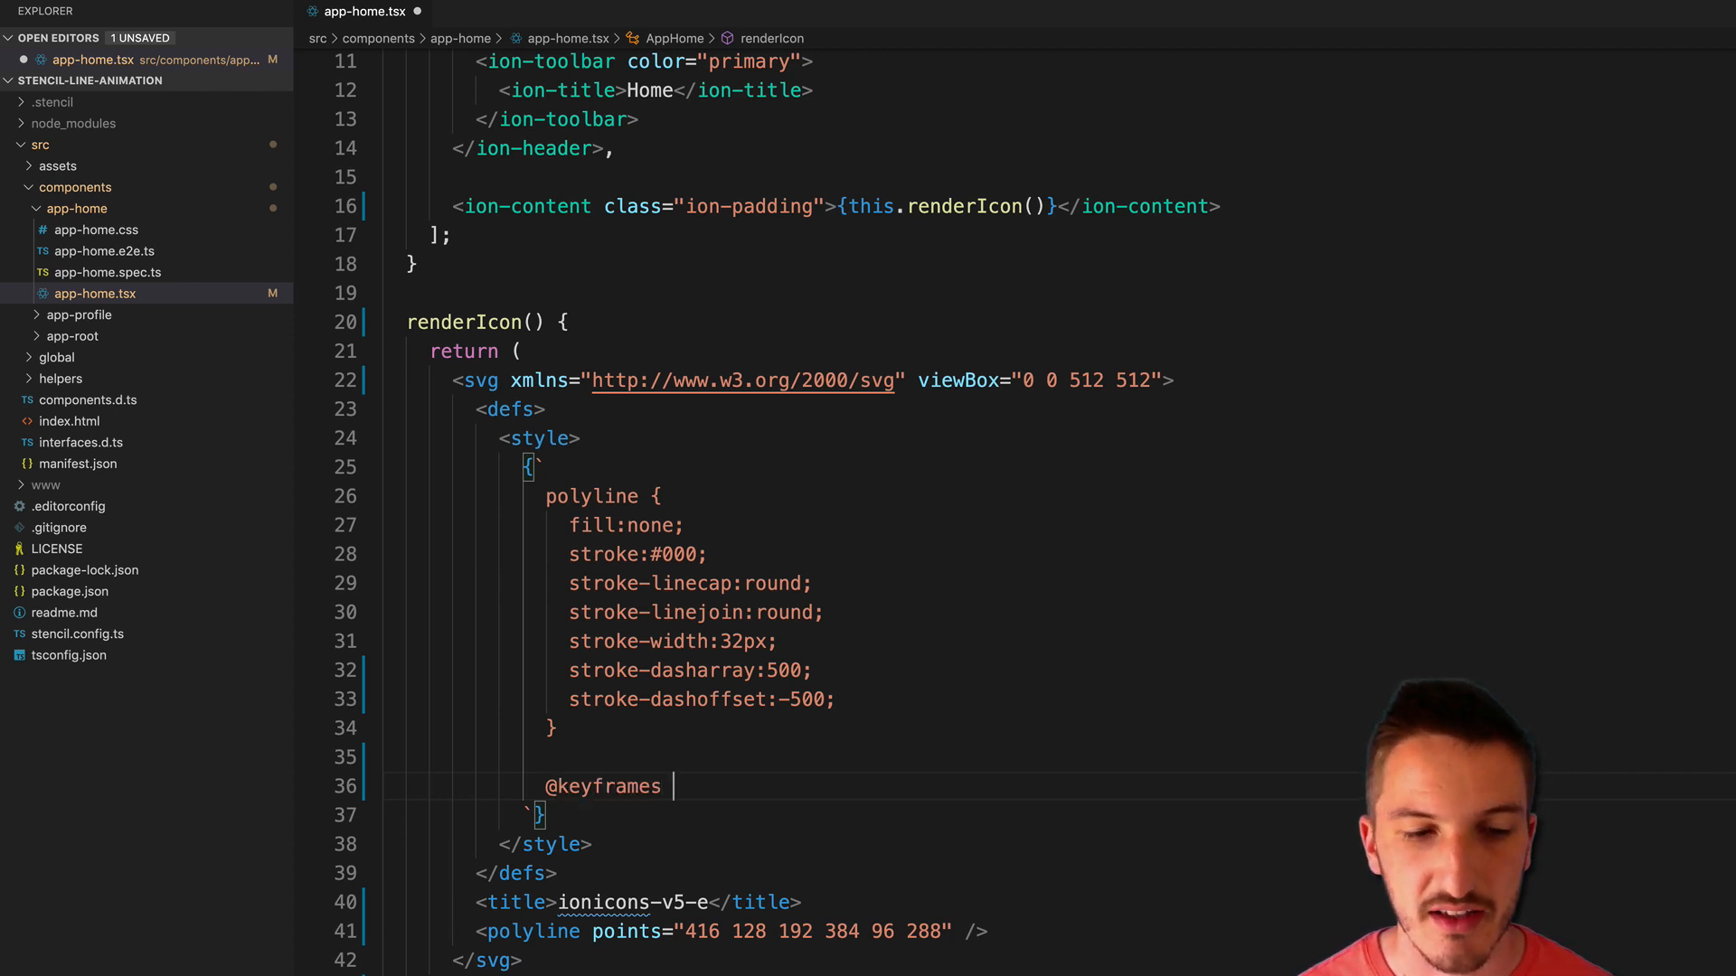
{"action": "type", "text": "draw"}
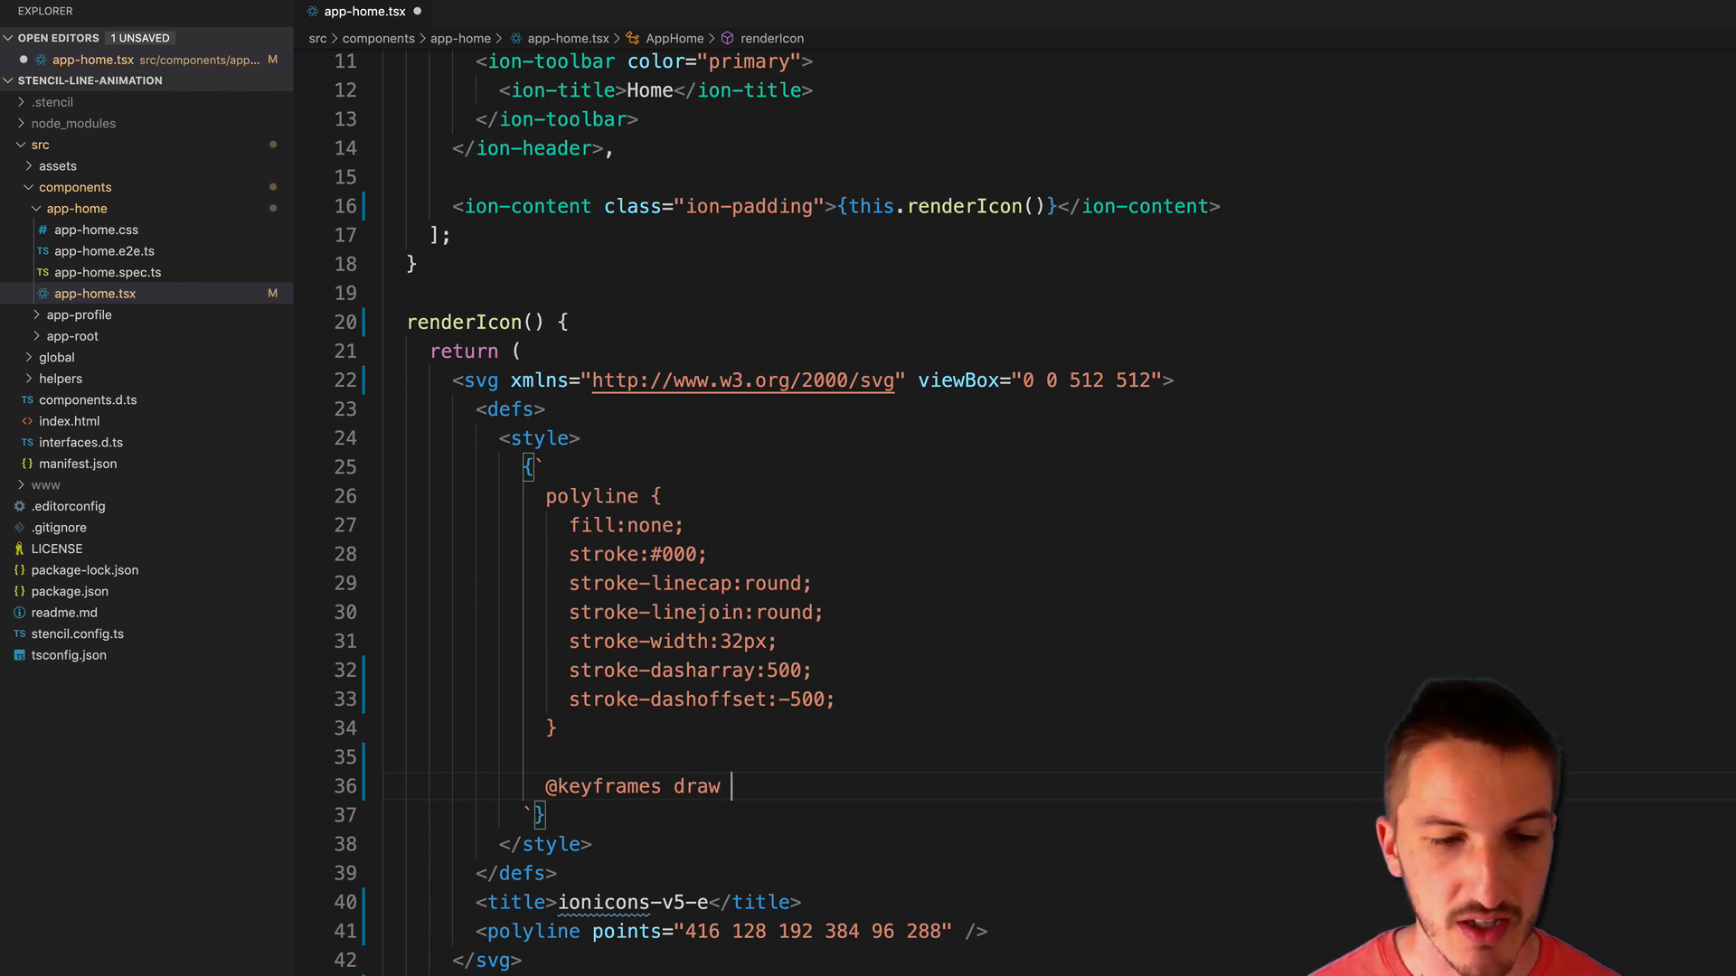
{"action": "type", "text": "{"}
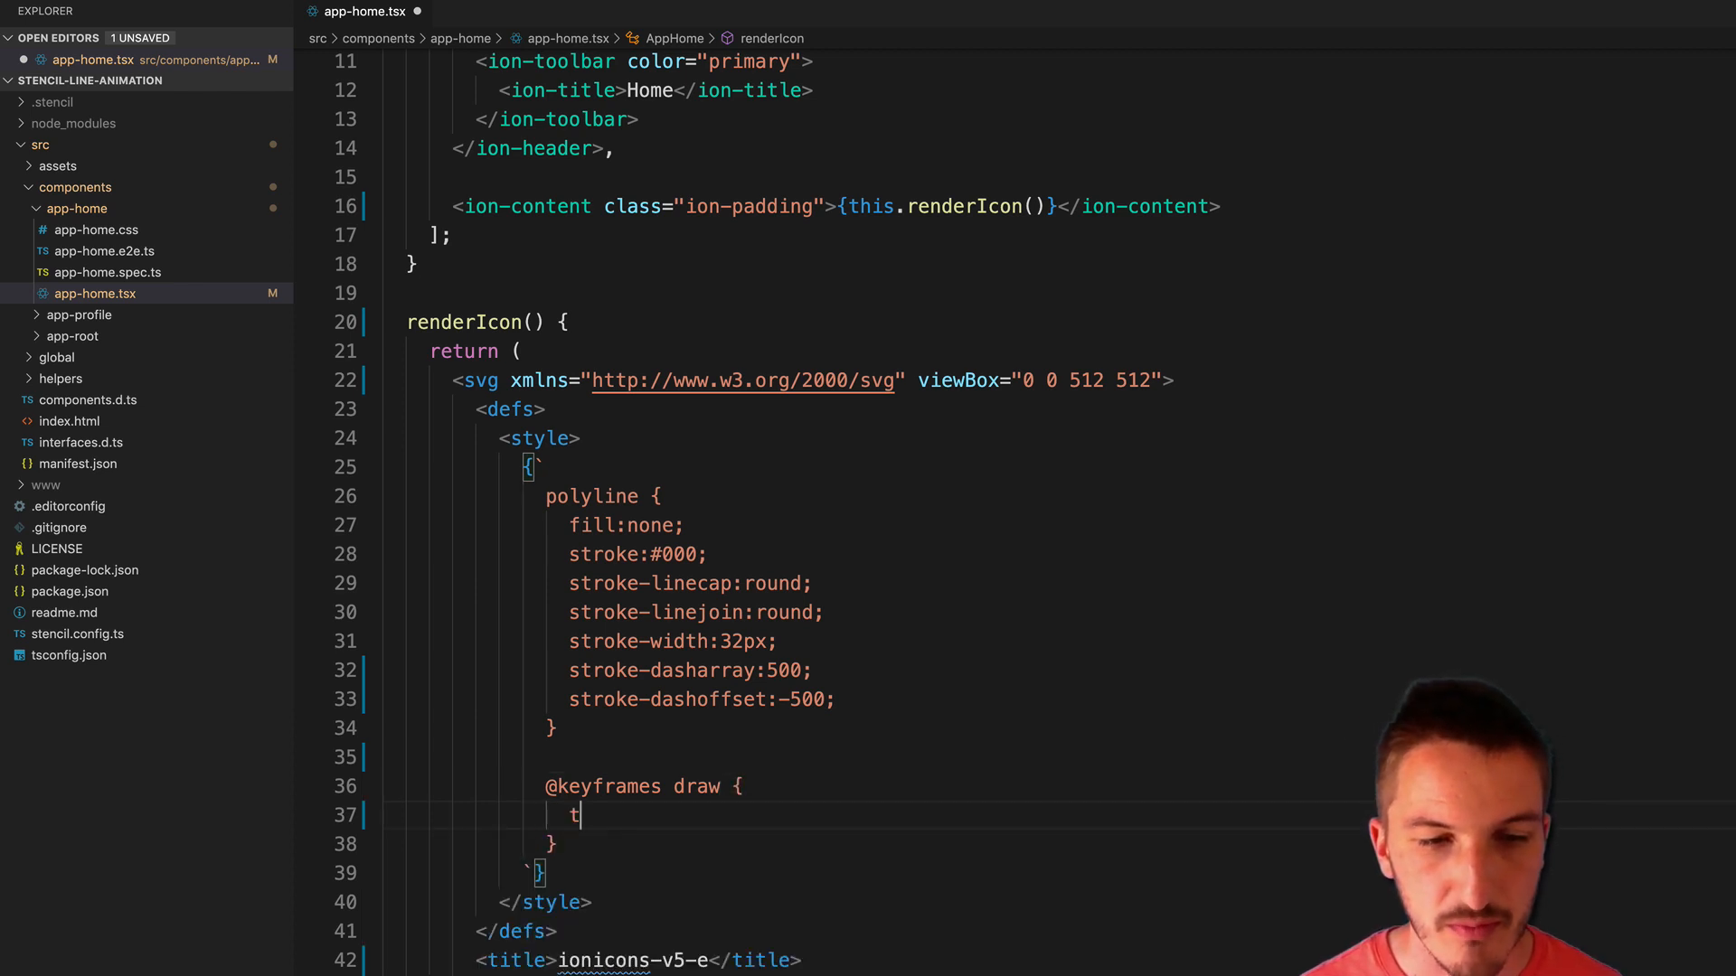
{"action": "type", "text": "o"}
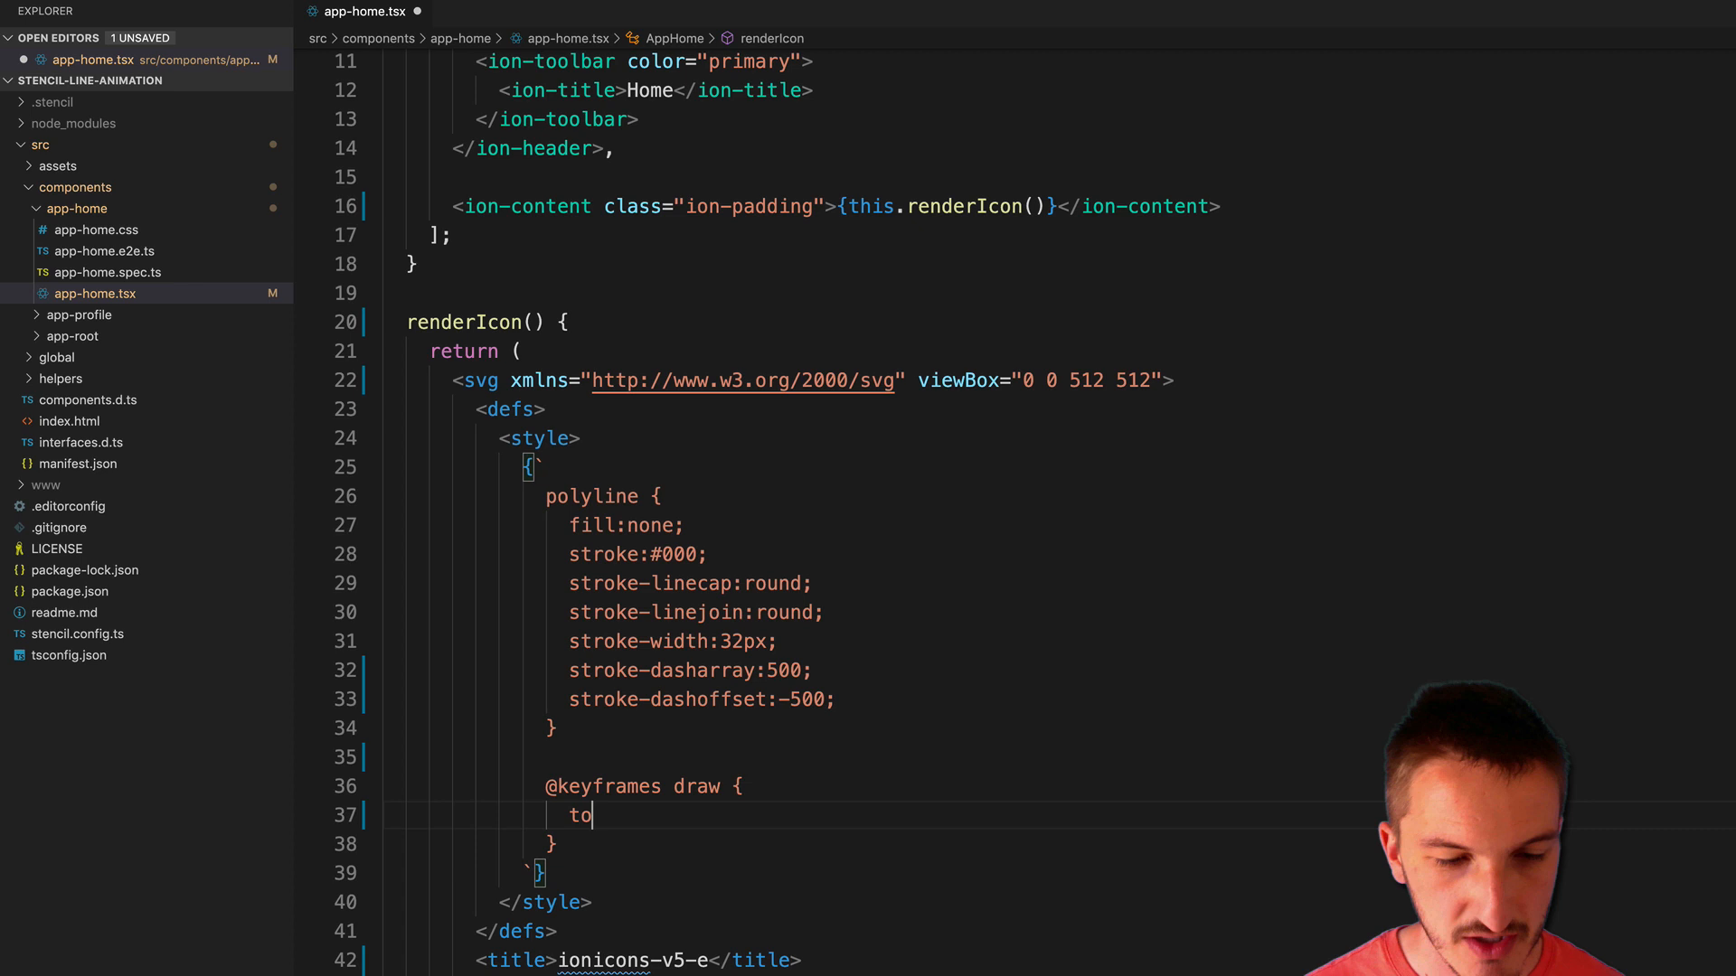
{"action": "type", "text": "{"}
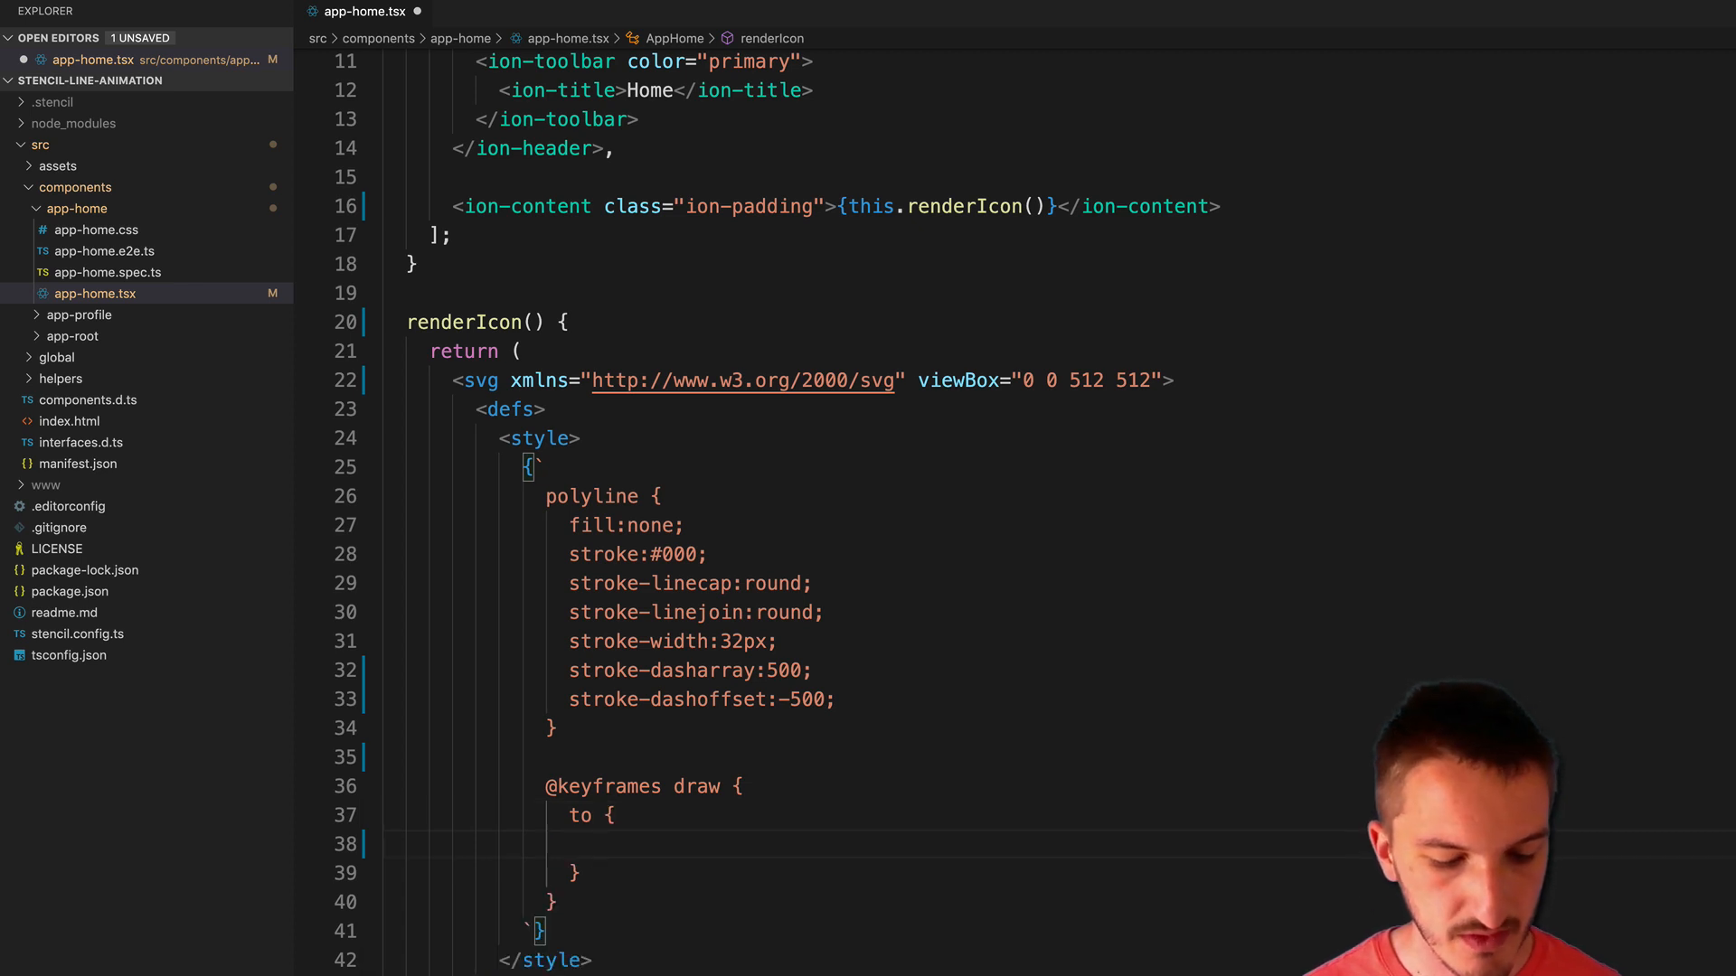
{"action": "type", "text": "stroke-dashoff"}
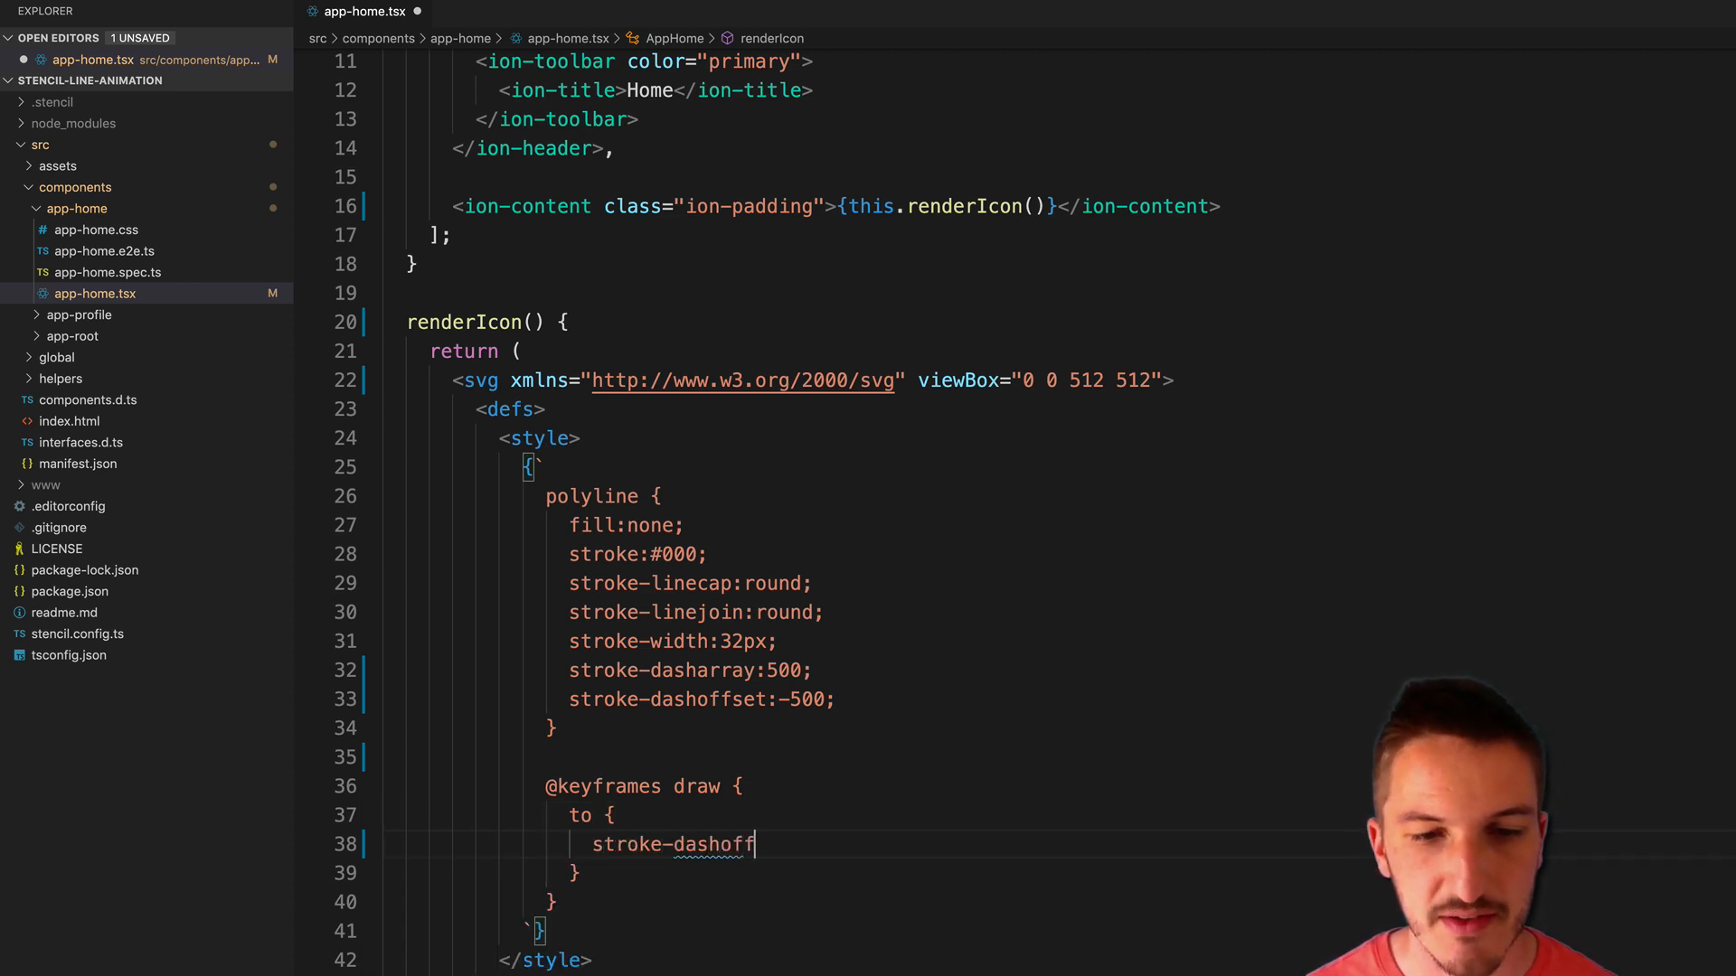
{"action": "type", "text": "set:0;"}
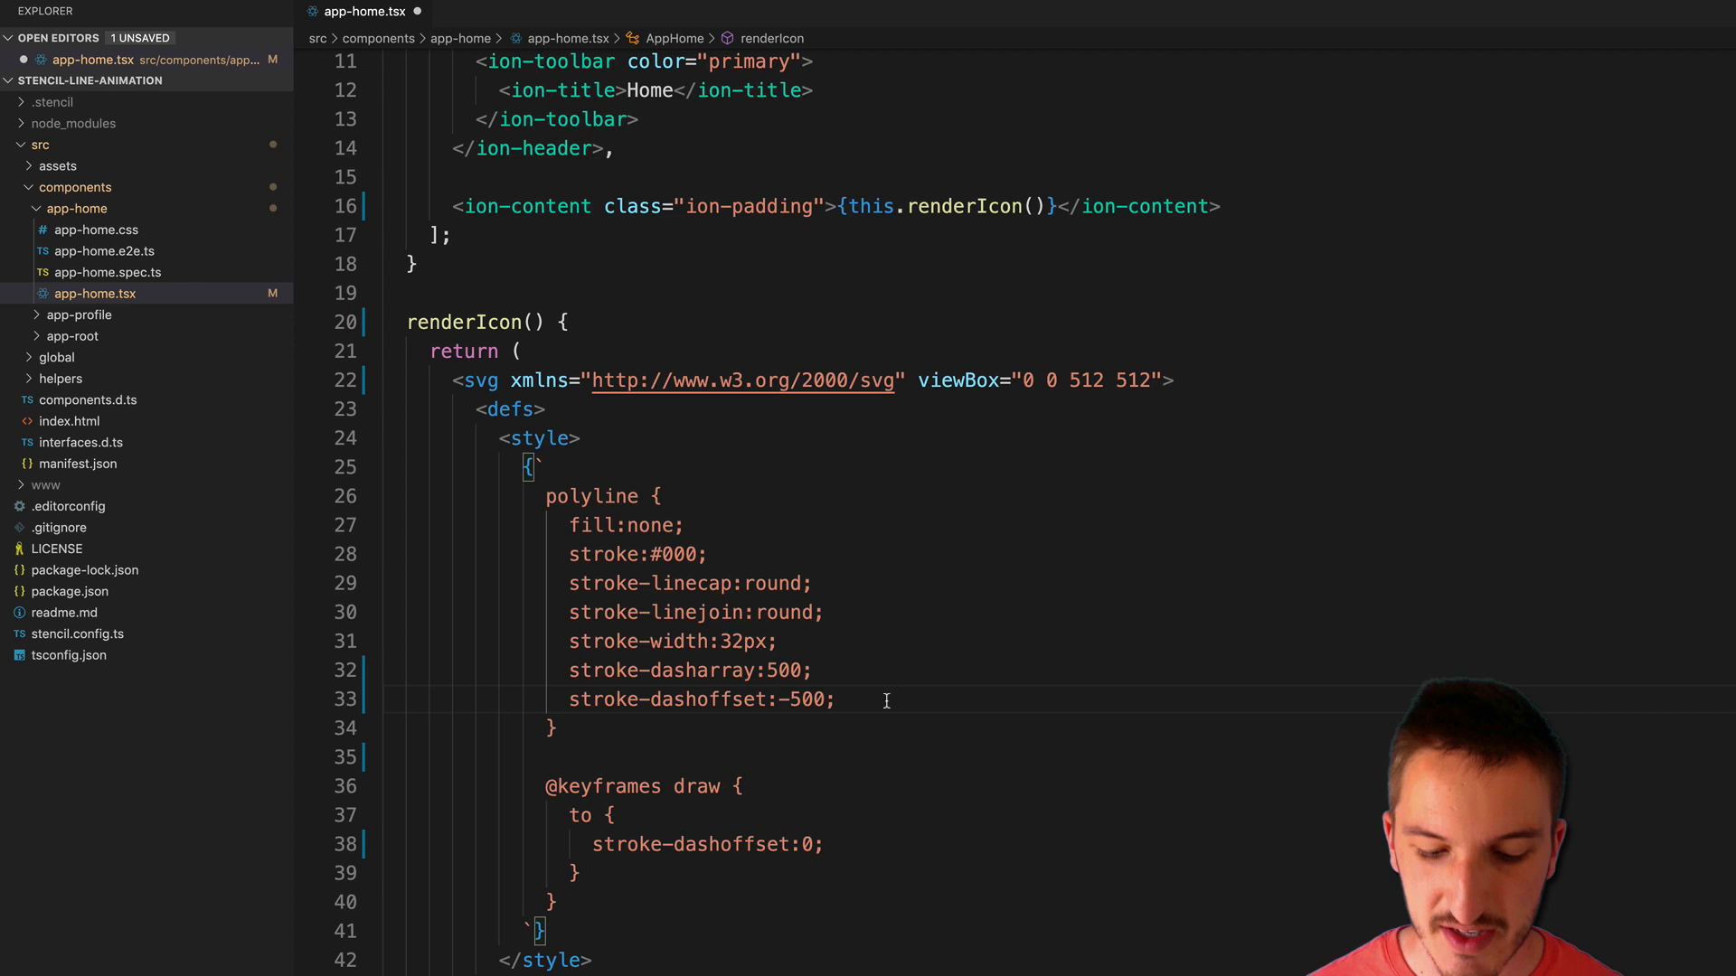
Step: Add 'animation: draw .5s ease-in forwards;' to the polyline rule
{"action": "type", "text": "animation"}
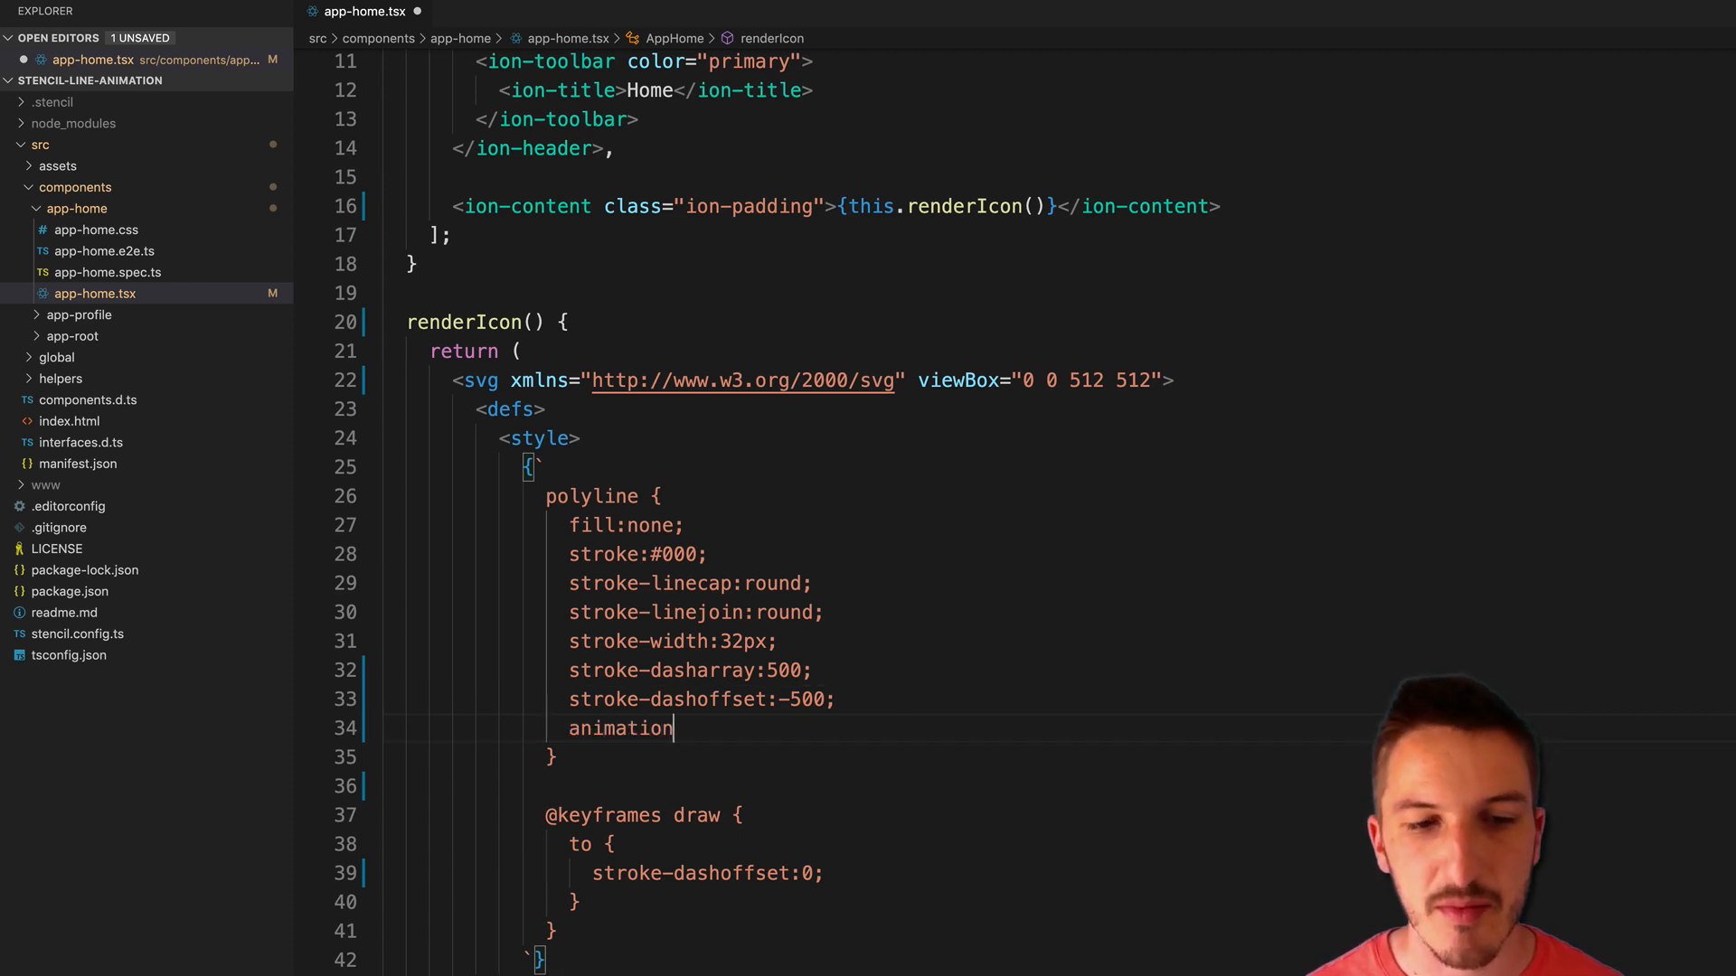
{"action": "type", "text": ": draw"}
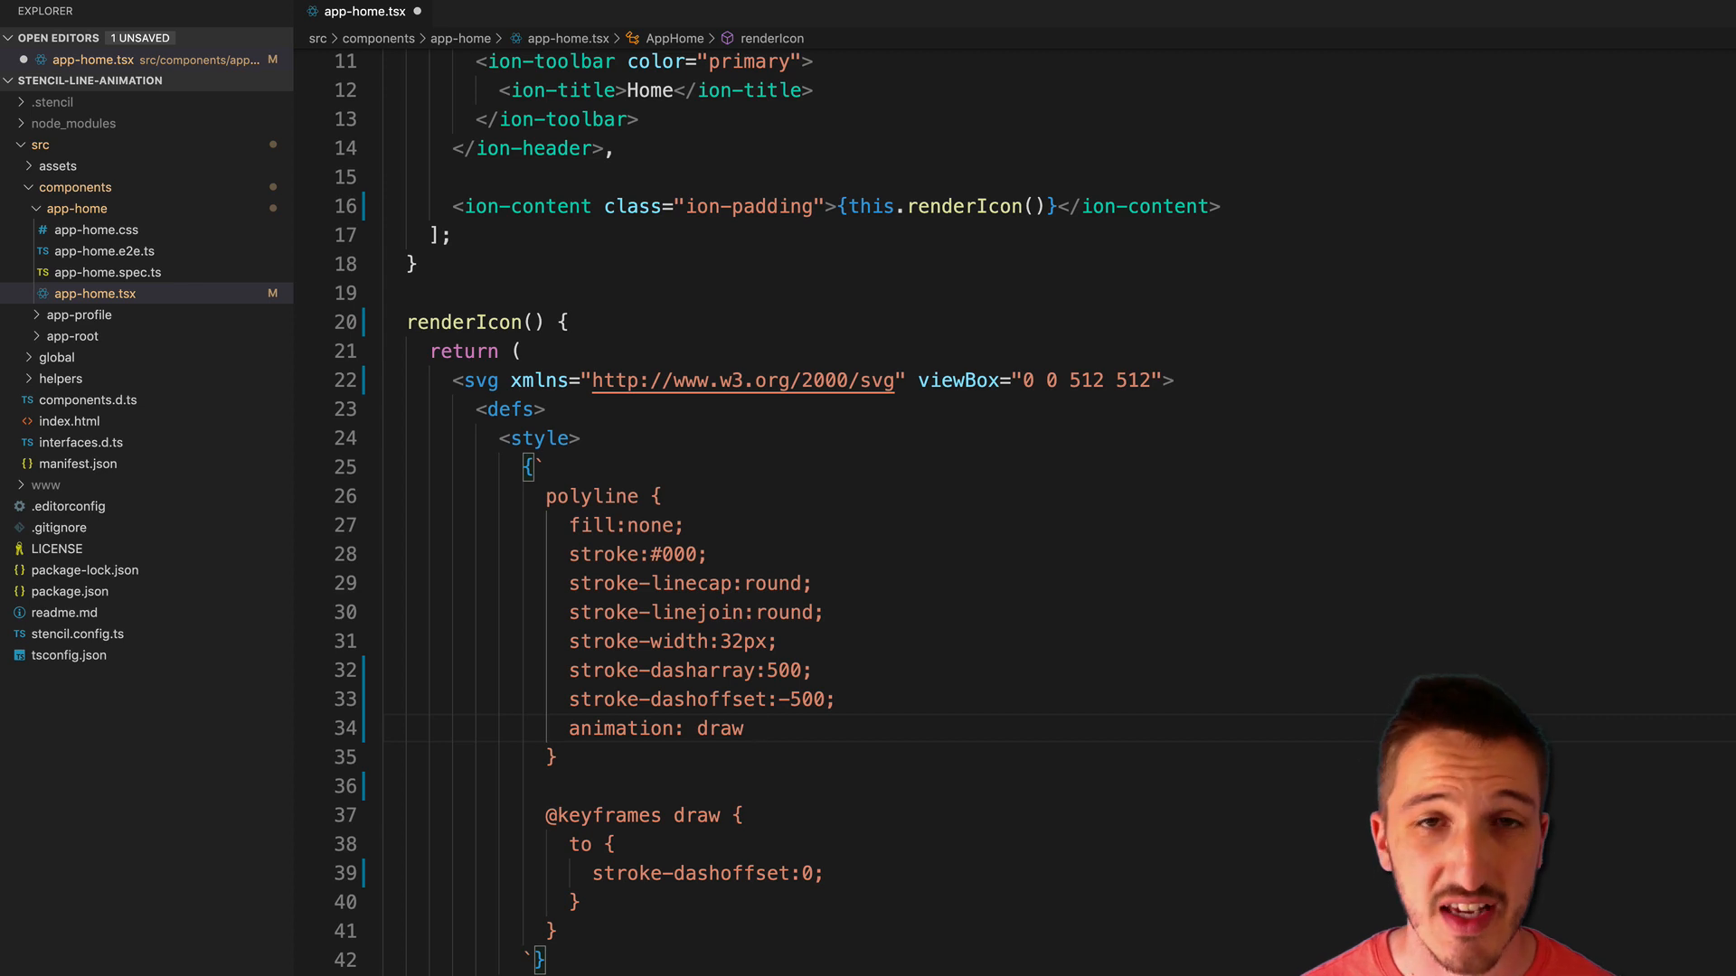
{"action": "type", "text": ".5"}
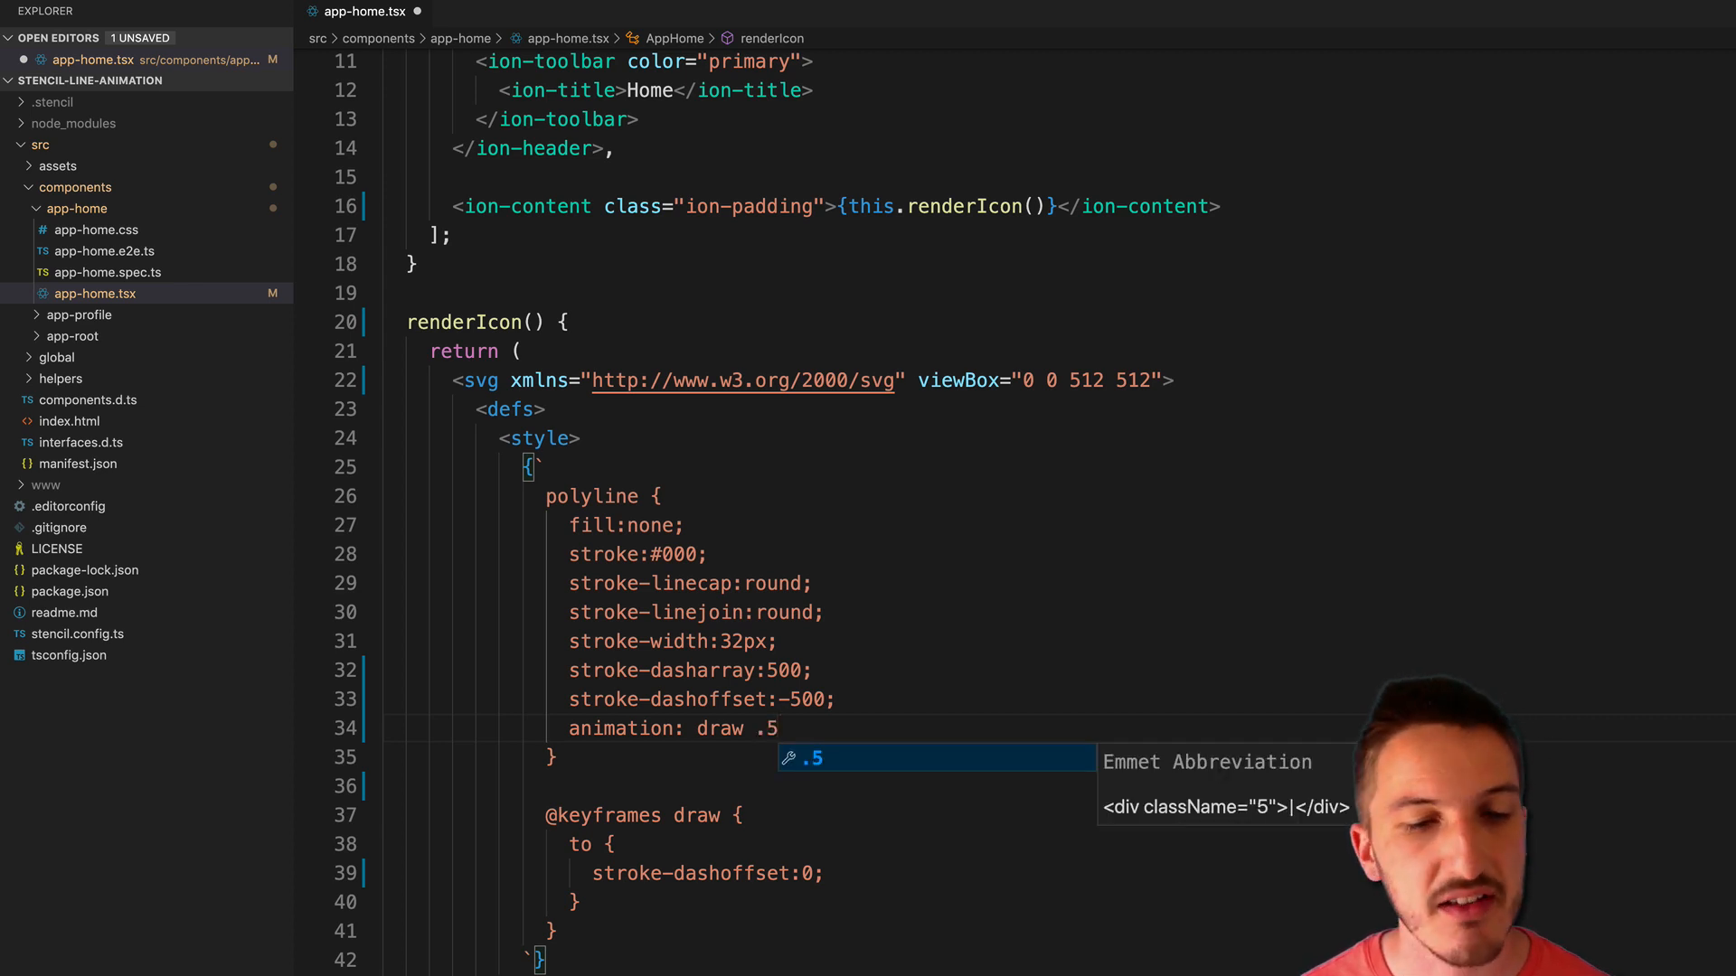
{"action": "type", "text": "s"}
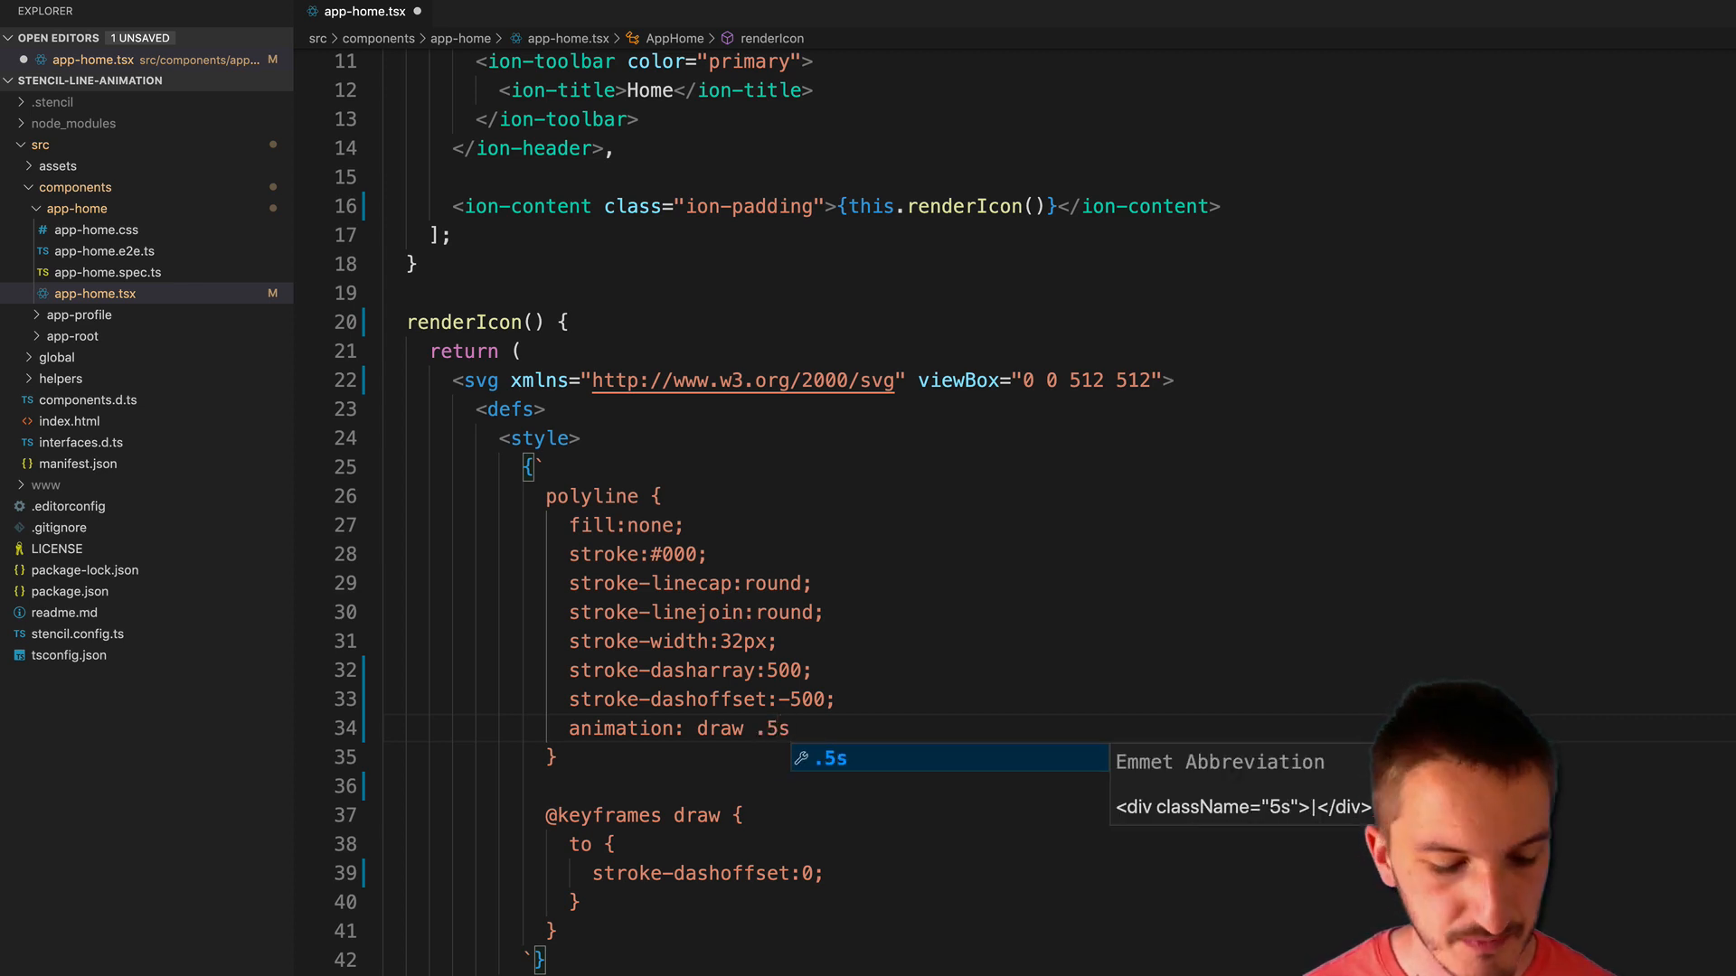
{"action": "type", "text": "ease-in"}
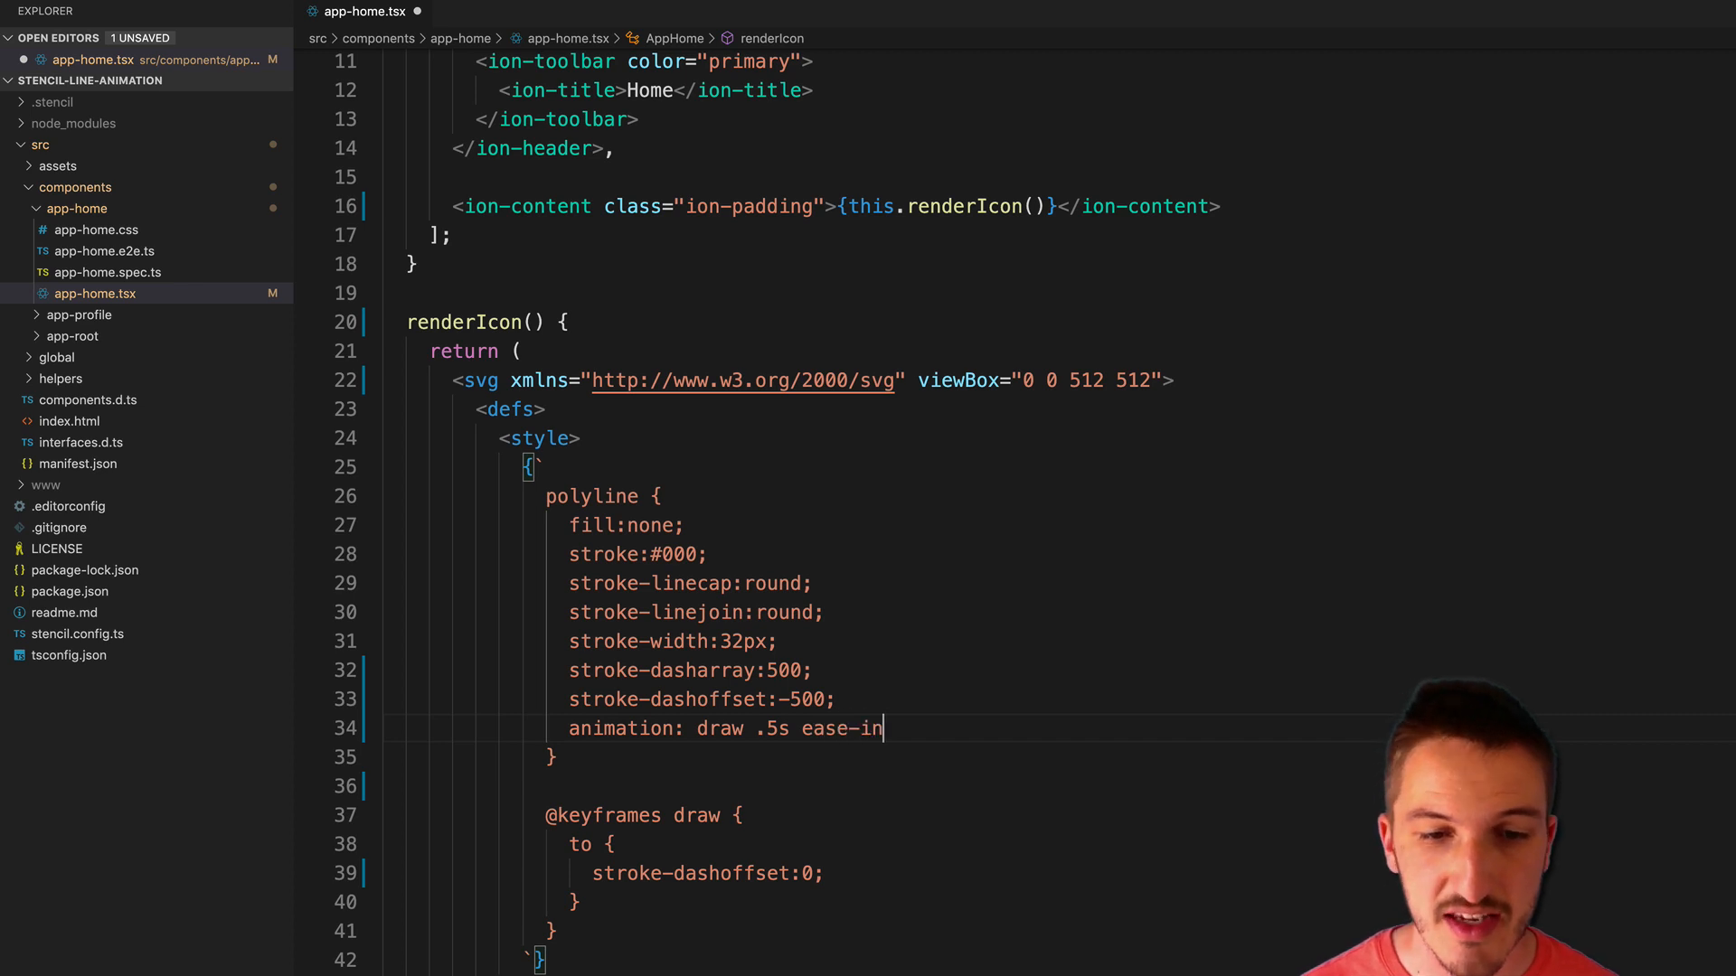
{"action": "mouse_move", "coordinate": [1089, 706]}
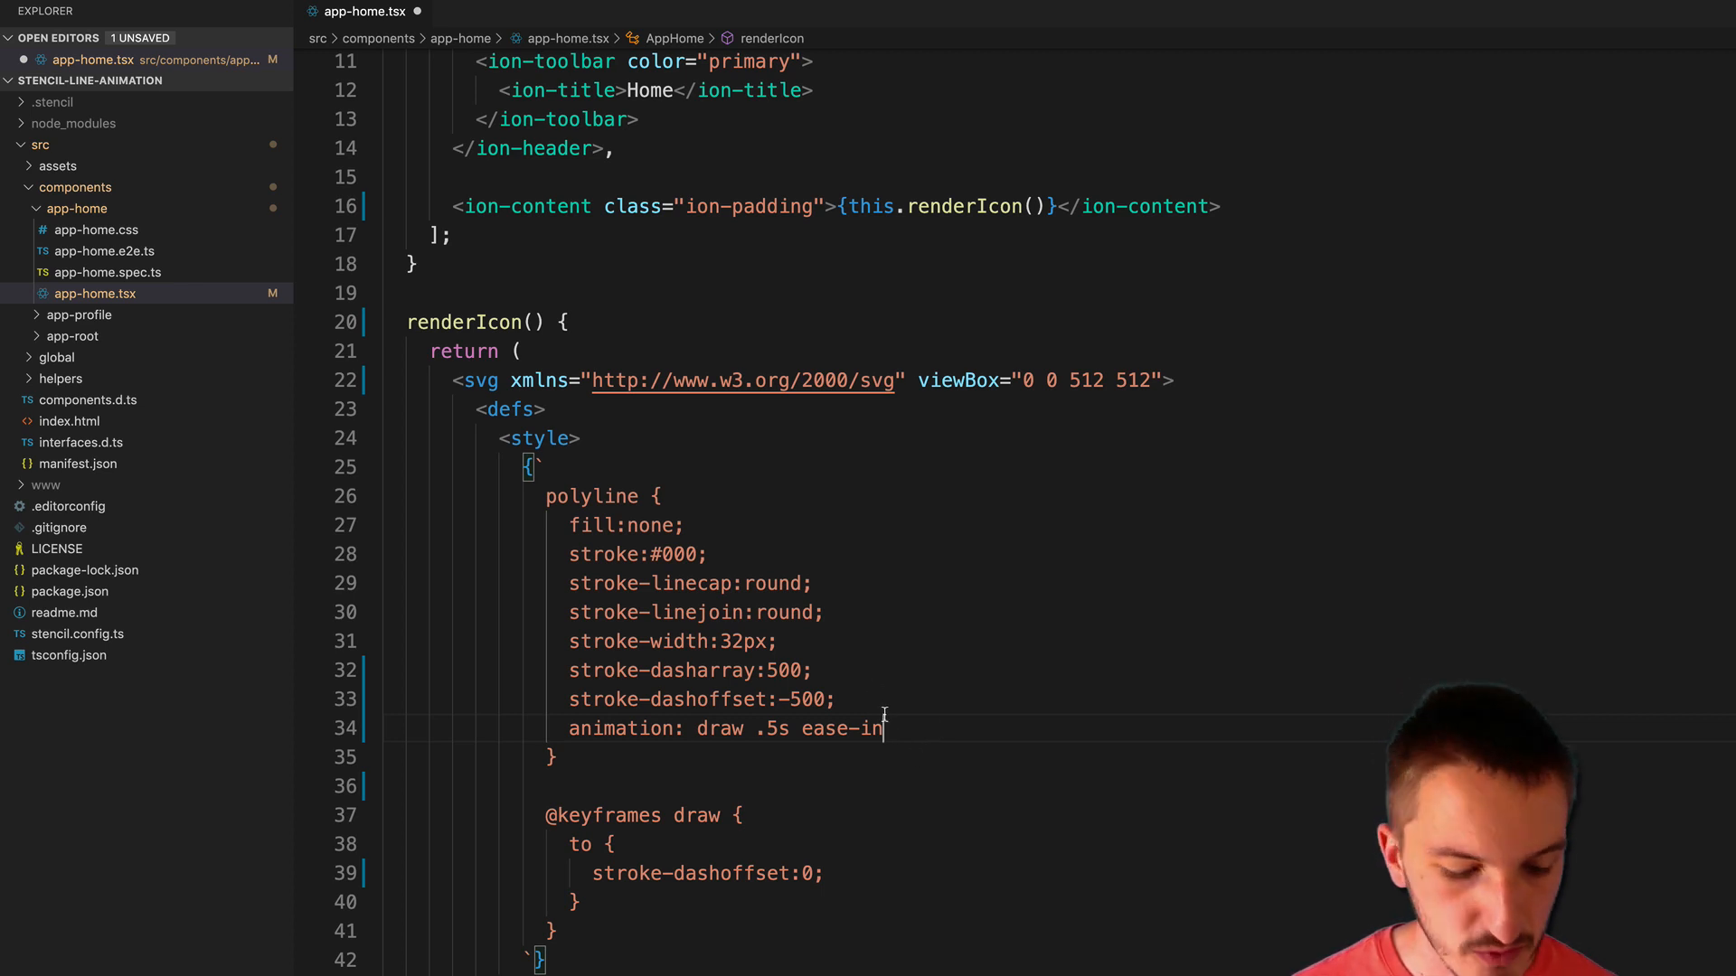
{"action": "type", "text": "f"}
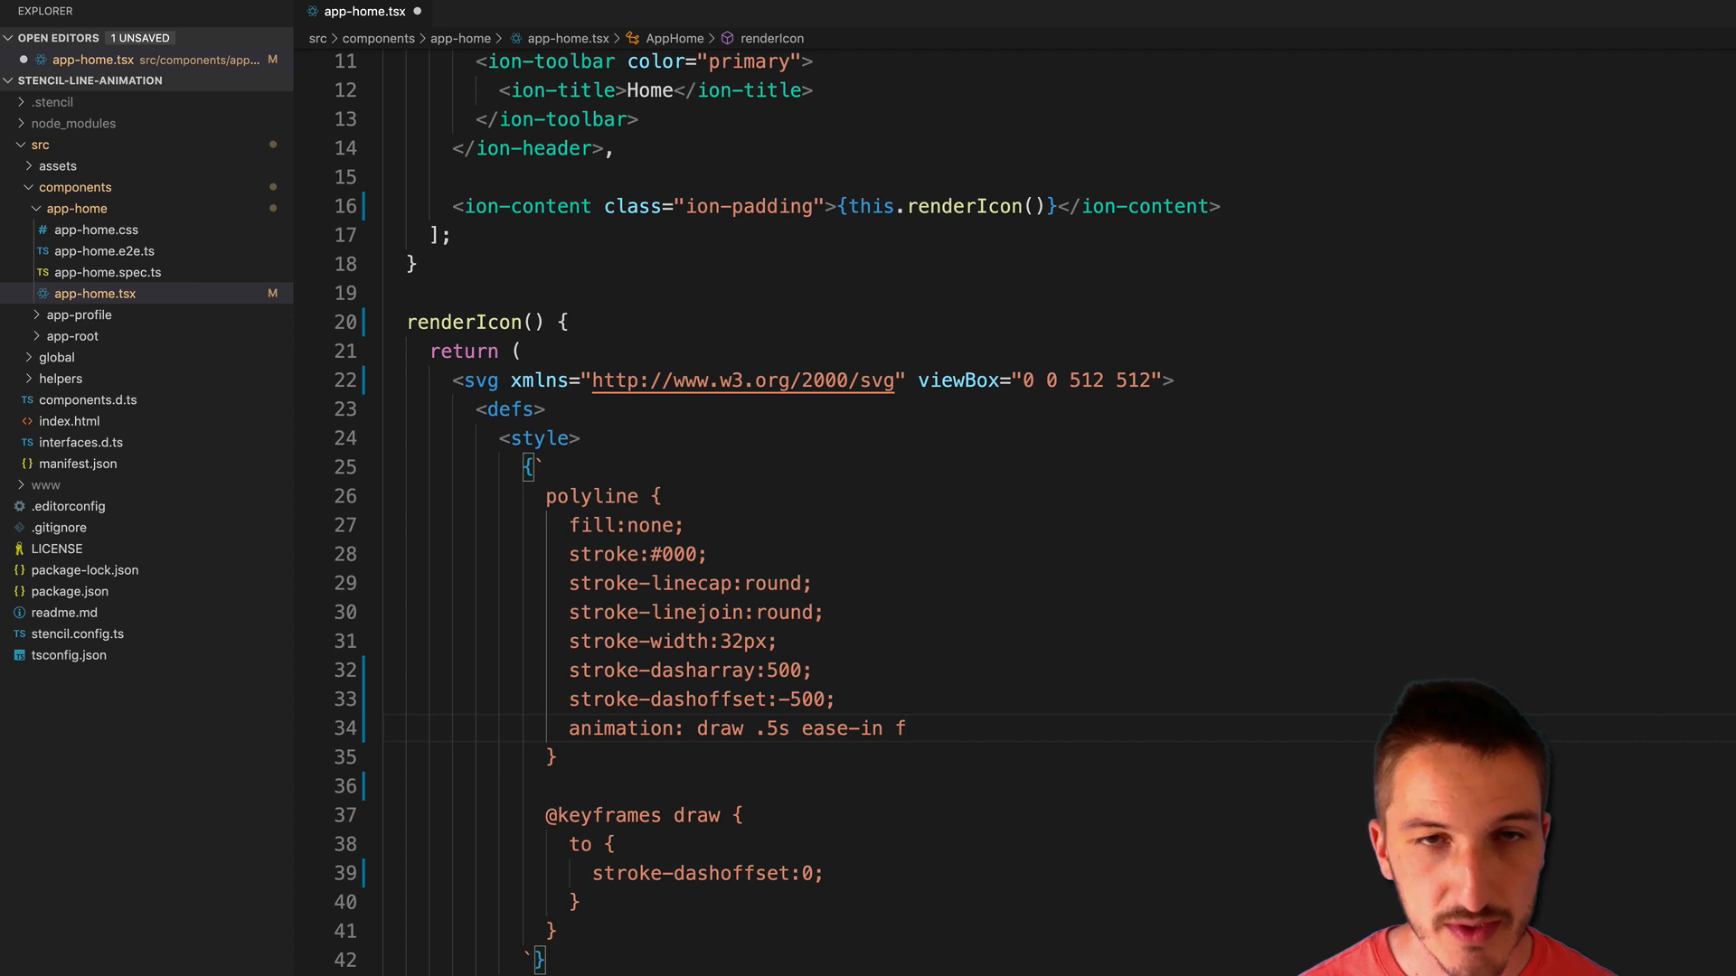
{"action": "type", "text": "orwards"}
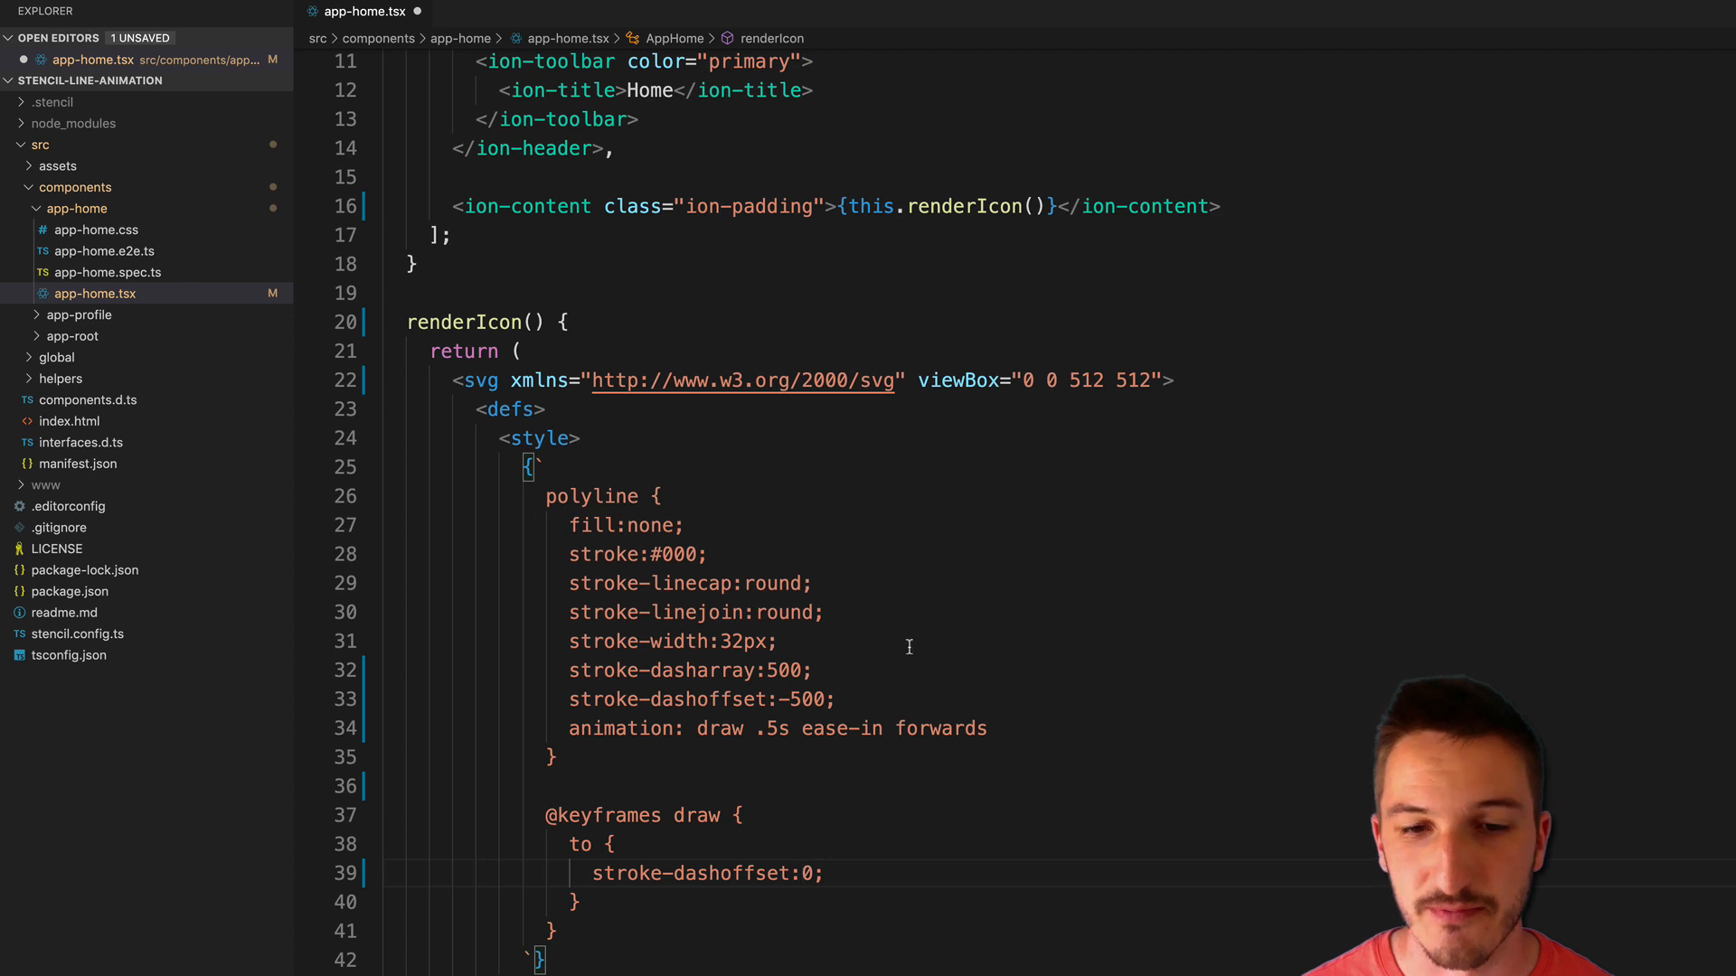
{"action": "type", "text": ";"}
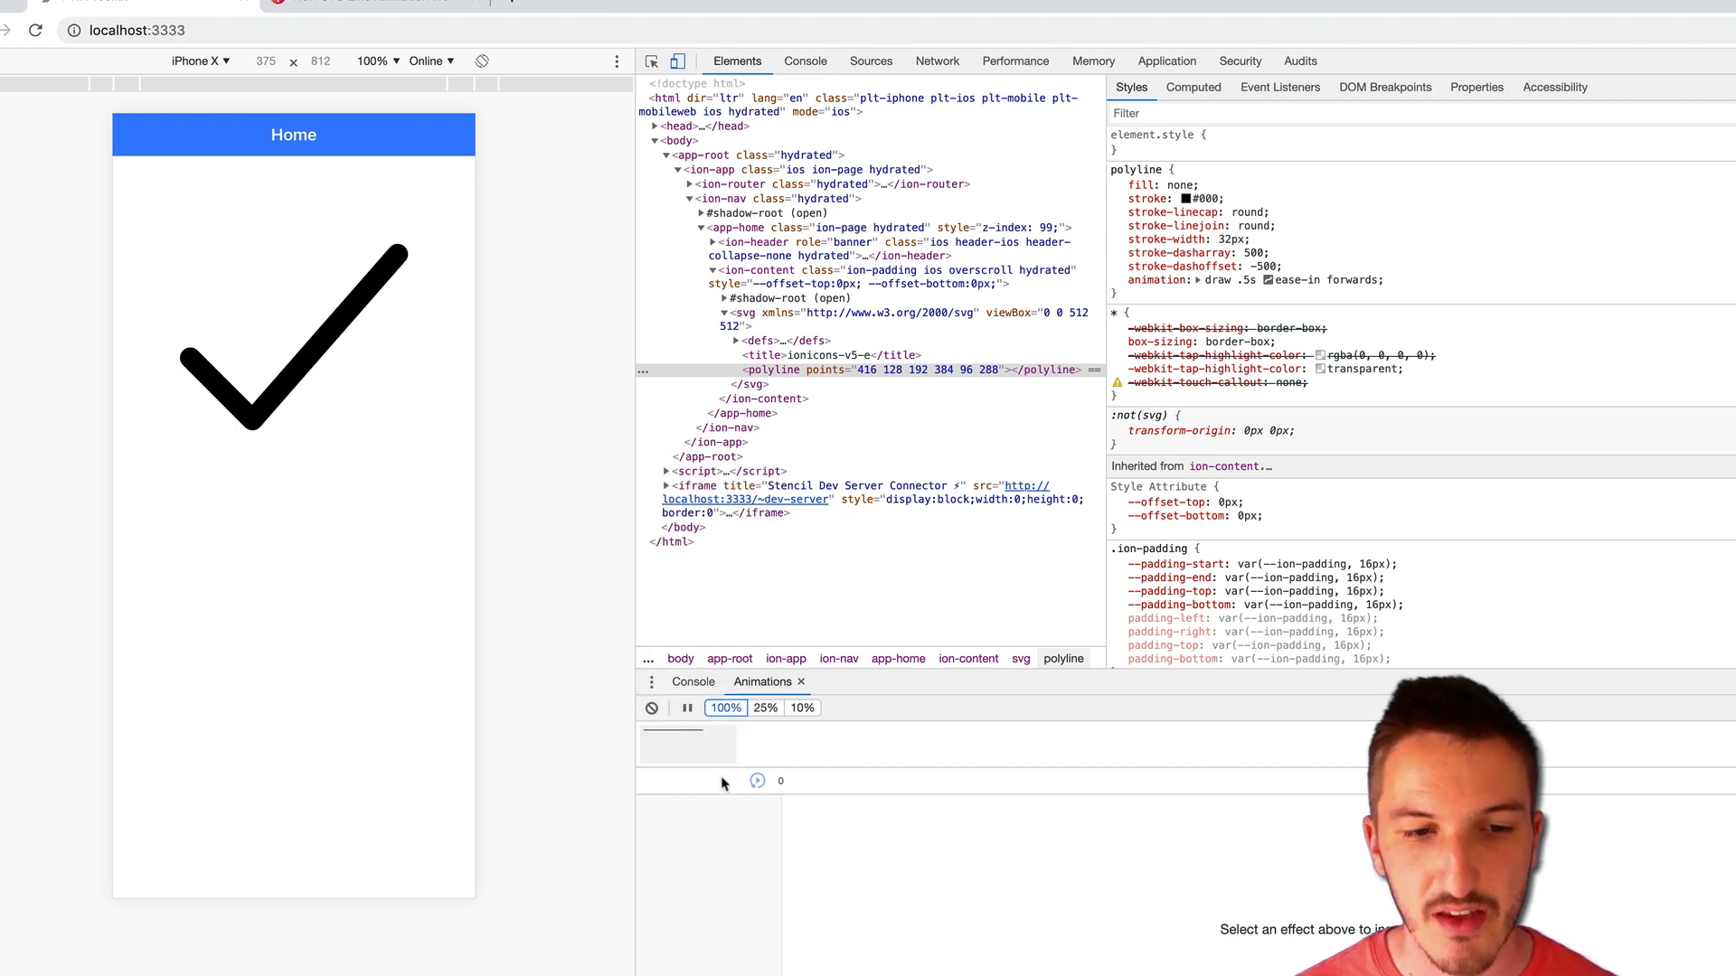
{"action": "mouse_move", "coordinate": [887, 835]}
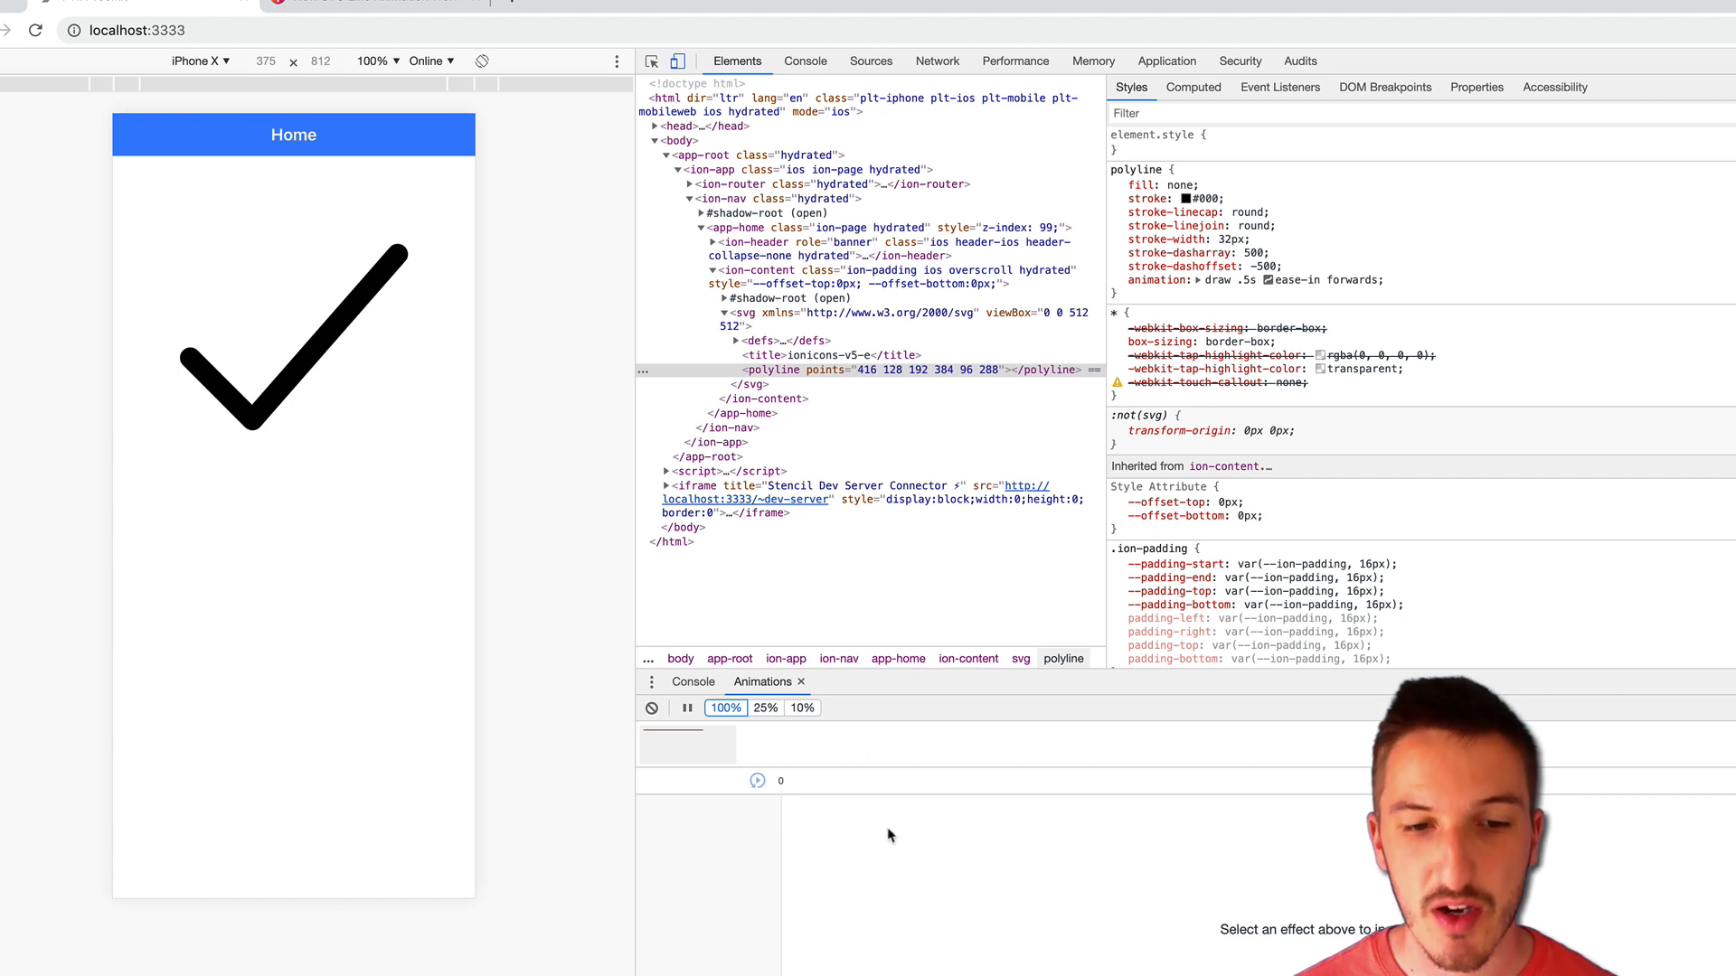
Step: Select the recorded polyline draw animation capture in the Animations drawer to inspect it
{"action": "left_click", "coordinate": [686, 744]}
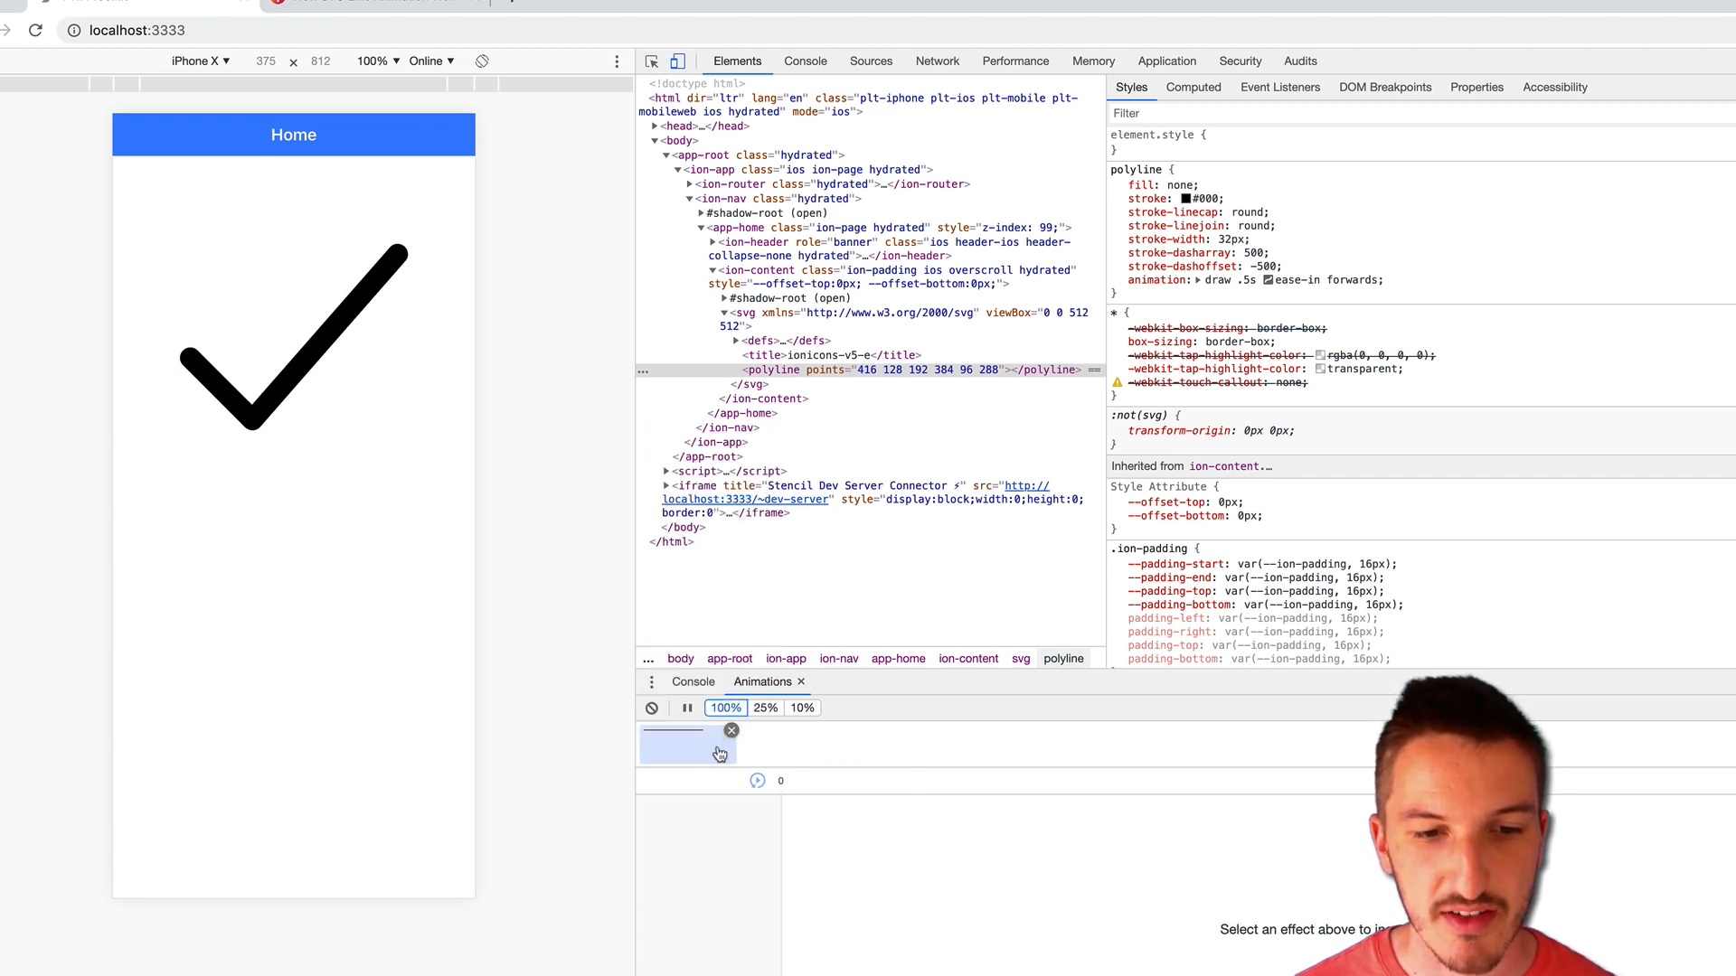
{"action": "left_click", "coordinate": [686, 748]}
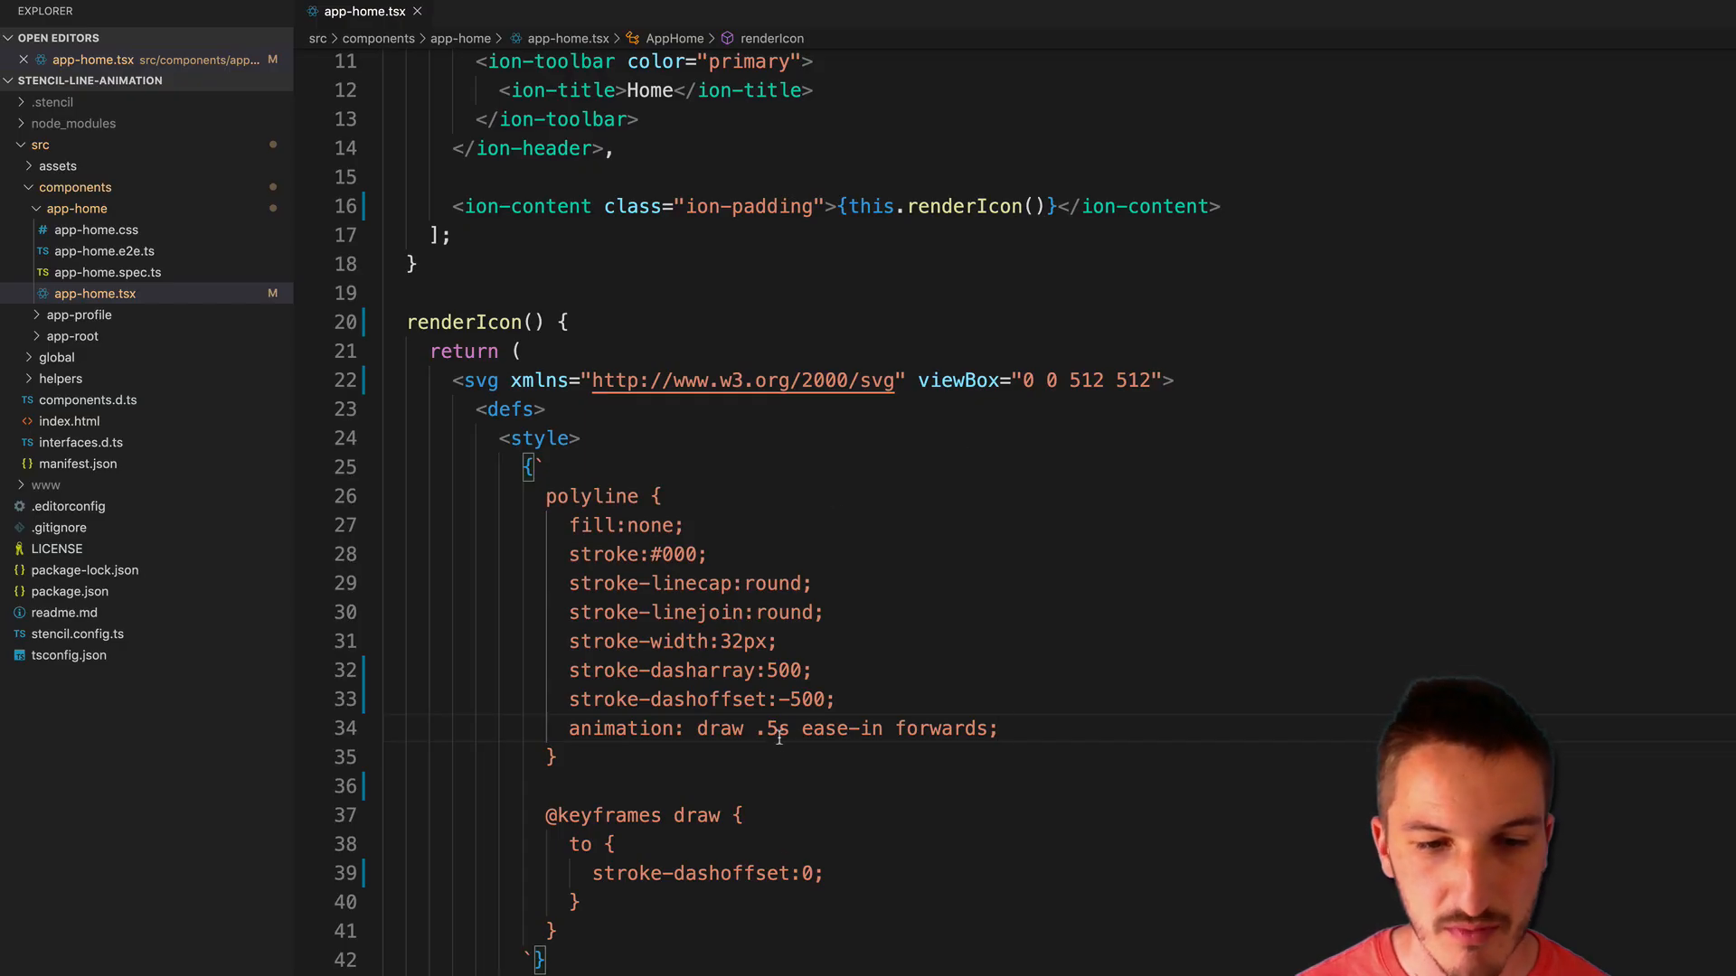
Step: Change the checkmark animation duration from .5s to .2s and reload the page to replay it
{"action": "type", "text": ".2s ease-in forwards;"}
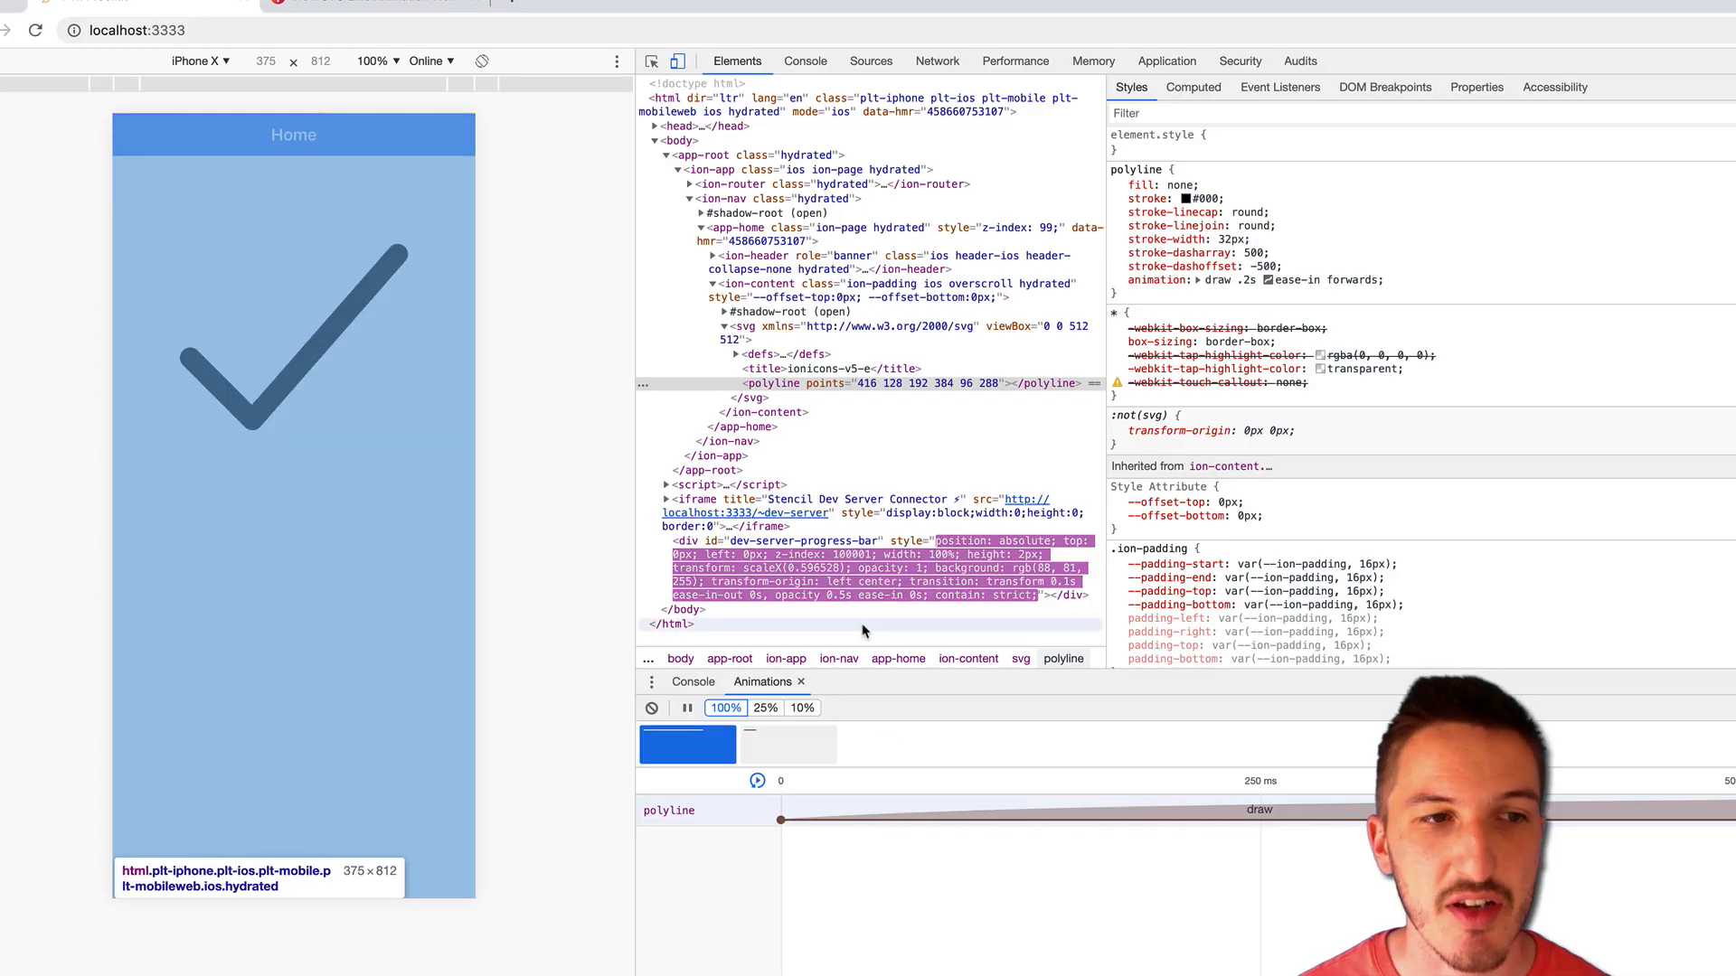
{"action": "left_click", "coordinate": [35, 30]}
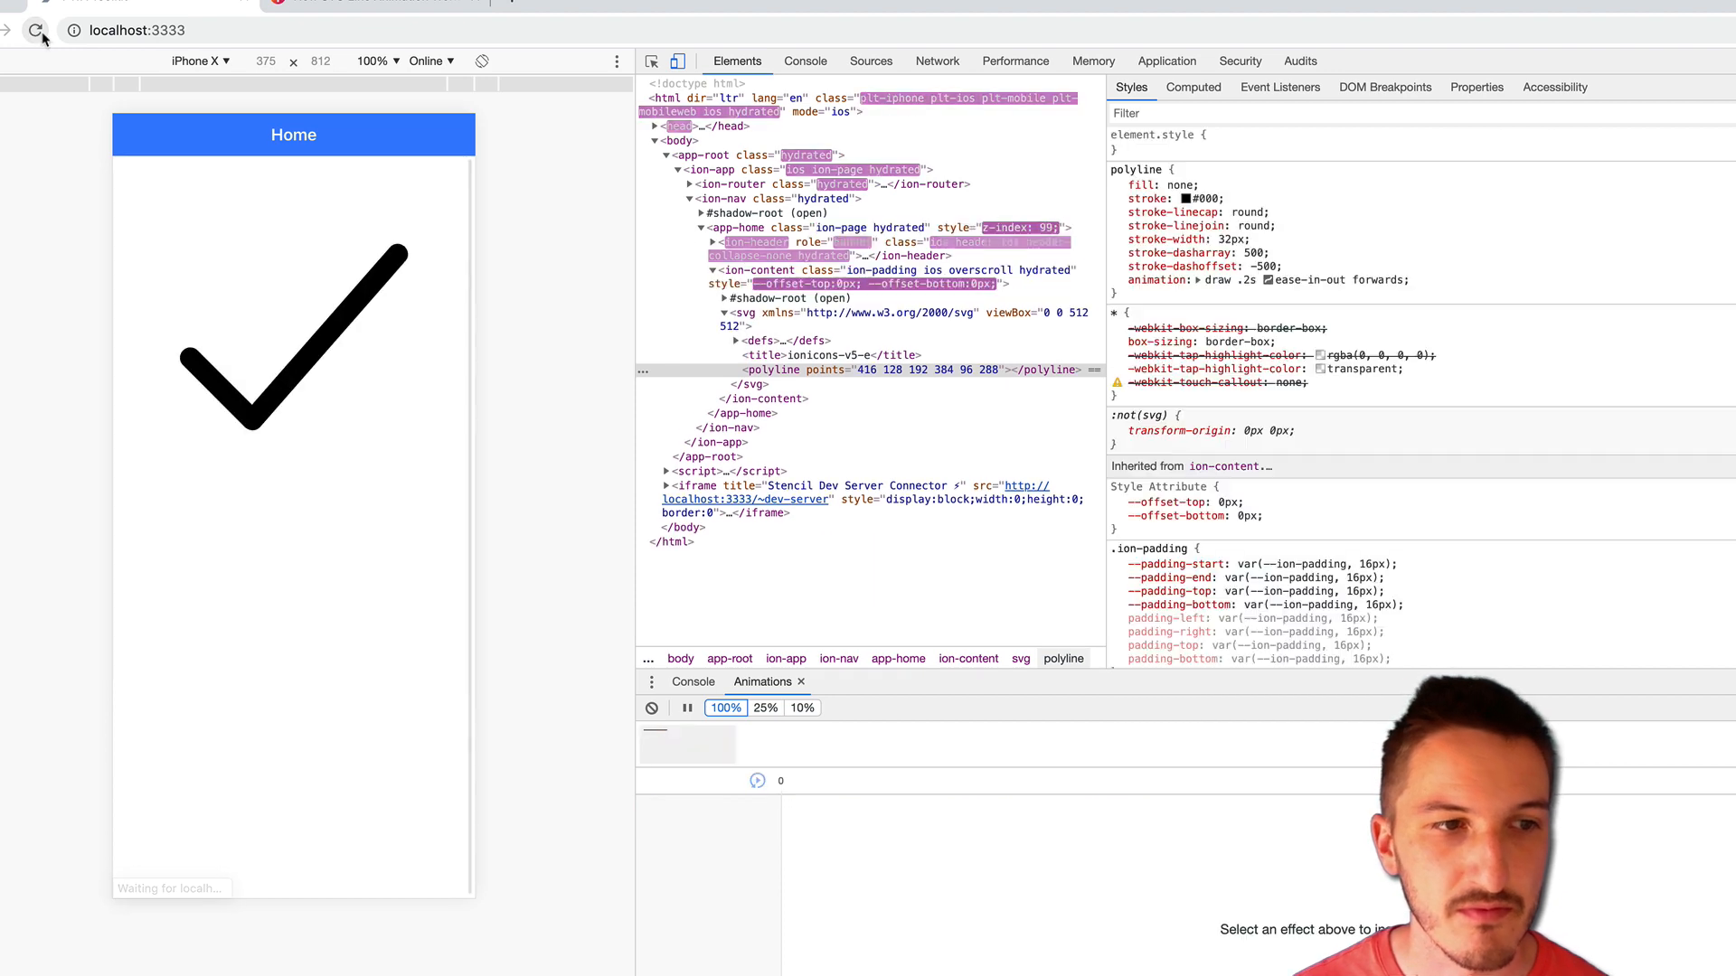